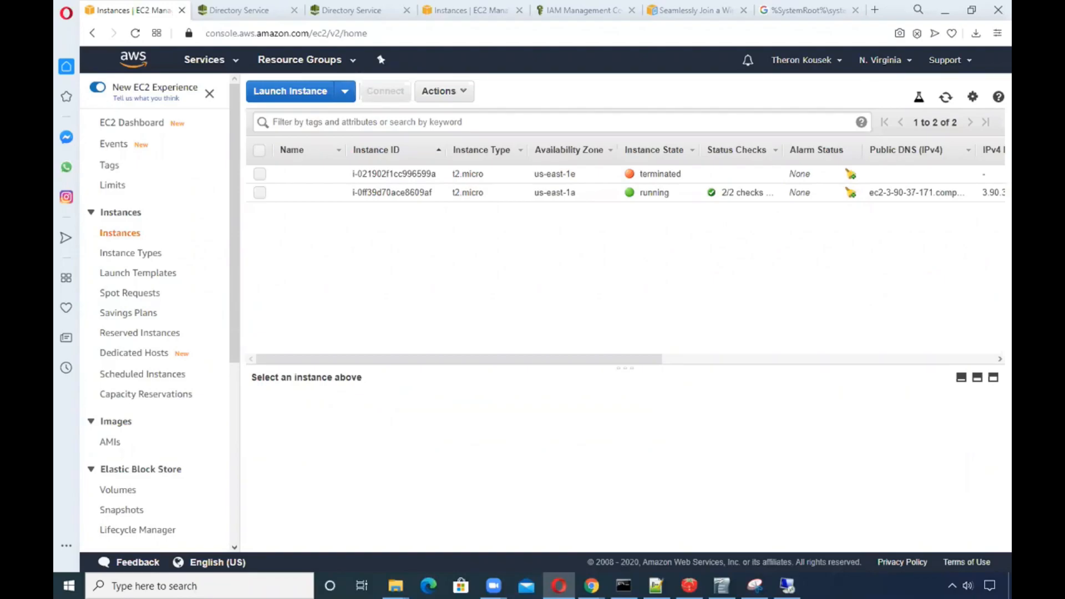
- Show the Directory Service directories list with the active theron.example.com directory
{"action": "left_click", "coordinate": [244, 10]}
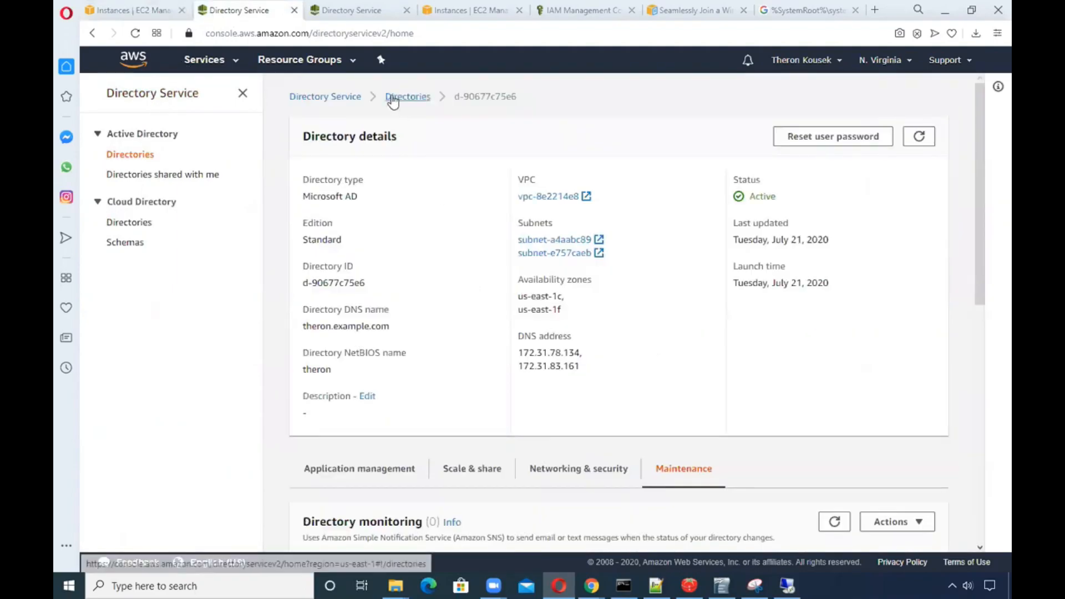
{"action": "left_click", "coordinate": [408, 96]}
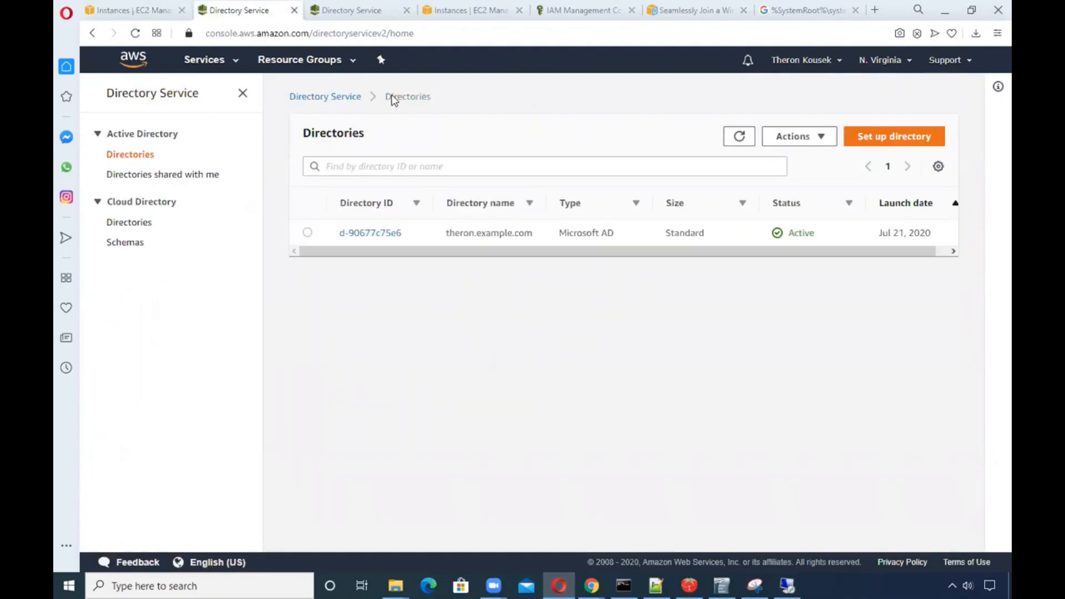
{"action": "mouse_move", "coordinate": [550, 115]}
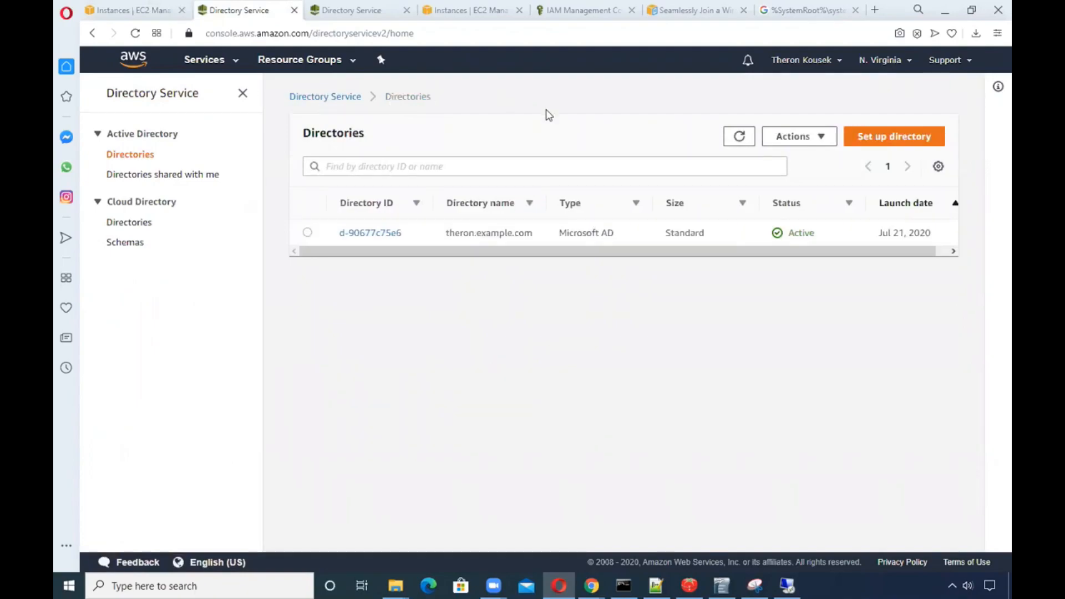
{"action": "mouse_move", "coordinate": [526, 208]}
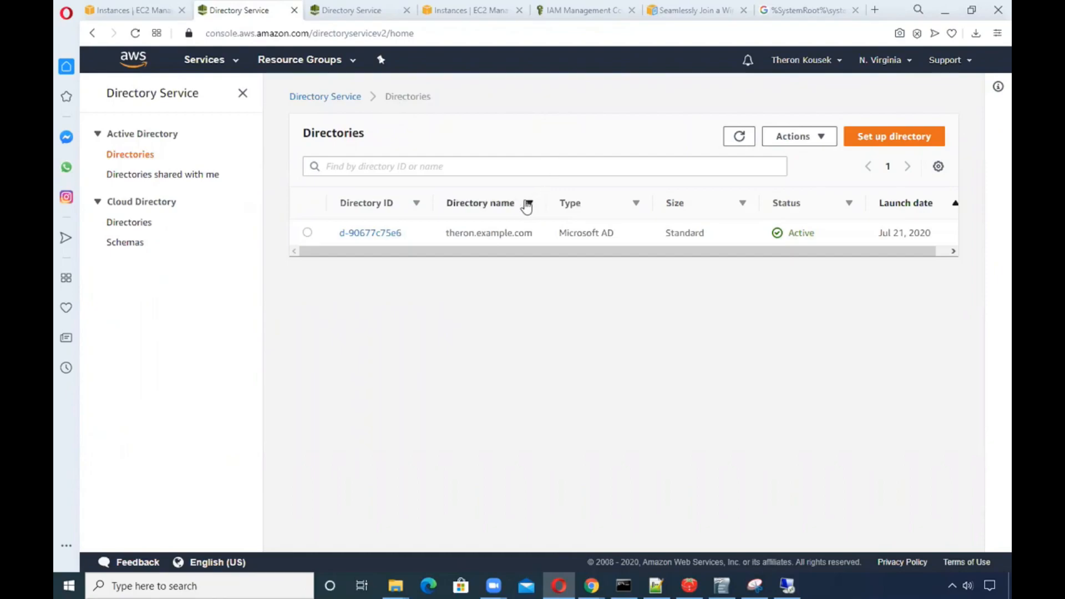
{"action": "mouse_move", "coordinate": [370, 232]}
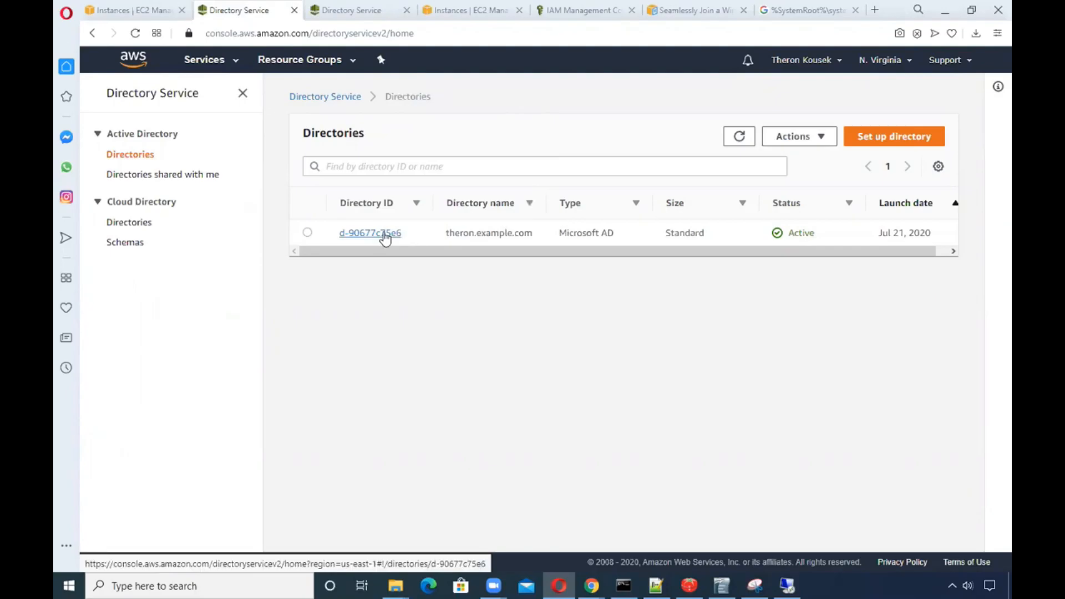
- Review directory d-90677c75e6 (theron.example.com) details and its DNS name
{"action": "left_click", "coordinate": [369, 232]}
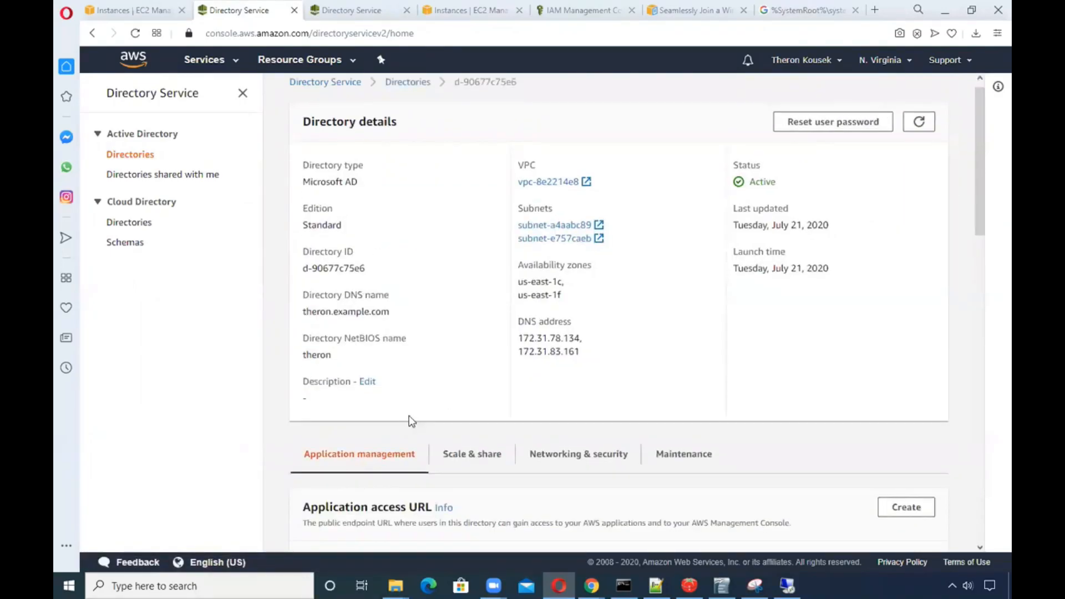
{"action": "scroll", "scroll_direction": "down", "scroll_amount": 3}
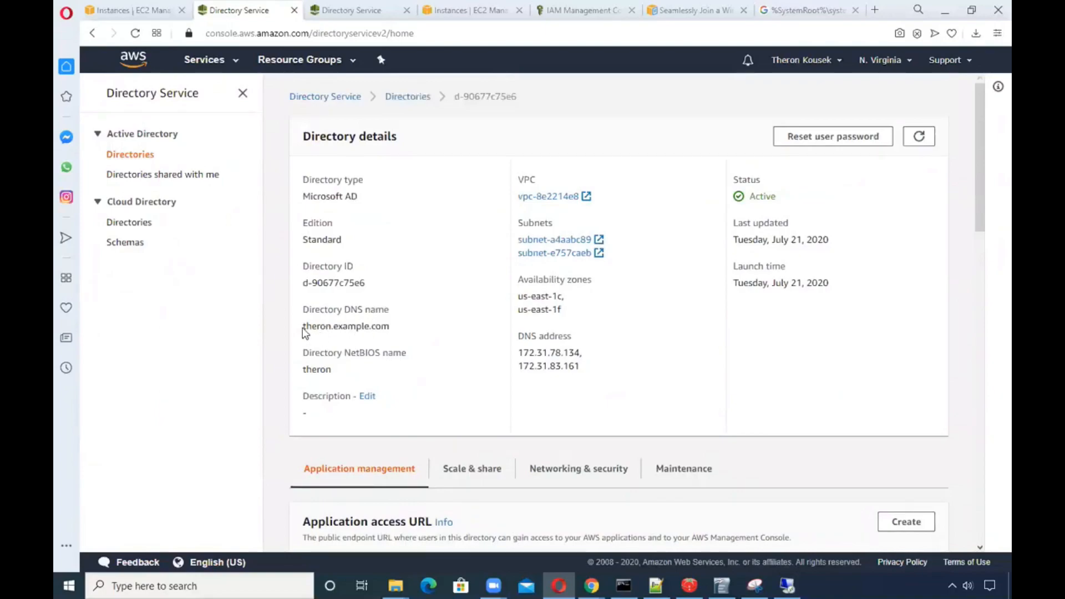
{"action": "double_click", "coordinate": [345, 325]}
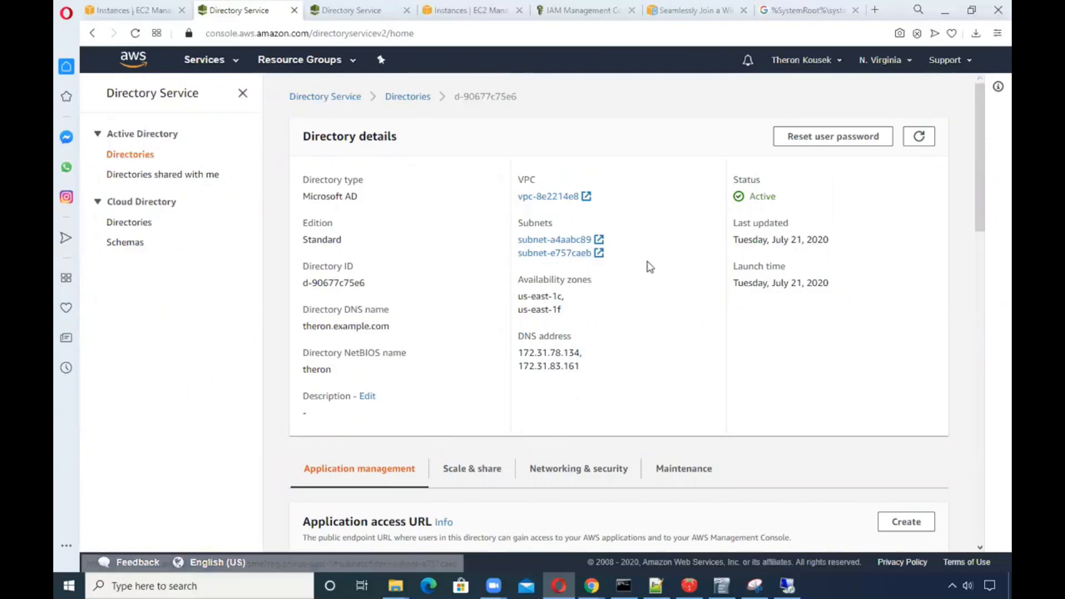
{"action": "scroll", "scroll_direction": "down", "scroll_amount": 3}
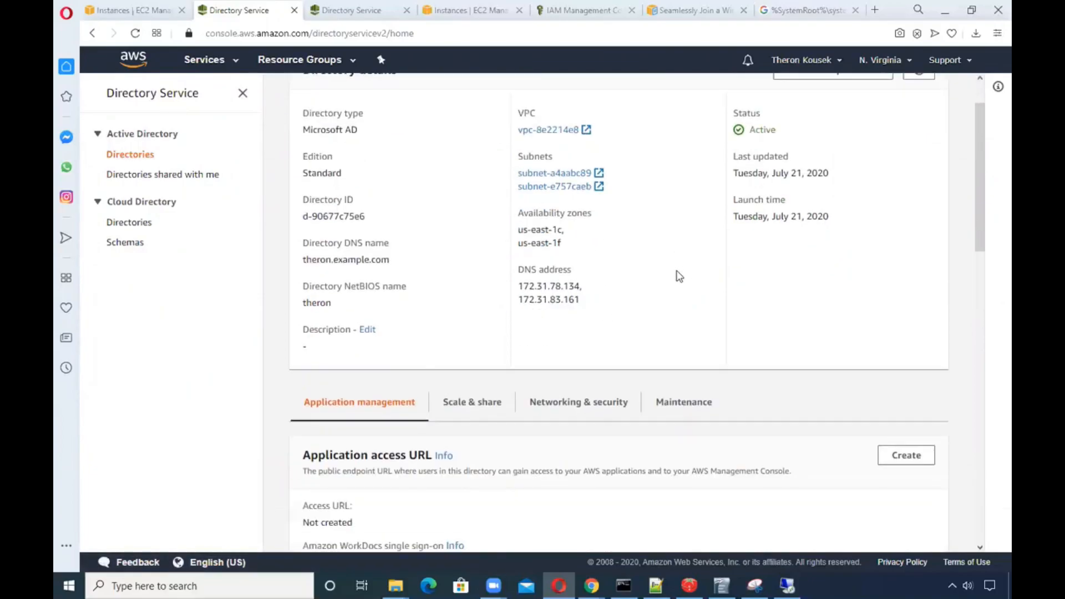
{"action": "scroll", "scroll_direction": "down", "scroll_amount": 3}
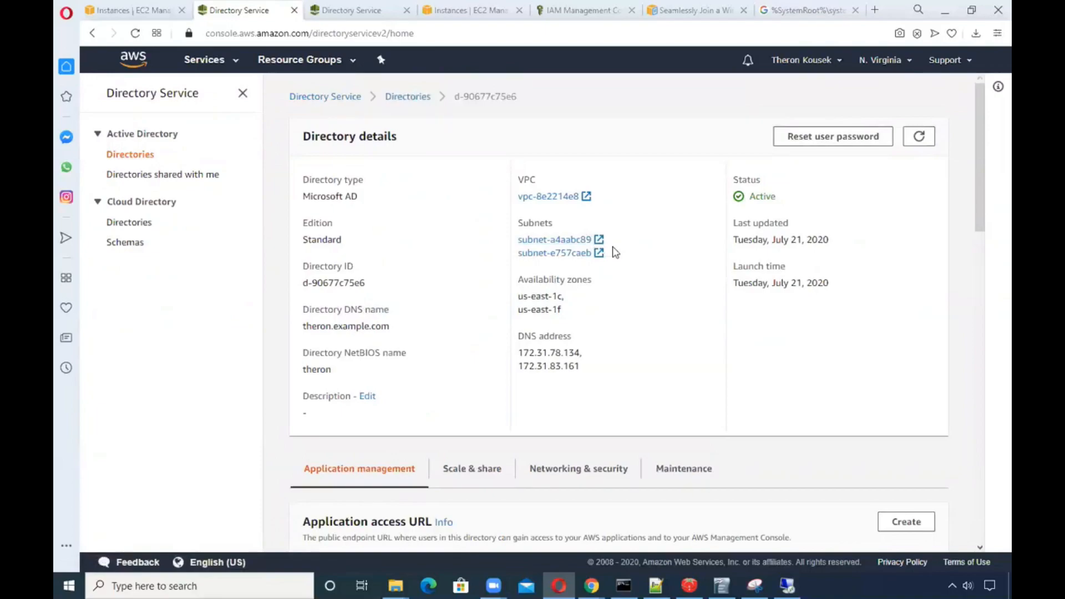
{"action": "mouse_move", "coordinate": [441, 343]}
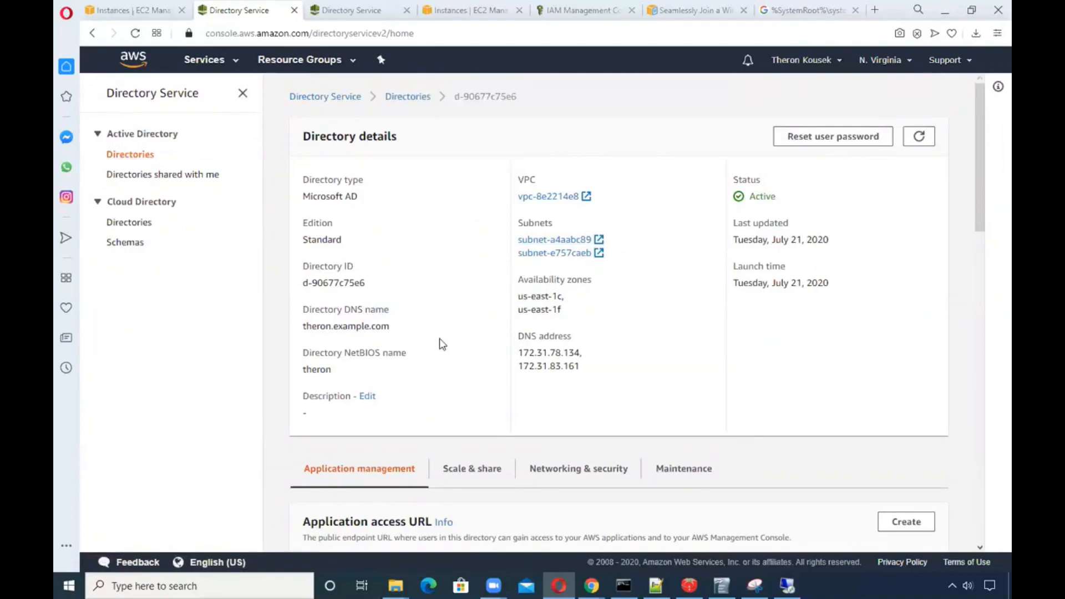
{"action": "mouse_move", "coordinate": [397, 380]}
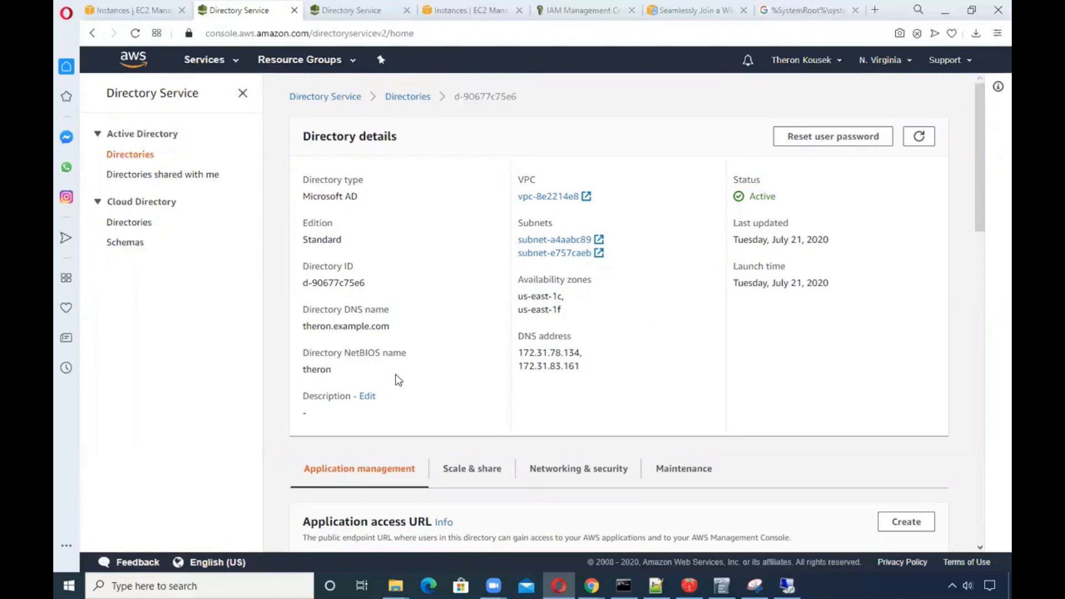
{"action": "mouse_move", "coordinate": [578, 468]}
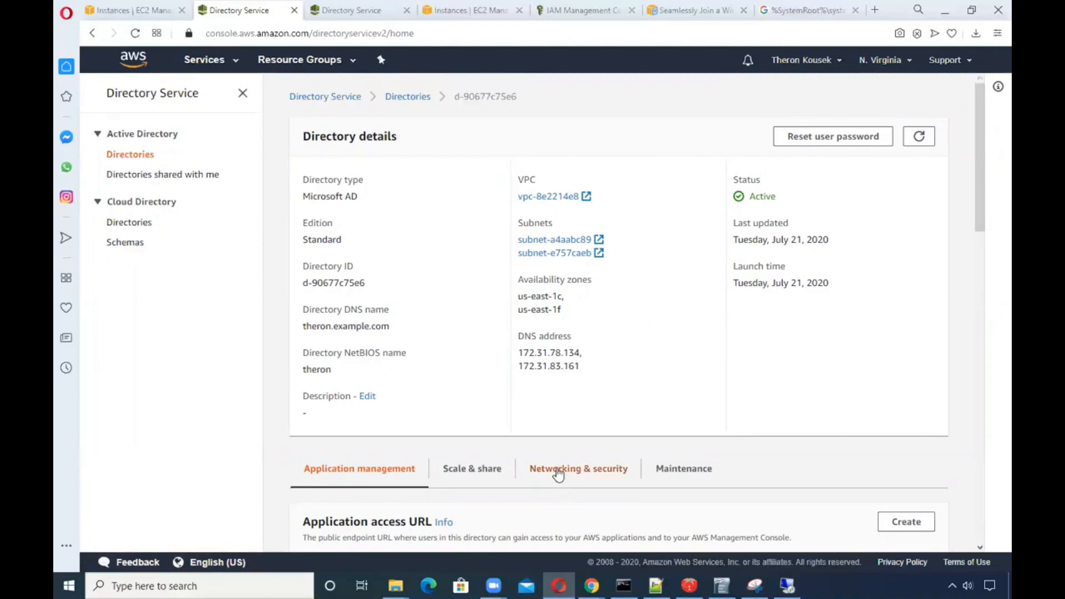
- View the directory's Networking & security and Maintenance sections
{"action": "left_click", "coordinate": [578, 468]}
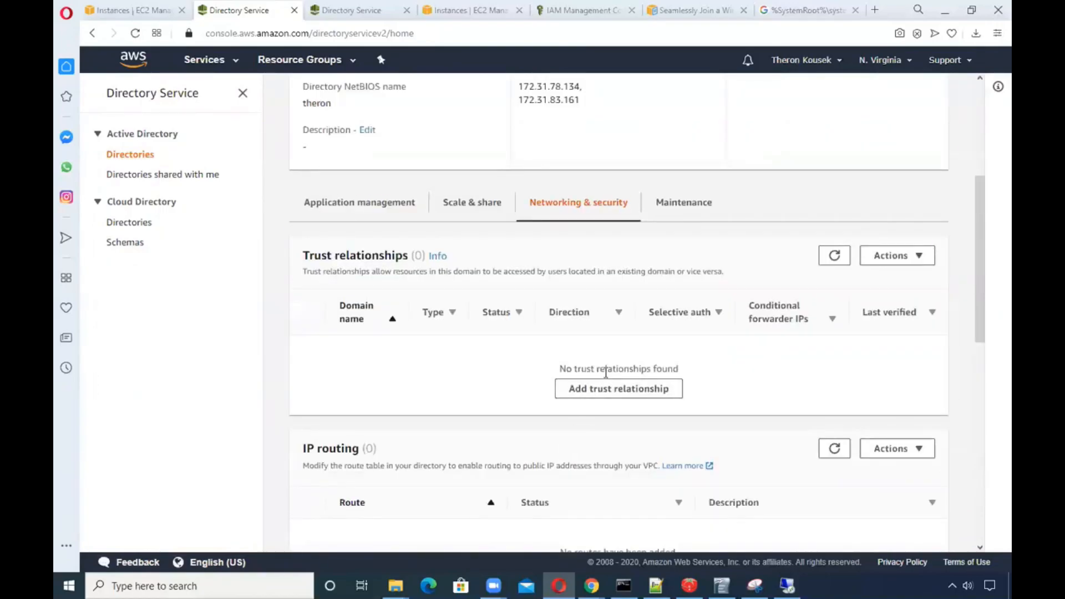
{"action": "scroll", "scroll_direction": "down", "scroll_amount": 3}
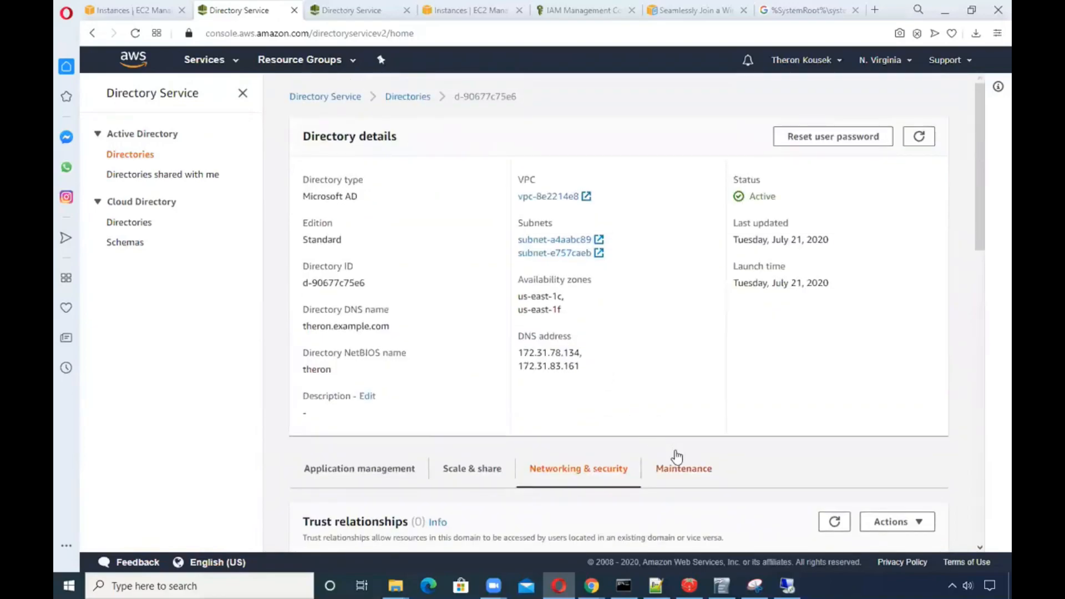
{"action": "left_click", "coordinate": [684, 469]}
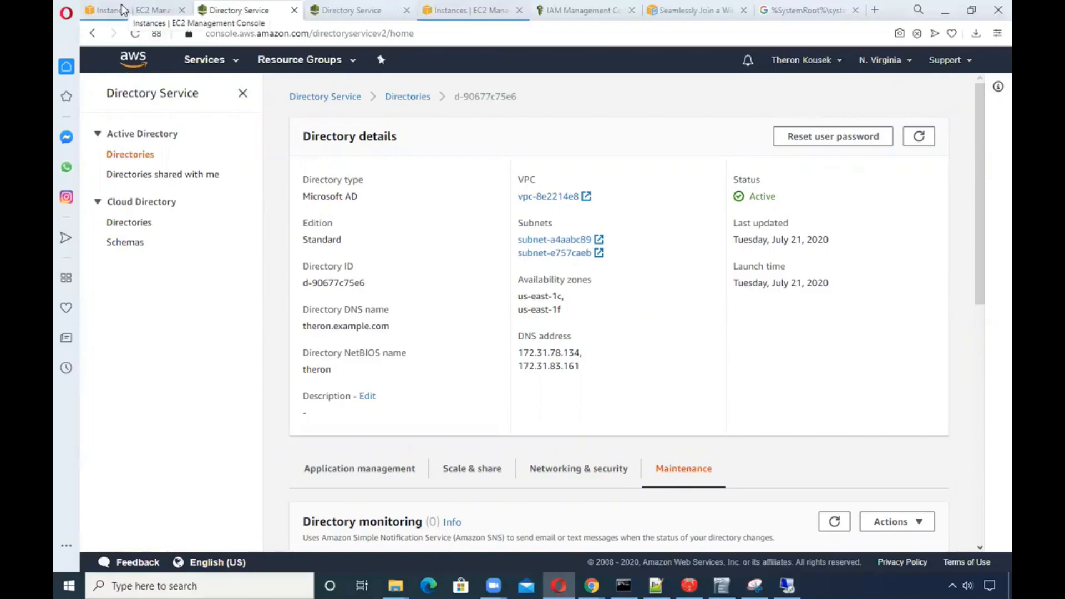
- Return to the EC2 Instances list showing one running and one terminated t2.micro
{"action": "left_click", "coordinate": [129, 10]}
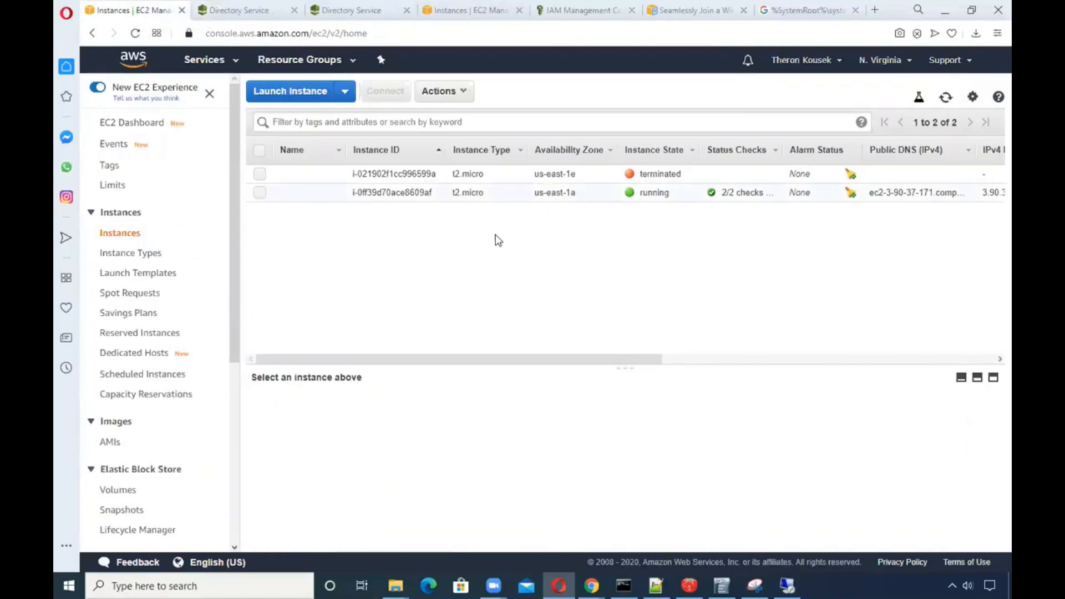
{"action": "mouse_move", "coordinate": [625, 206]}
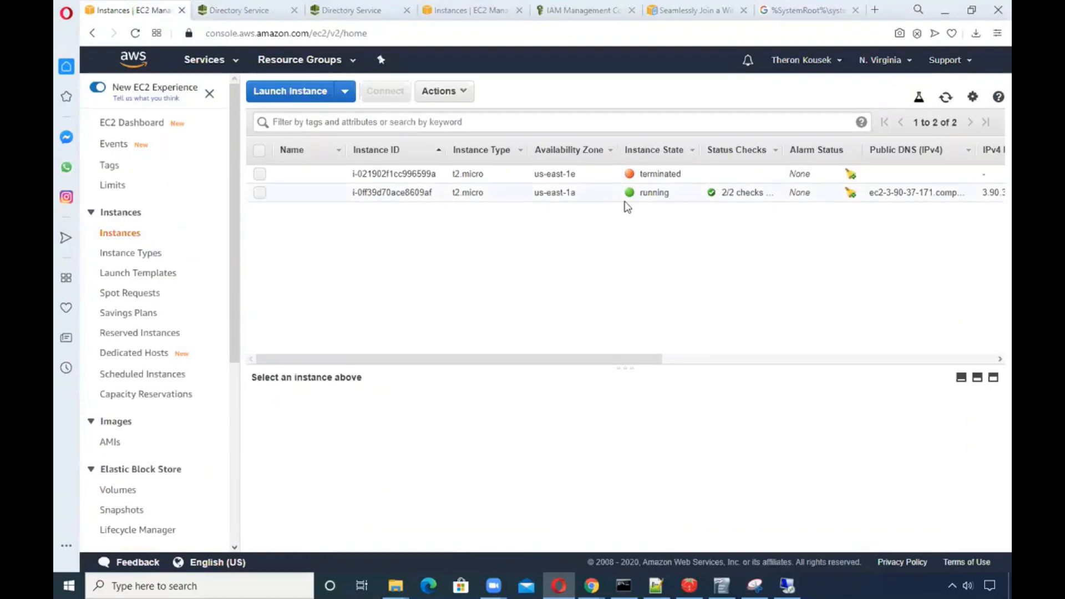
{"action": "mouse_move", "coordinate": [551, 208]}
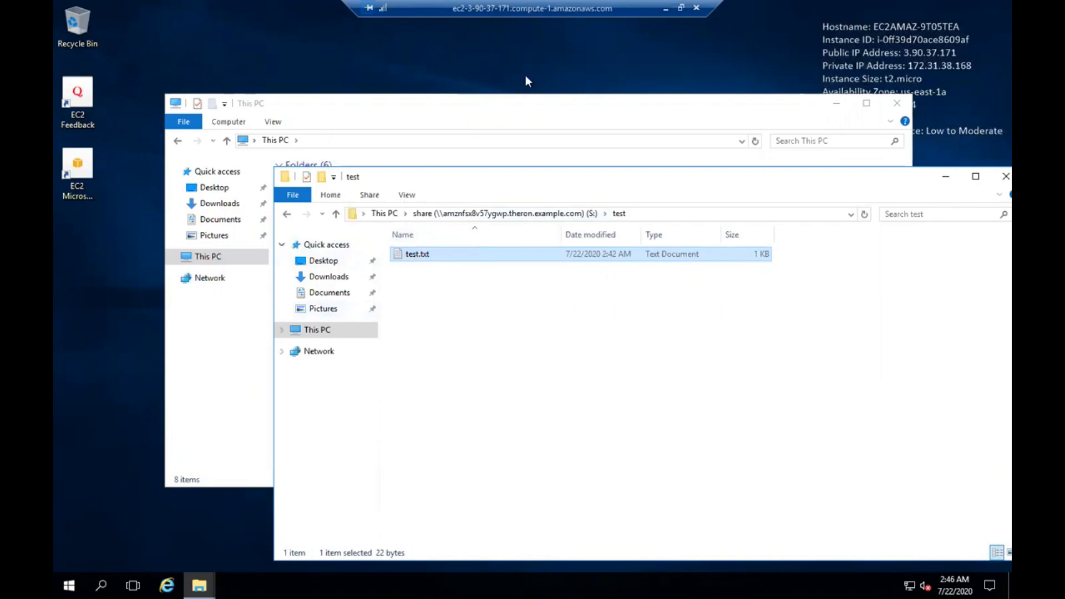
{"action": "mouse_move", "coordinate": [317, 329]}
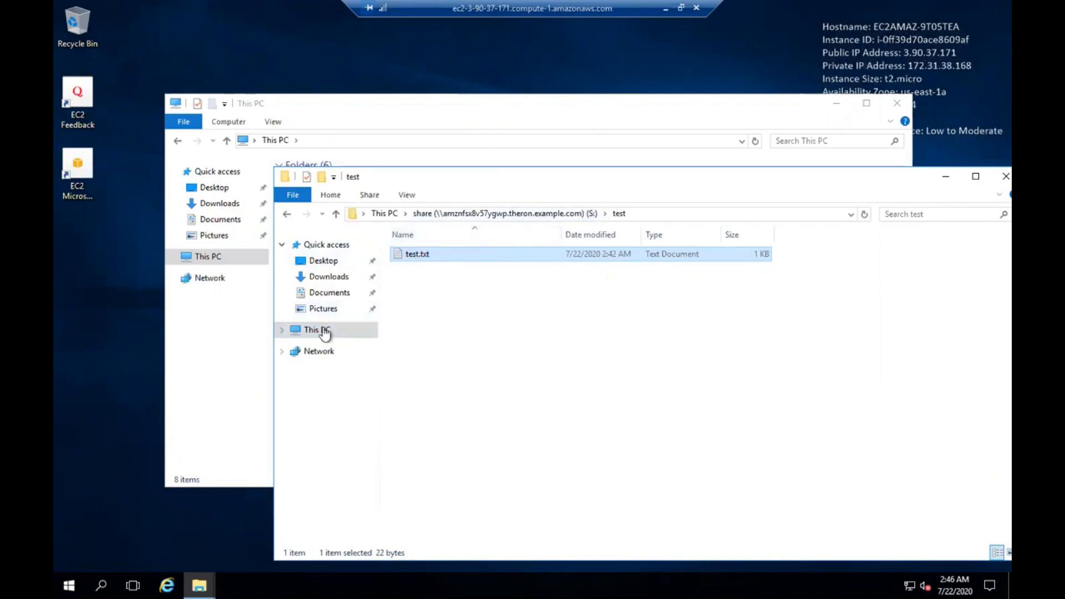
- Browse the S: FSx share on This PC and view the readmetheron text file
{"action": "left_click", "coordinate": [316, 329]}
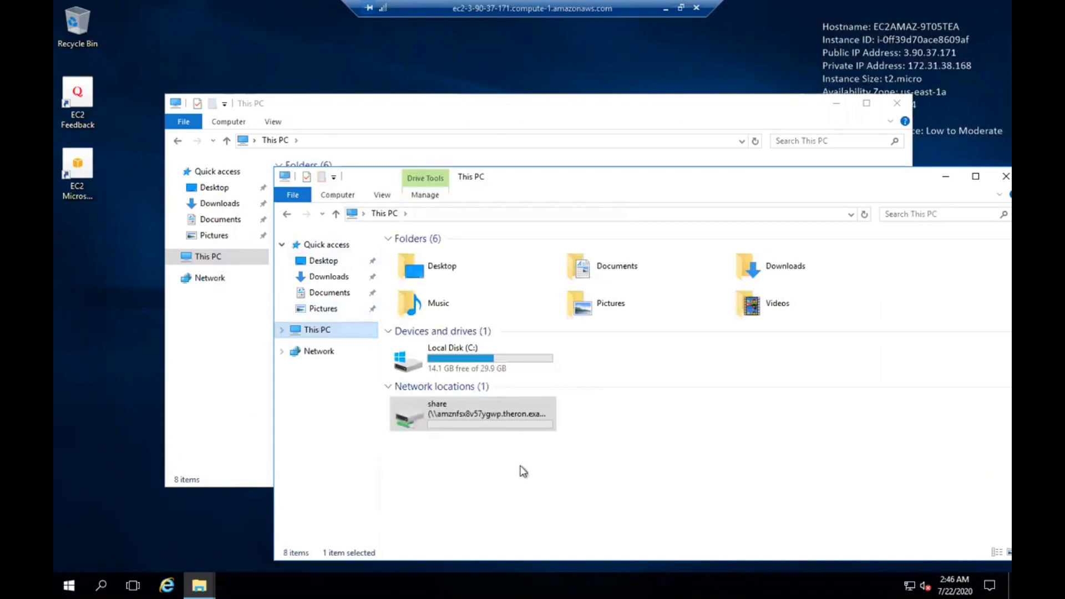
{"action": "mouse_move", "coordinate": [490, 429]}
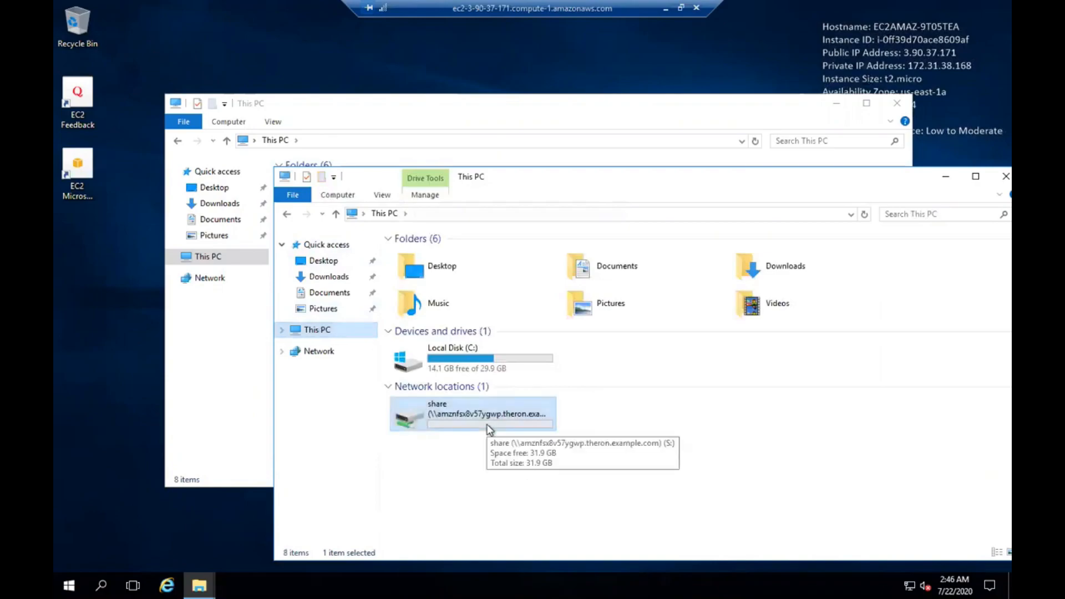
{"action": "mouse_move", "coordinate": [564, 467]}
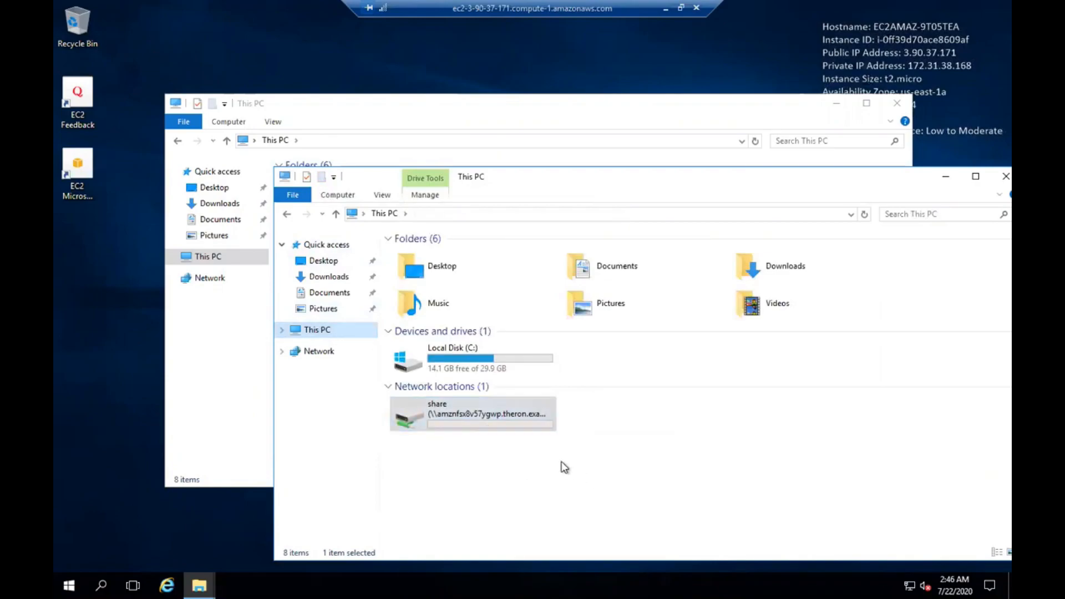
{"action": "mouse_move", "coordinate": [445, 418]}
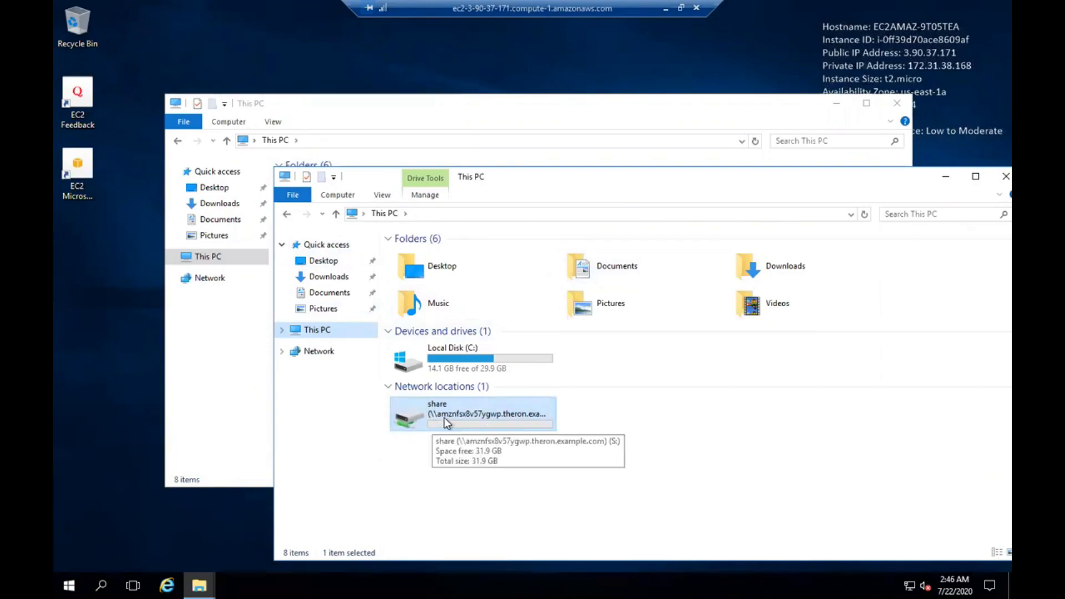
{"action": "mouse_move", "coordinate": [471, 443]}
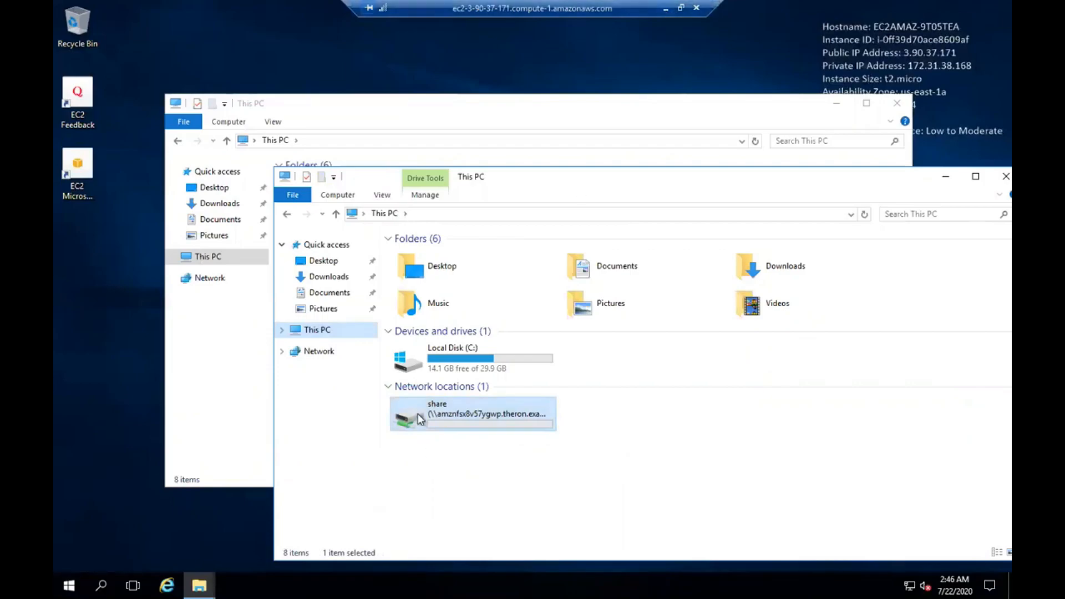
{"action": "double_click", "coordinate": [473, 413]}
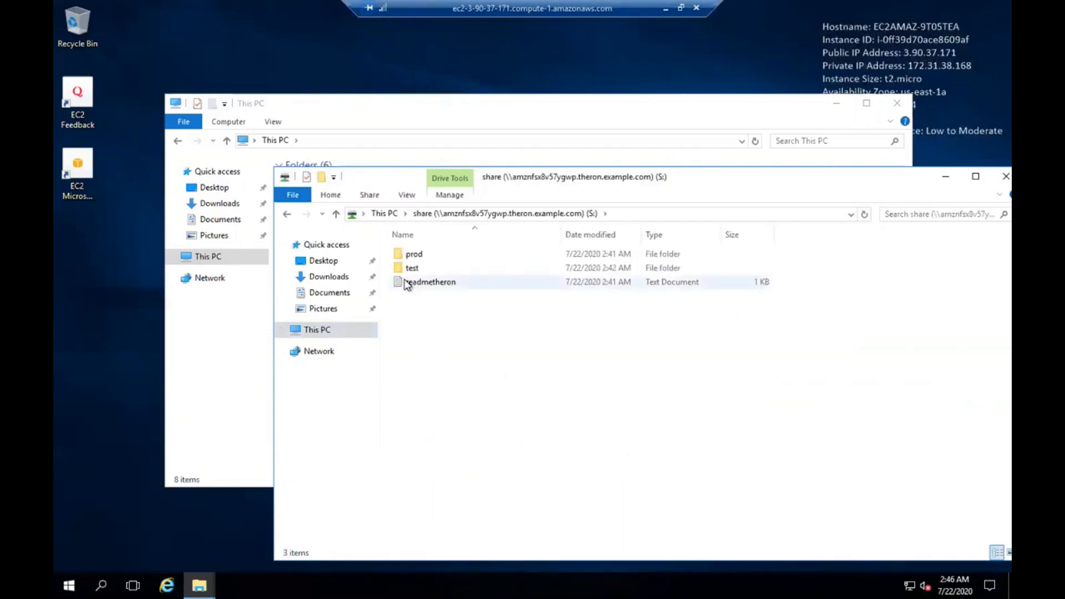
{"action": "double_click", "coordinate": [431, 281]}
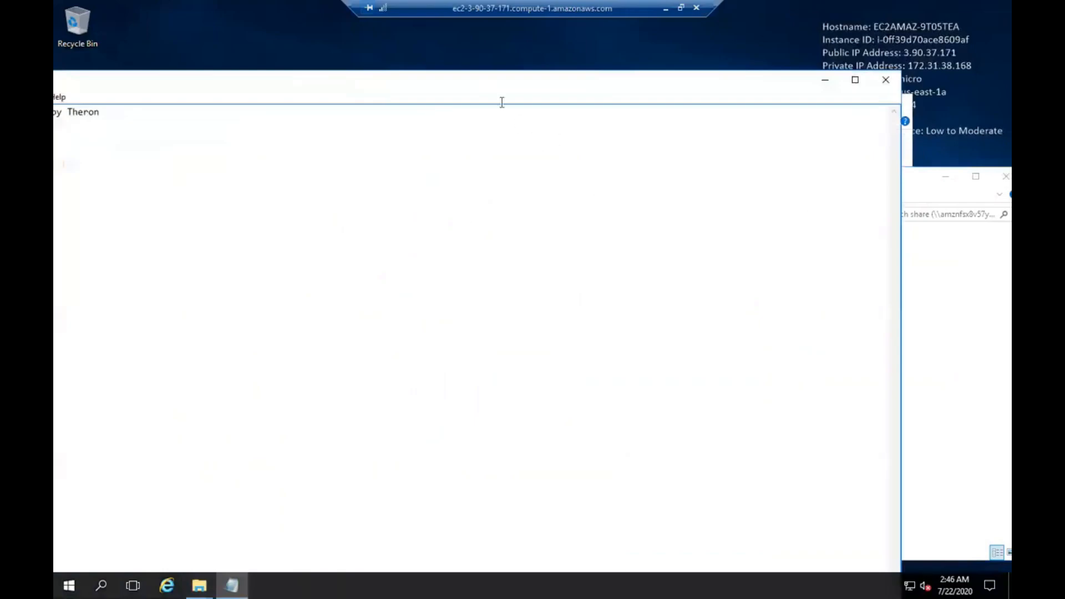
{"action": "left_click_drag", "start_coordinate": [501, 102], "coordinate": [534, 111]}
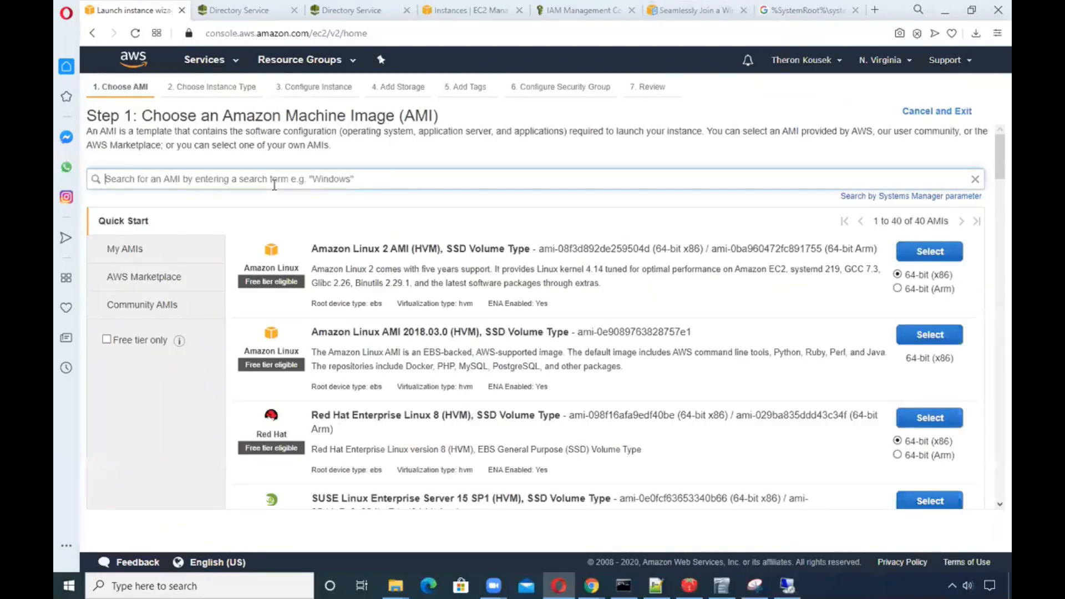
- Choose the Windows 2016 AMI with t2.micro type and proceed to Configure Instance Details
{"action": "type", "text": "windows 2016"}
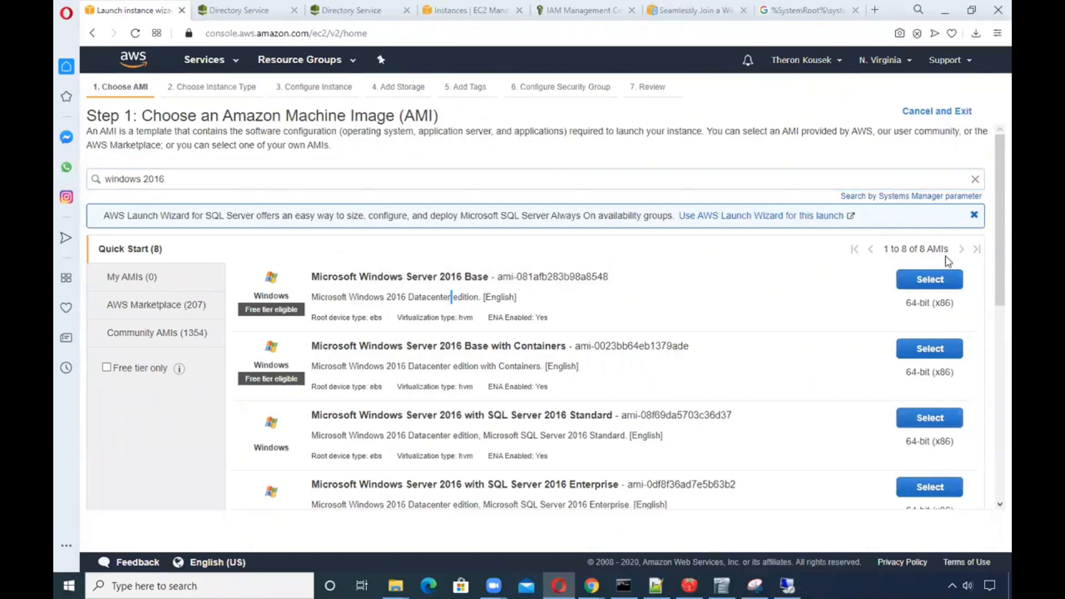
{"action": "left_click", "coordinate": [928, 280]}
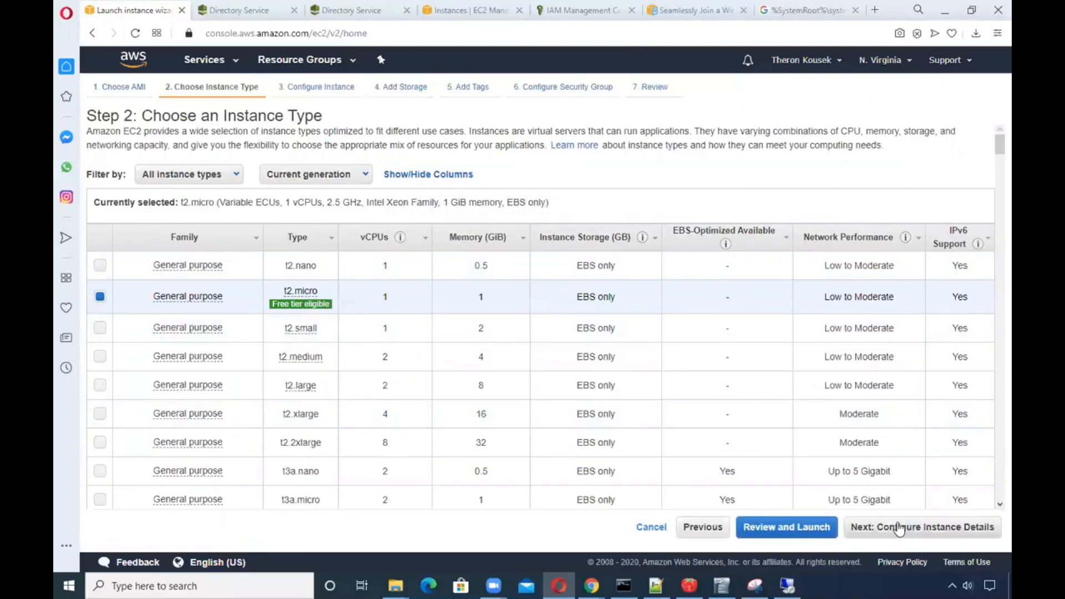
{"action": "mouse_move", "coordinate": [876, 532]}
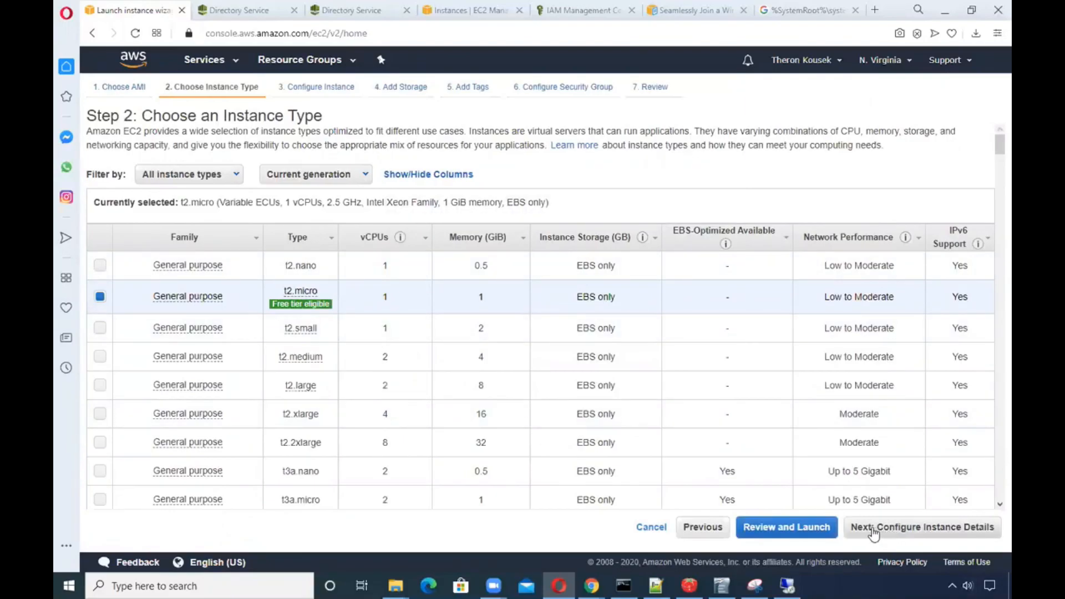
{"action": "left_click", "coordinate": [921, 526]}
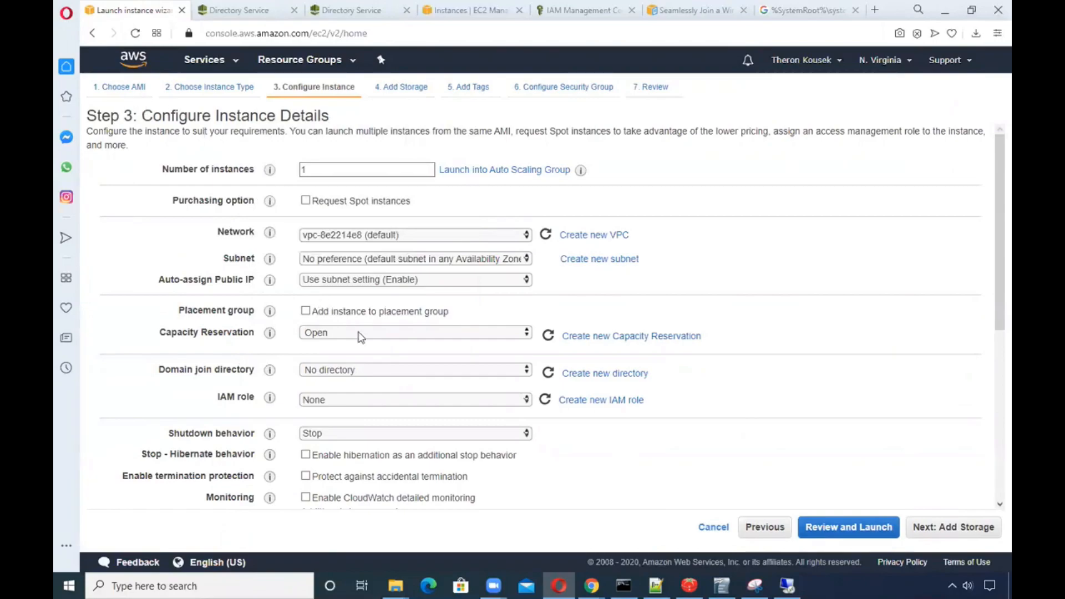
- Join the instance to theron.example.com with the TheronsEC2DomainJoin IAM role
{"action": "left_click", "coordinate": [414, 370]}
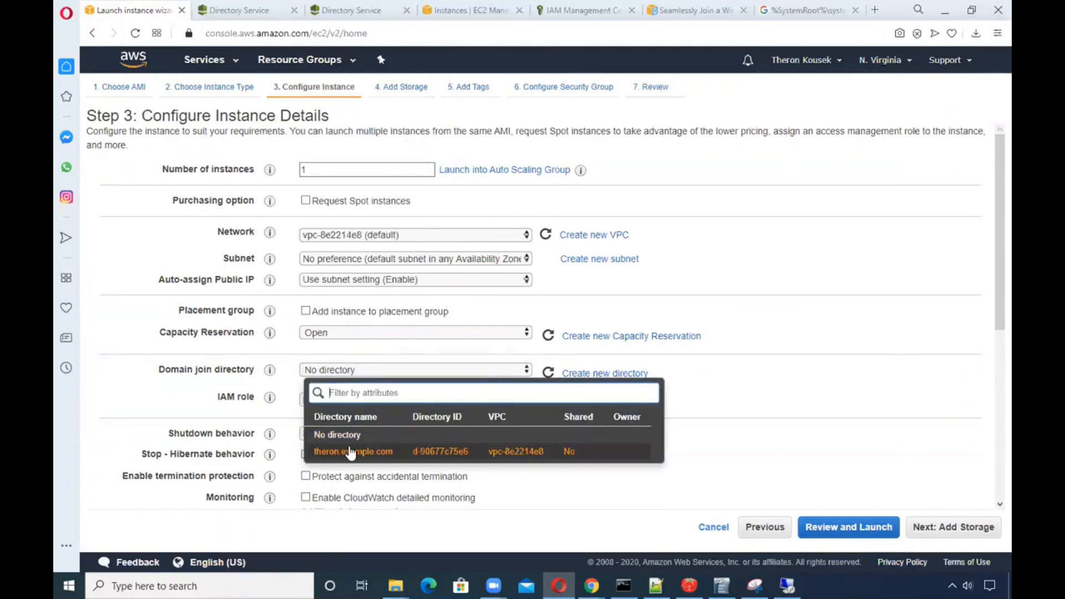
{"action": "left_click", "coordinate": [353, 451]}
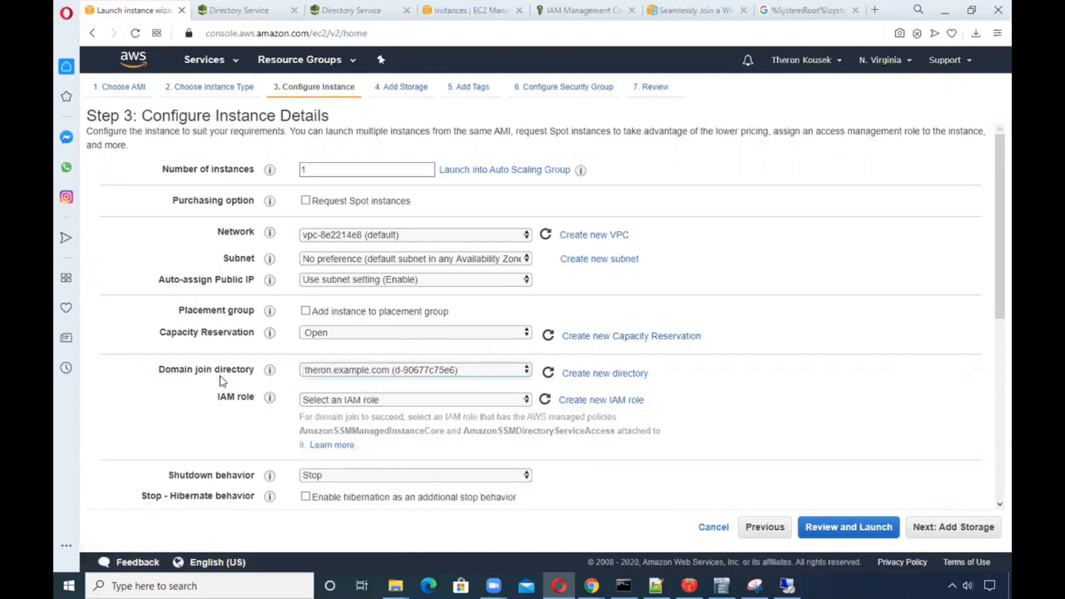
{"action": "mouse_move", "coordinate": [353, 389]}
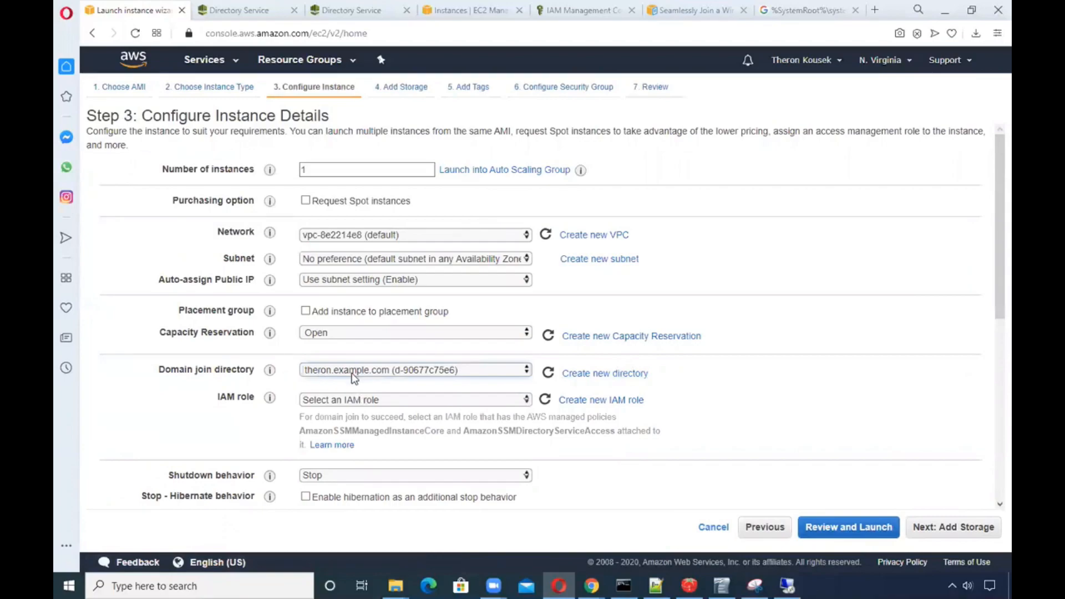
{"action": "left_click", "coordinate": [414, 399]}
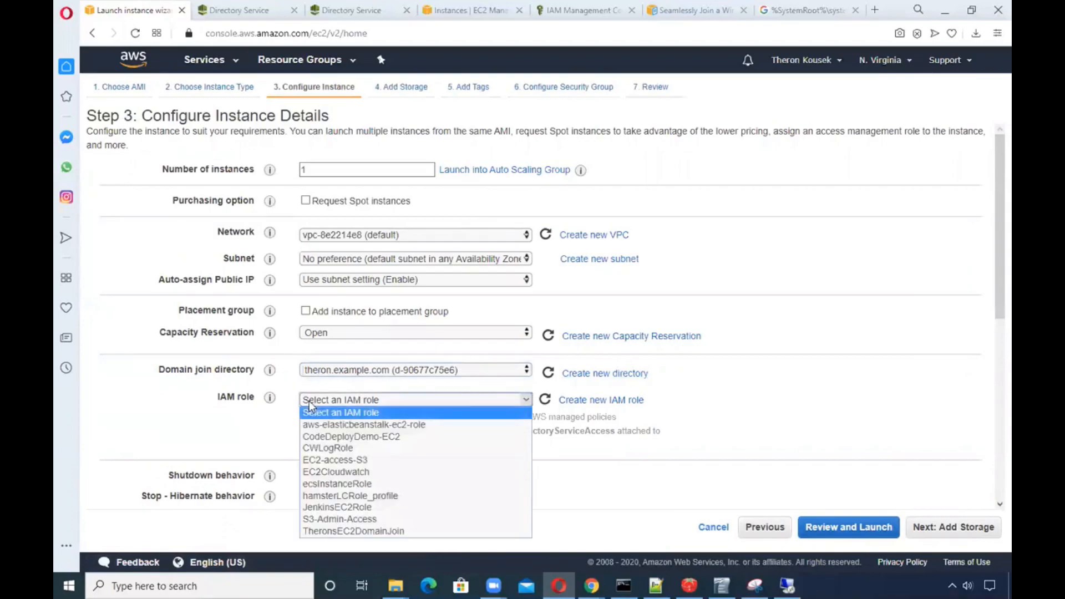
{"action": "left_click", "coordinate": [353, 531]}
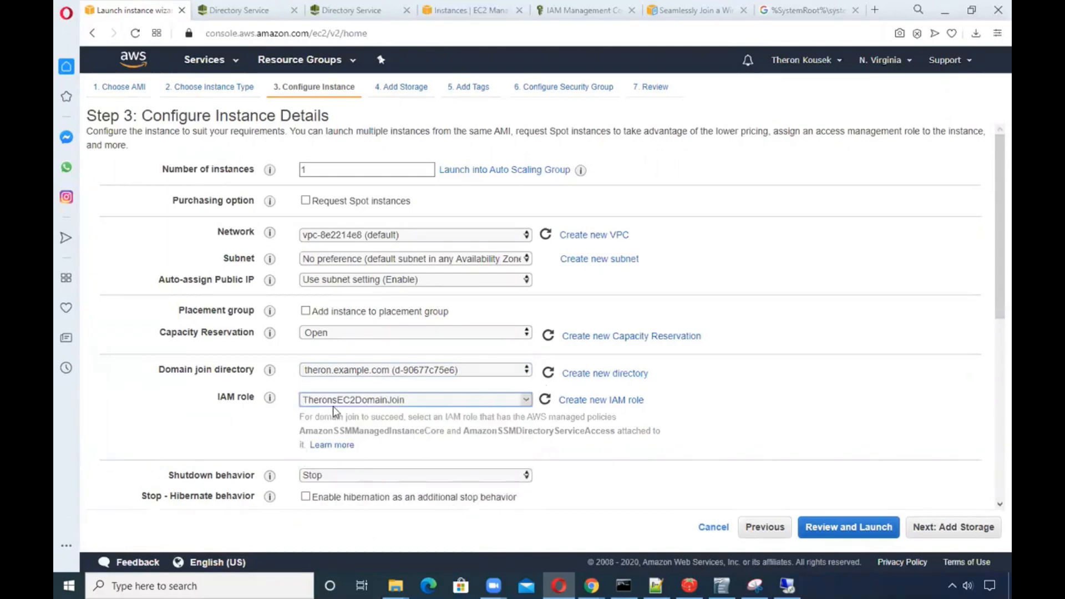
{"action": "mouse_move", "coordinate": [720, 485]}
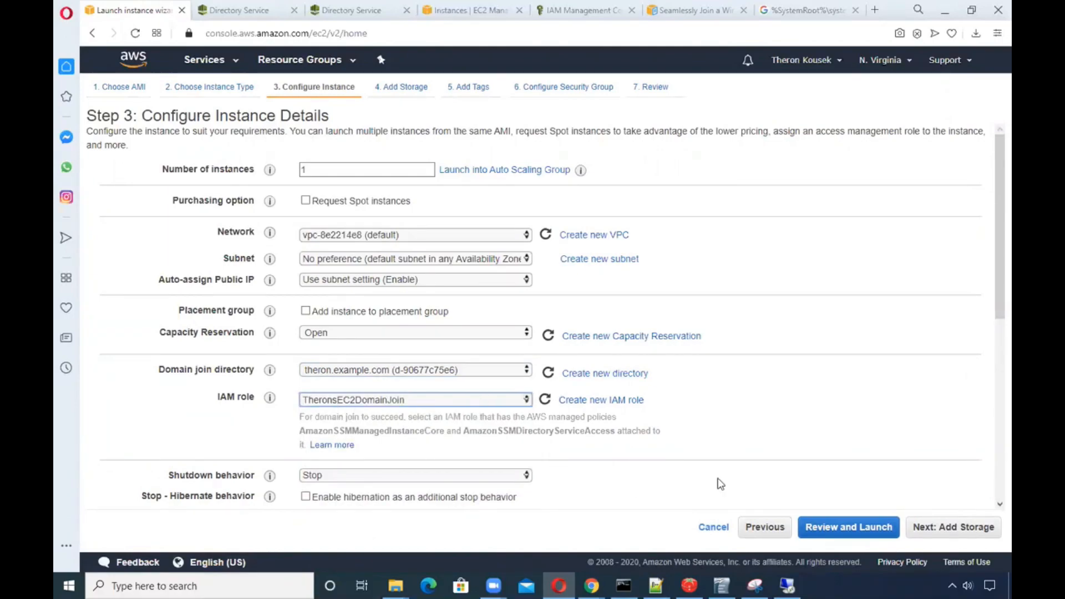
- Continue through Add Storage and Add Tags to Configure Security Group
{"action": "left_click", "coordinate": [952, 526]}
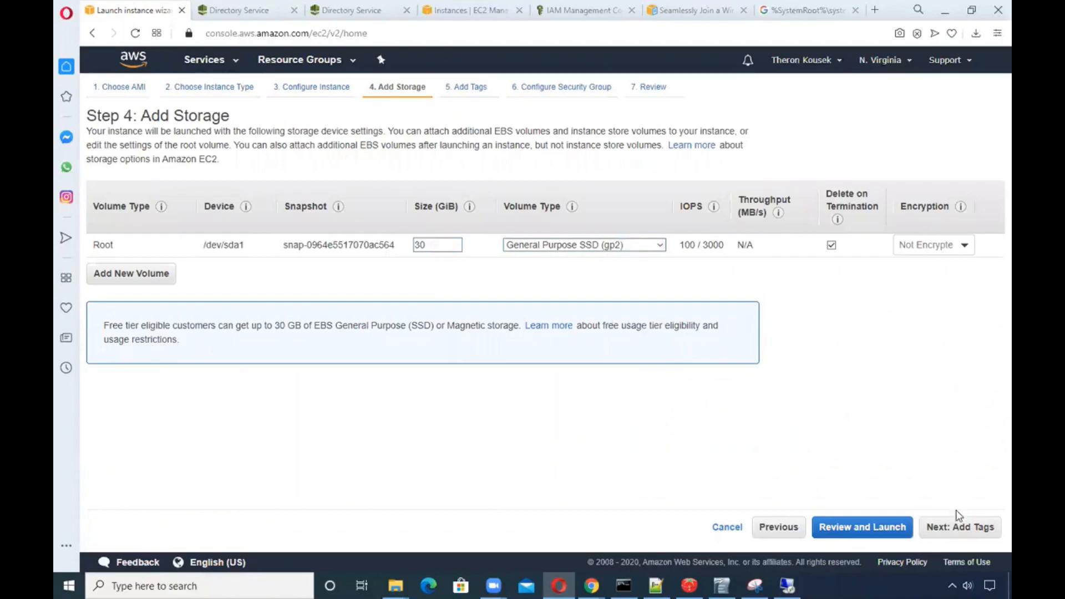
{"action": "left_click", "coordinate": [959, 526]}
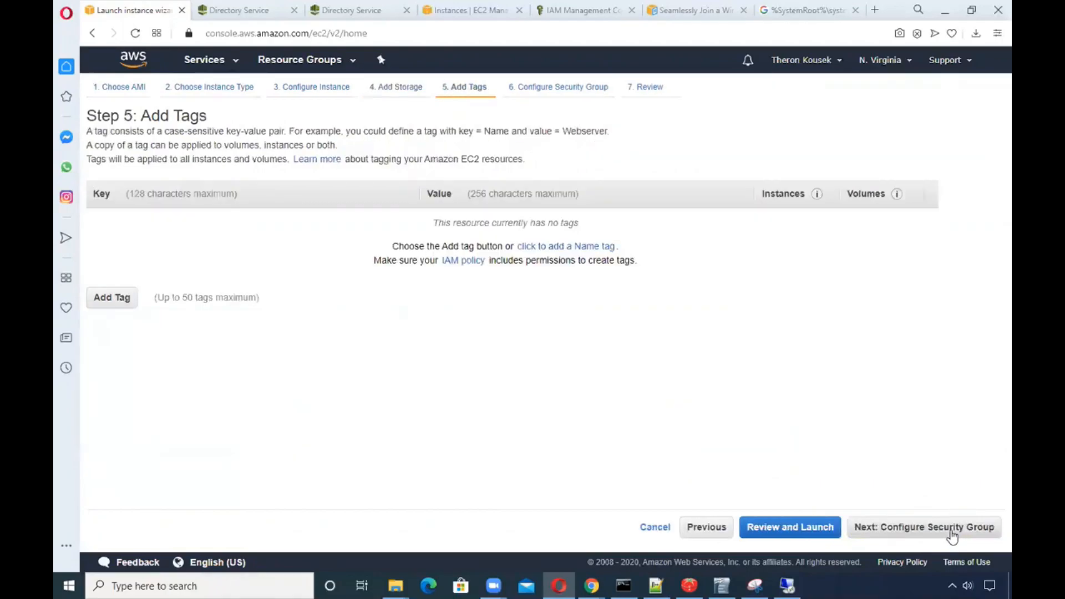
{"action": "left_click", "coordinate": [924, 526]}
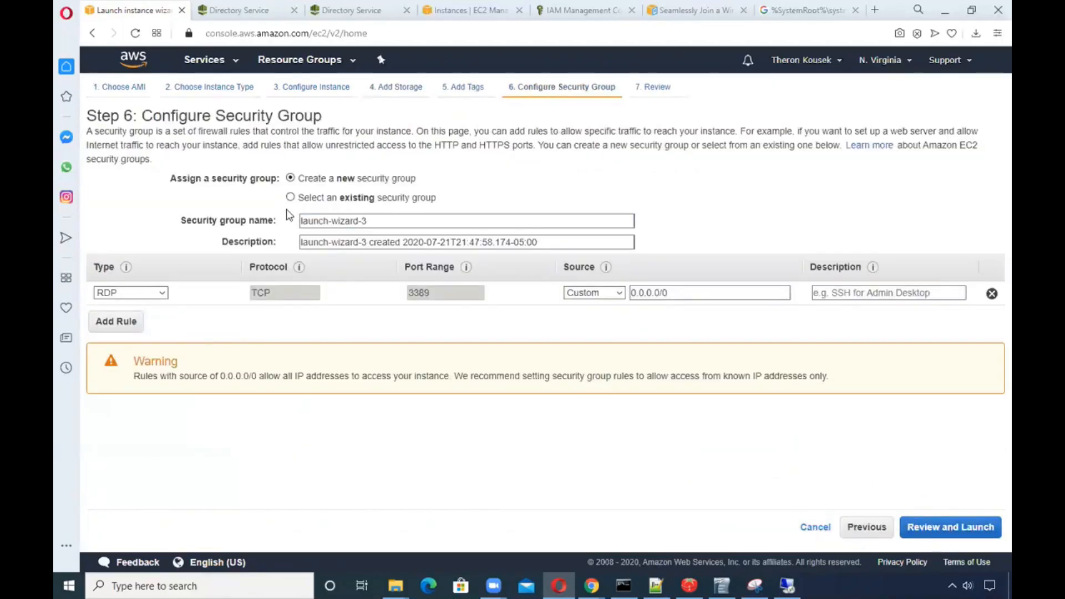
- Choose an existing security group and check the running instance's group launch-wizard-2
{"action": "left_click", "coordinate": [291, 197]}
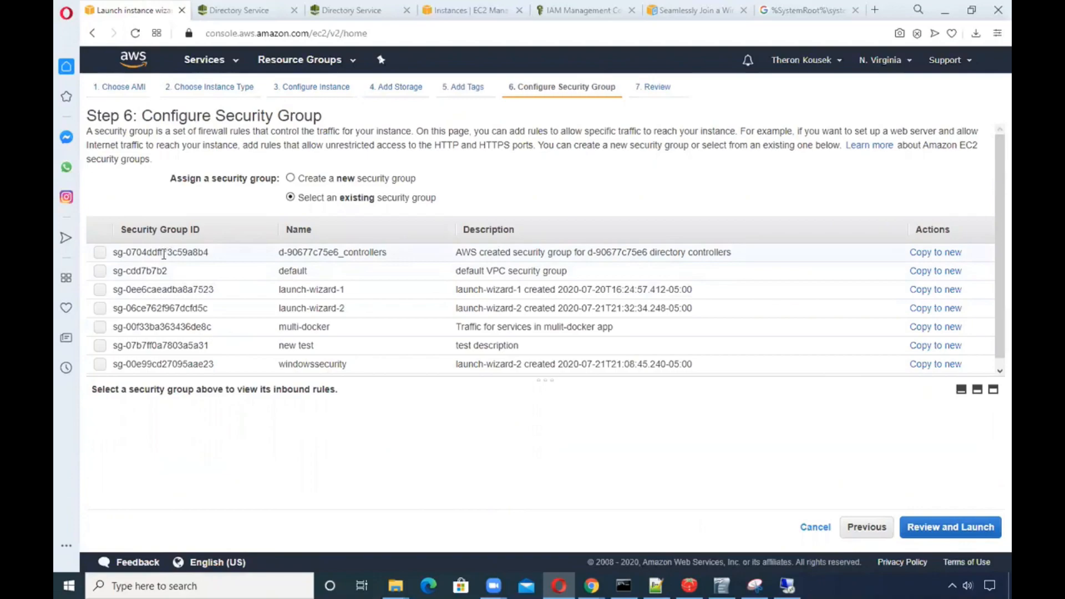
{"action": "mouse_move", "coordinate": [259, 305]}
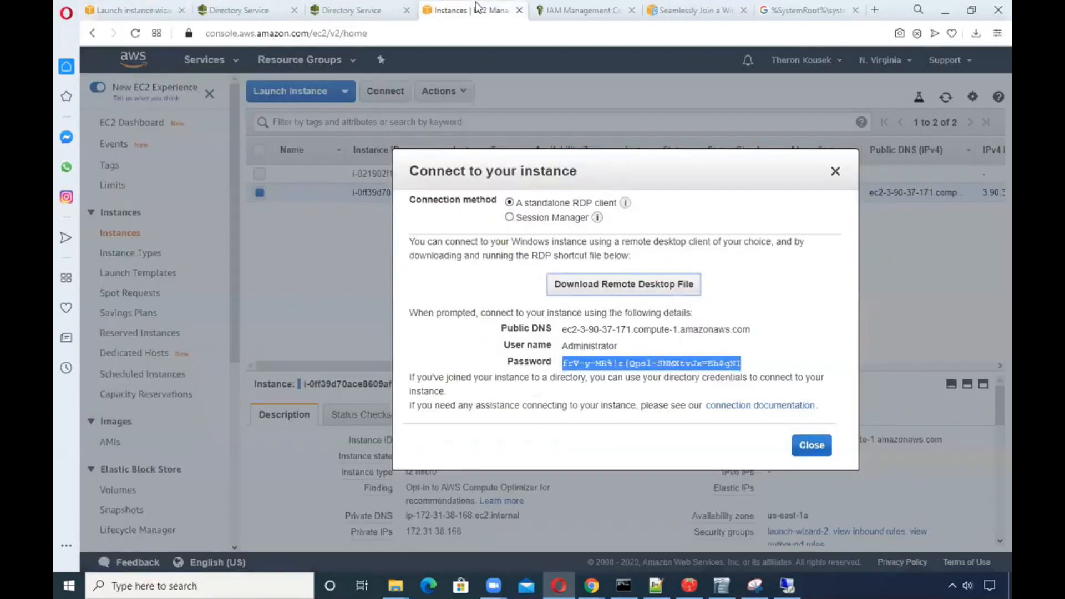
{"action": "left_click", "coordinate": [810, 445]}
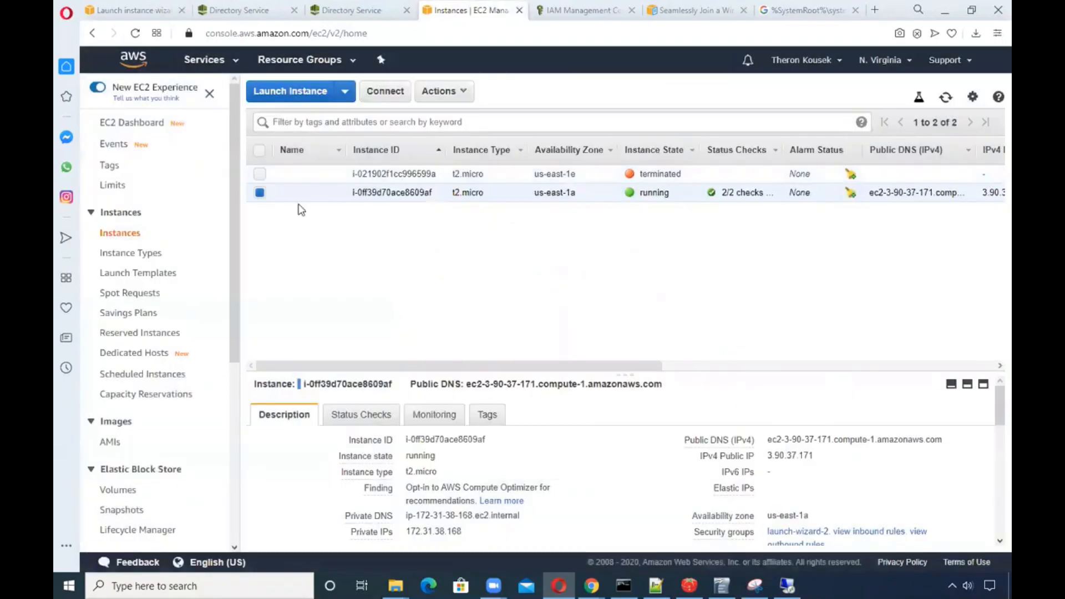
{"action": "scroll", "scroll_direction": "down", "scroll_amount": 3}
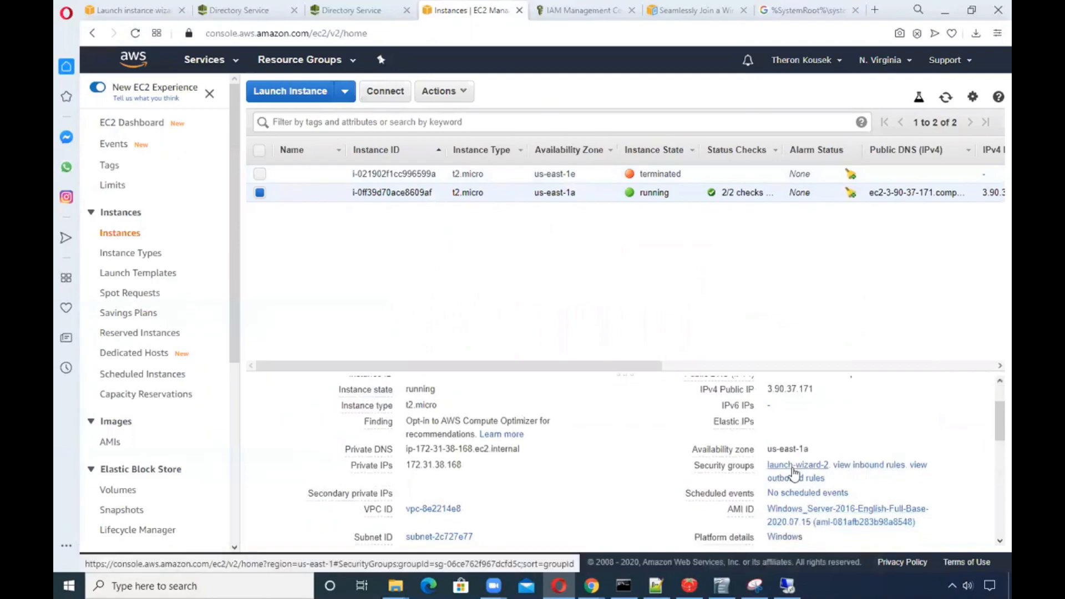
{"action": "mouse_move", "coordinate": [822, 471]}
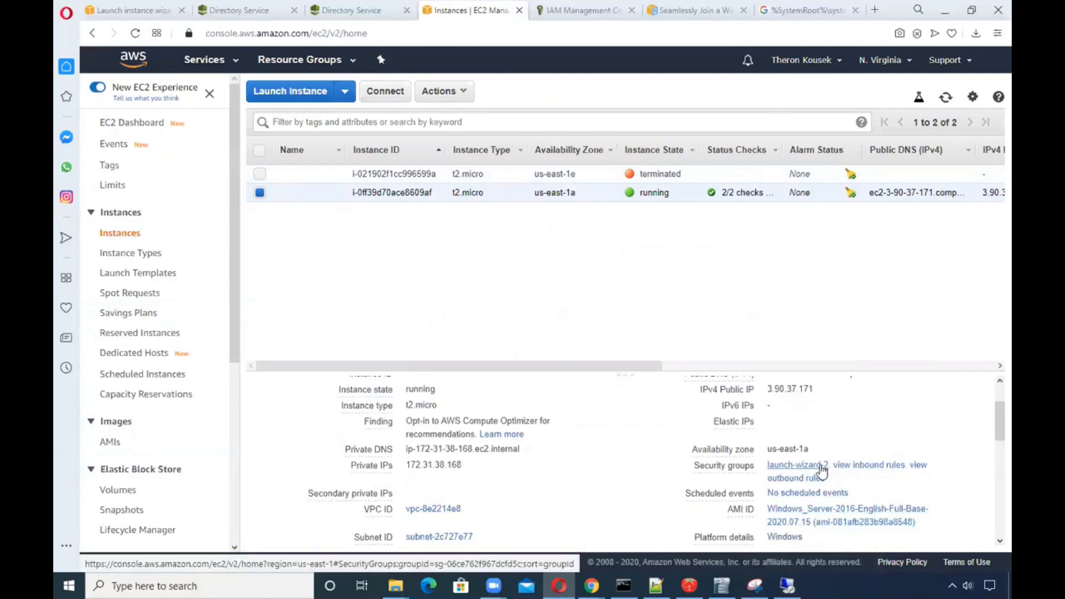
{"action": "mouse_move", "coordinate": [794, 465]}
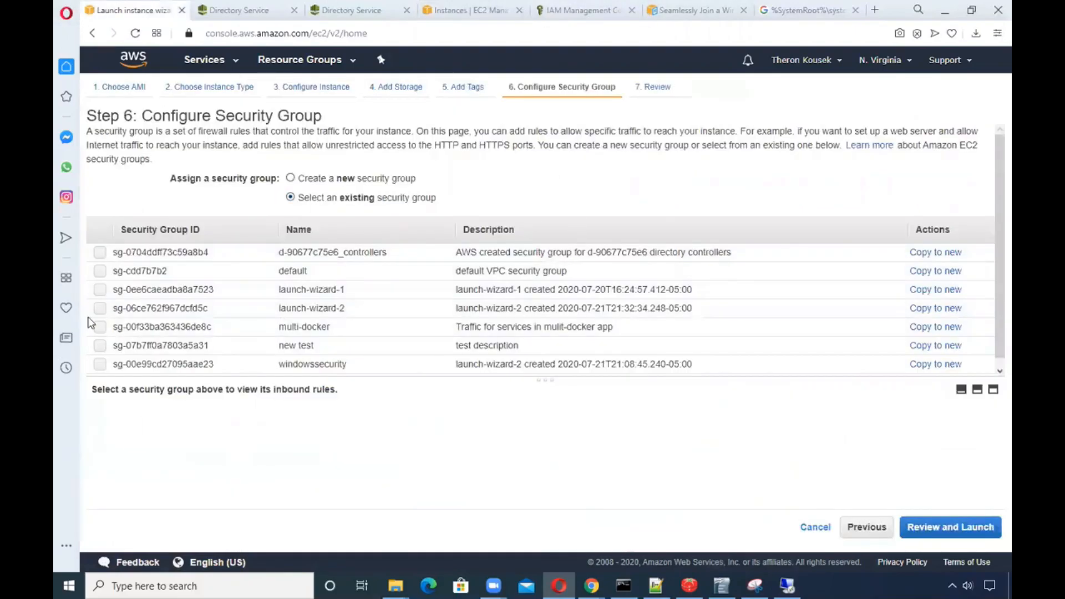
- Select the launch-wizard-2 security group (RDP 3389) and go to Review and Launch
{"action": "left_click", "coordinate": [99, 307]}
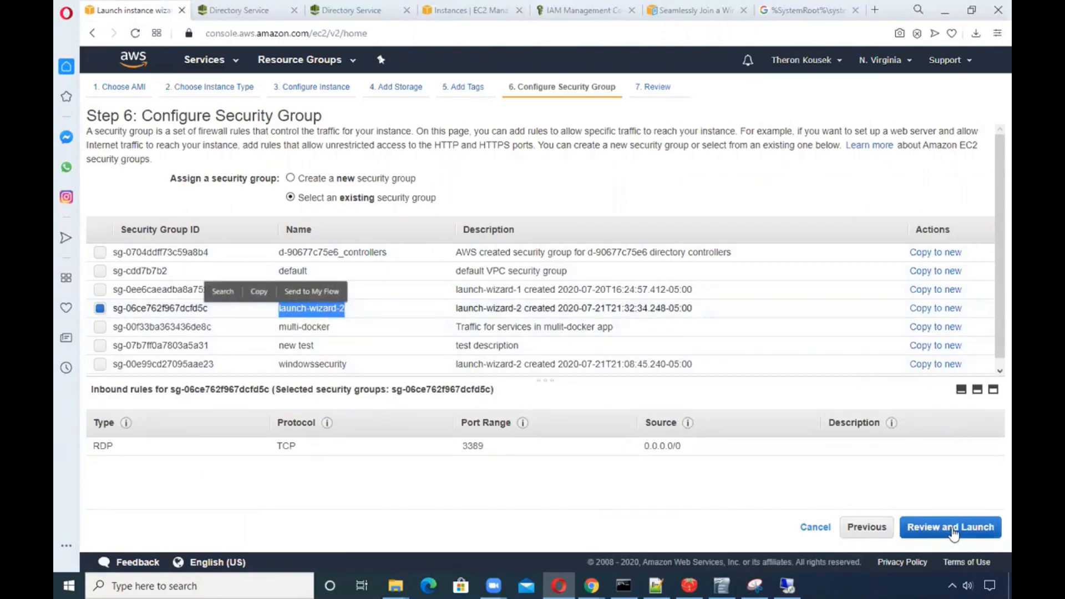
{"action": "left_click", "coordinate": [950, 526]}
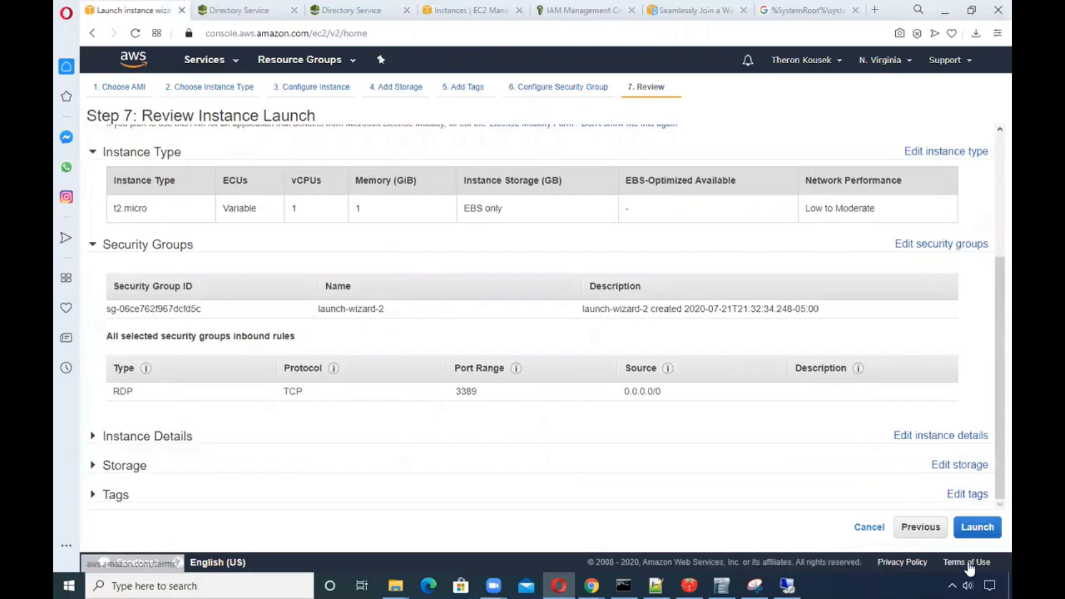
- Launch the instance with the existing cloudwatch key pair, acknowledging the private key
{"action": "left_click", "coordinate": [977, 526]}
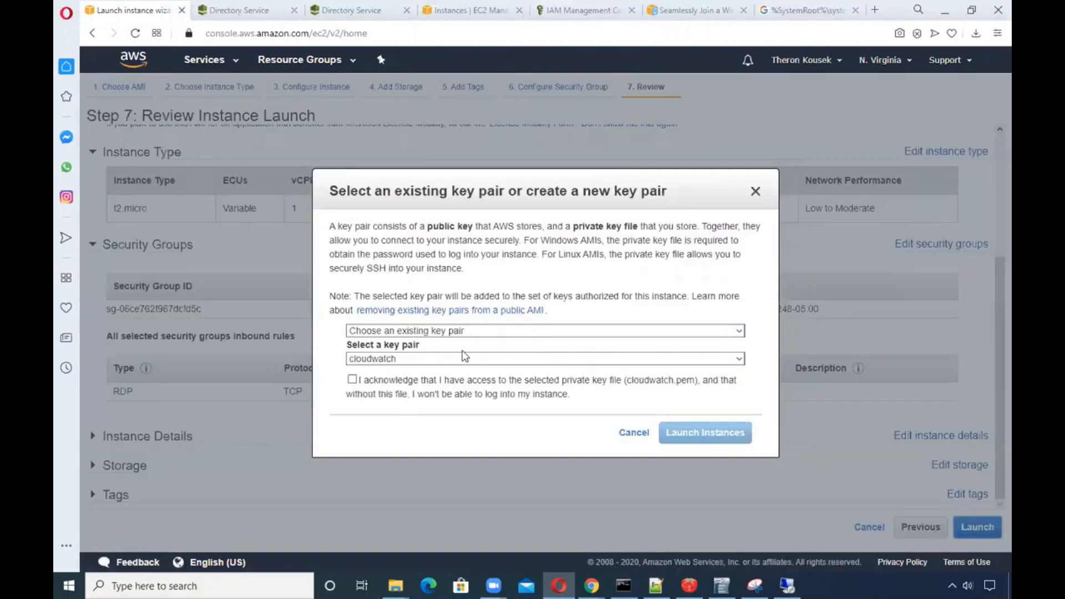
{"action": "left_click", "coordinate": [544, 330]}
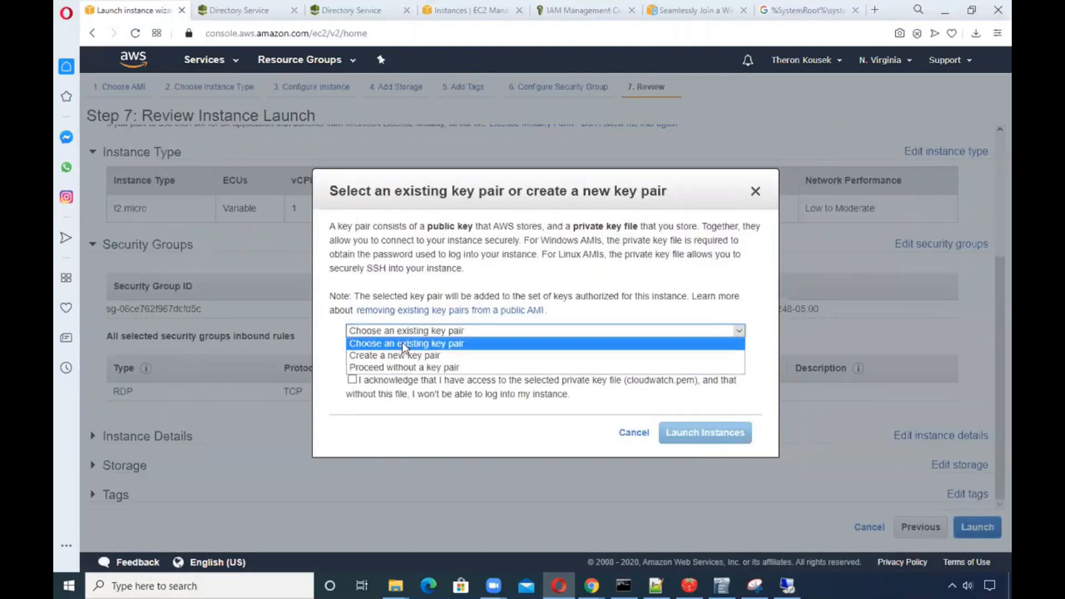
{"action": "left_click", "coordinate": [407, 343]}
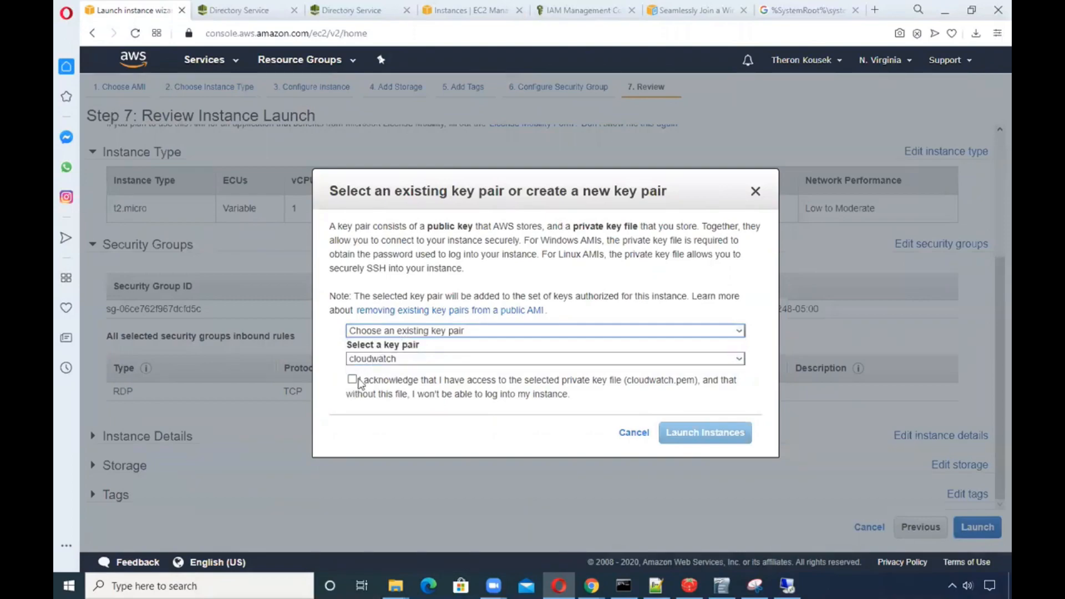
{"action": "left_click", "coordinate": [351, 380]}
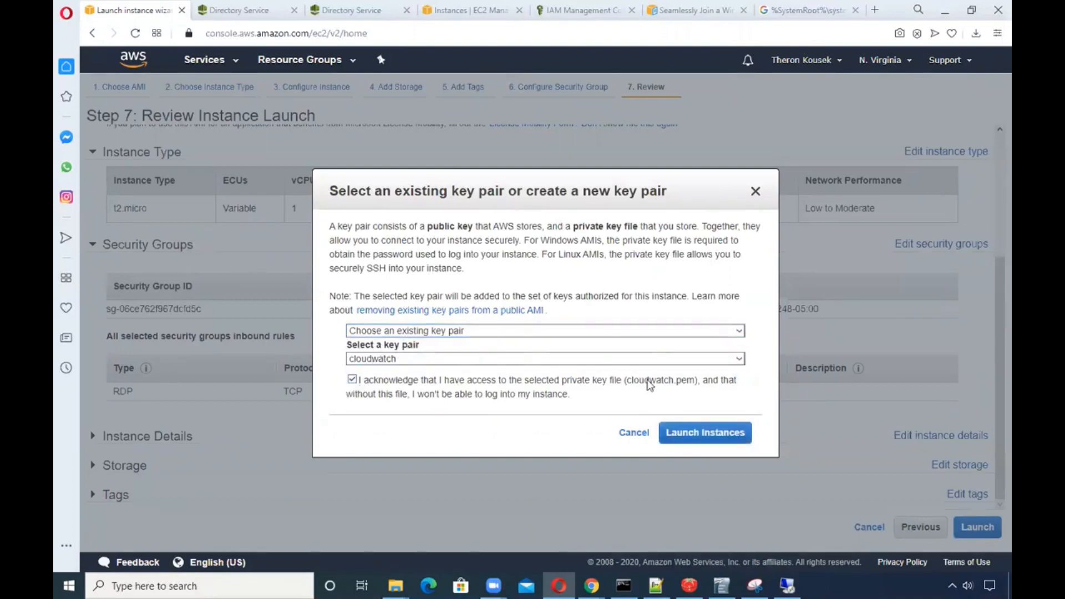
{"action": "left_click", "coordinate": [705, 432]}
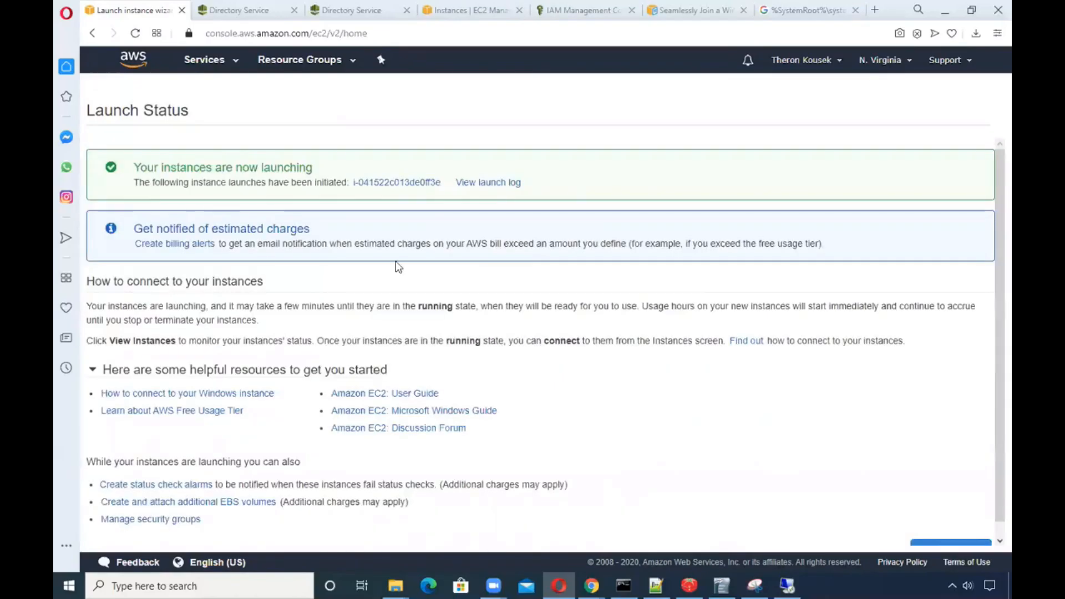
- View the instances list showing the new instance pending beside the running one
{"action": "scroll", "scroll_direction": "down", "scroll_amount": 3}
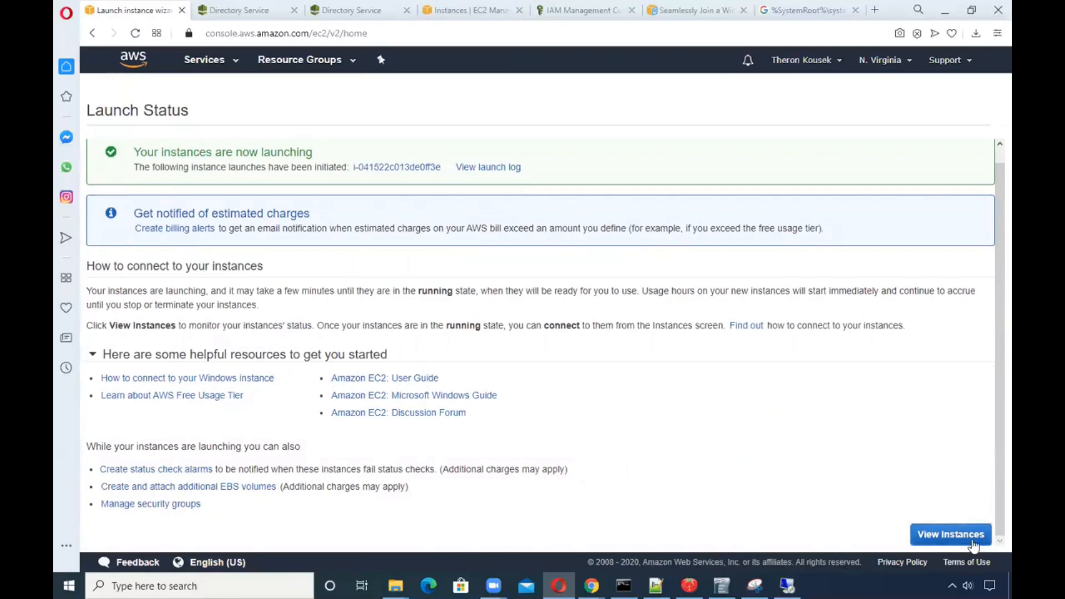
{"action": "left_click", "coordinate": [951, 534]}
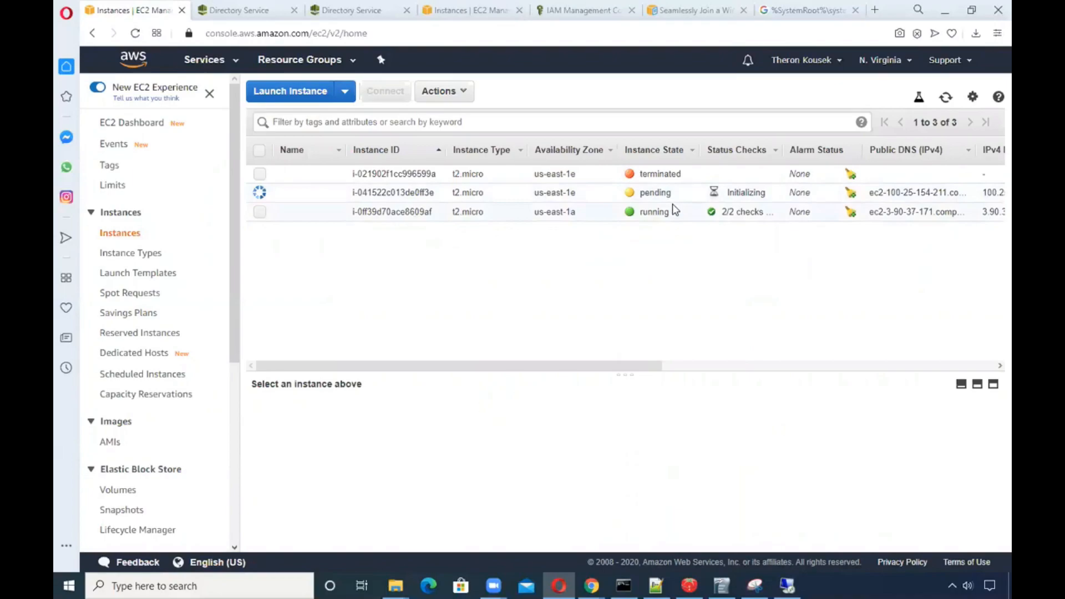
{"action": "mouse_move", "coordinate": [677, 211]}
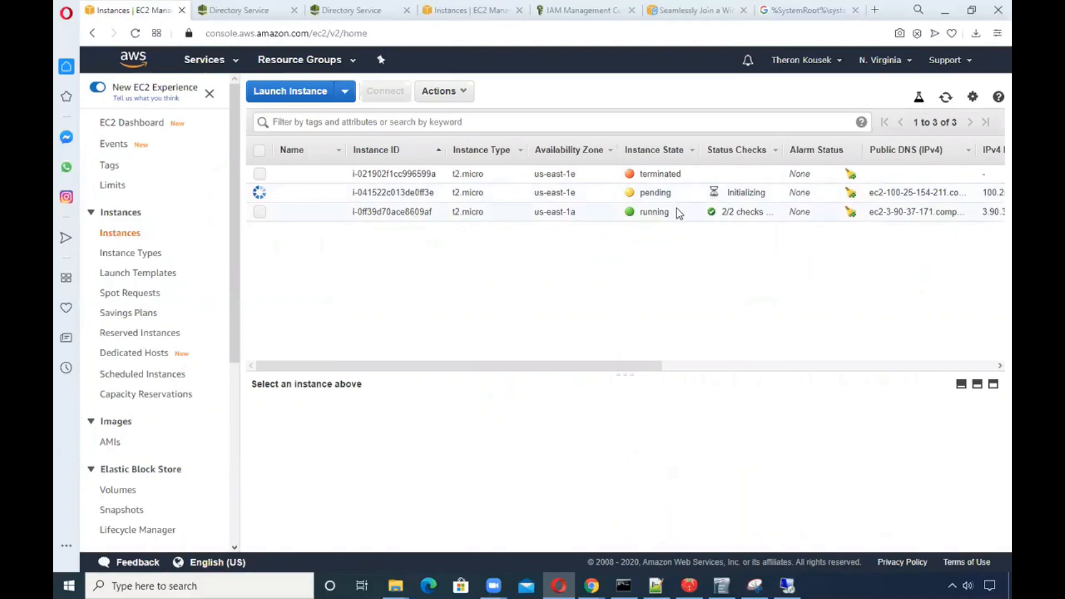
{"action": "right_click", "coordinate": [204, 59]}
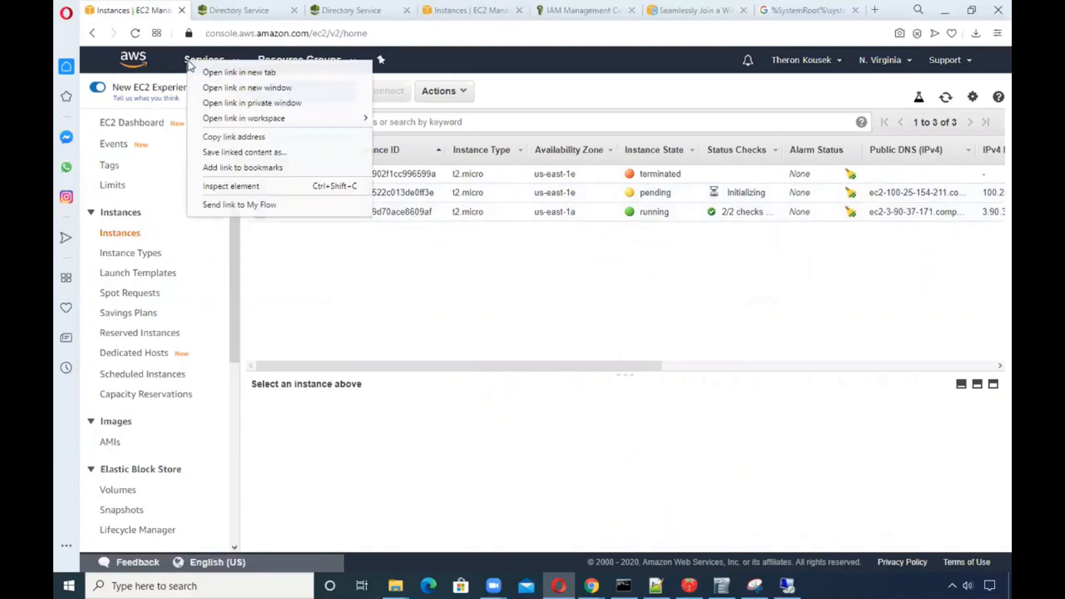
- Navigate from the Services menu to the Amazon FSx file systems list
{"action": "left_click", "coordinate": [205, 60]}
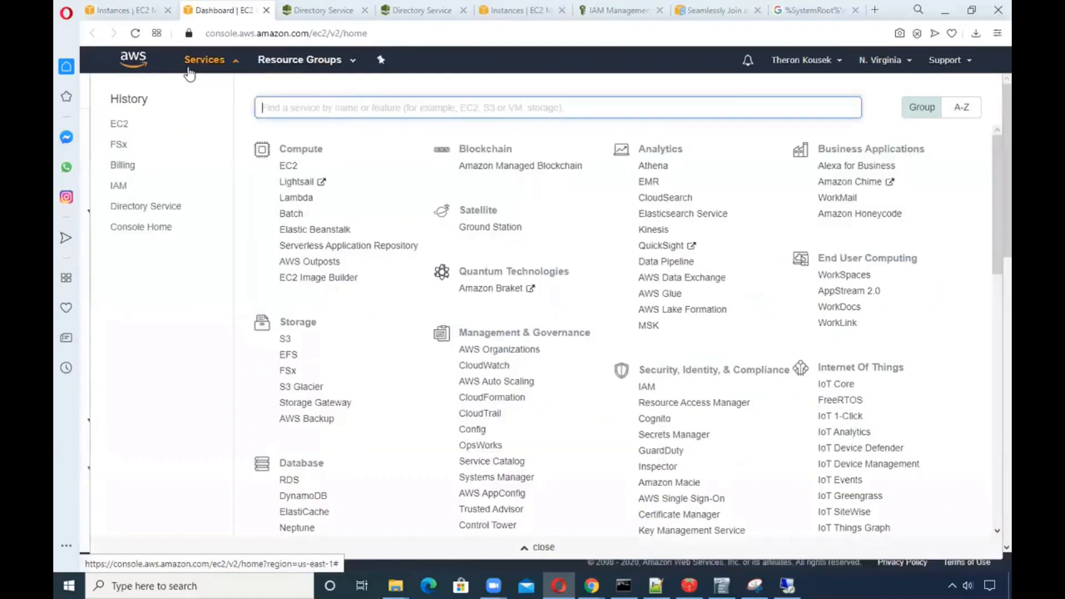
{"action": "left_click", "coordinate": [119, 144]}
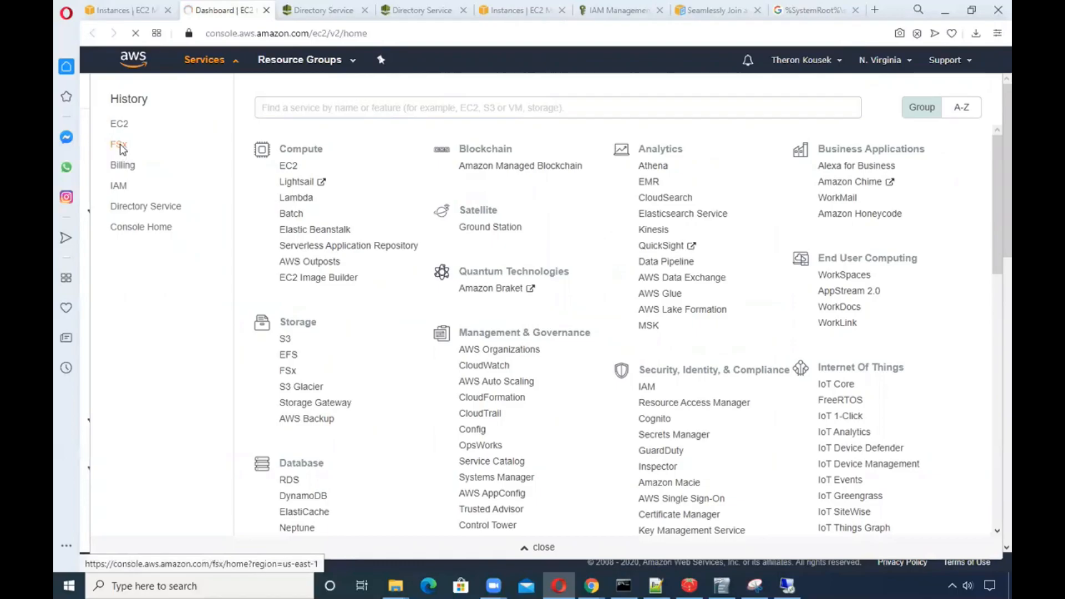
{"action": "left_click", "coordinate": [118, 145]}
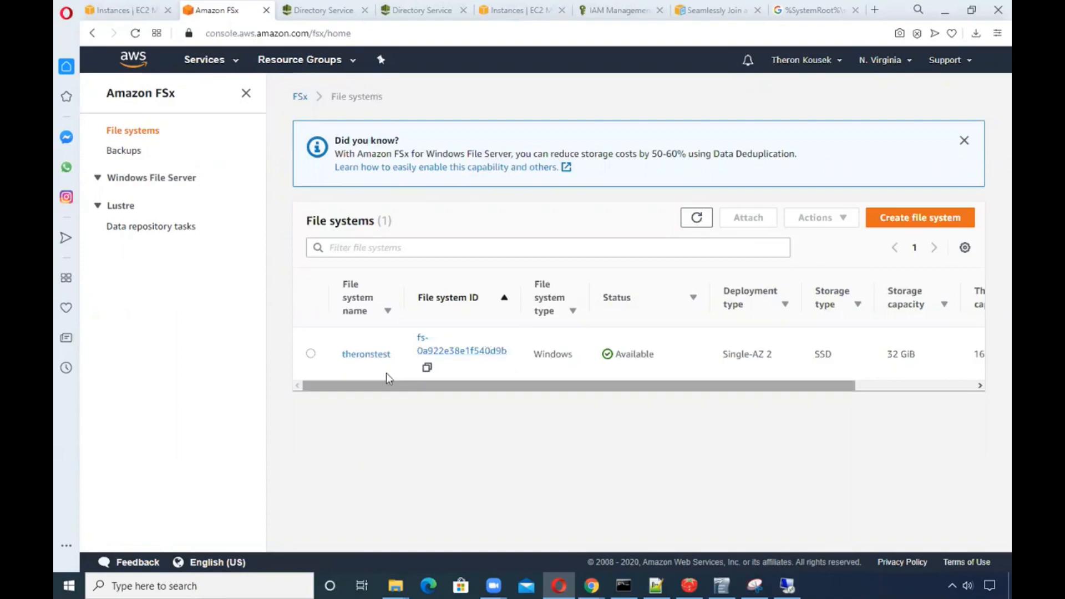
{"action": "scroll", "scroll_direction": "right", "scroll_amount": 3}
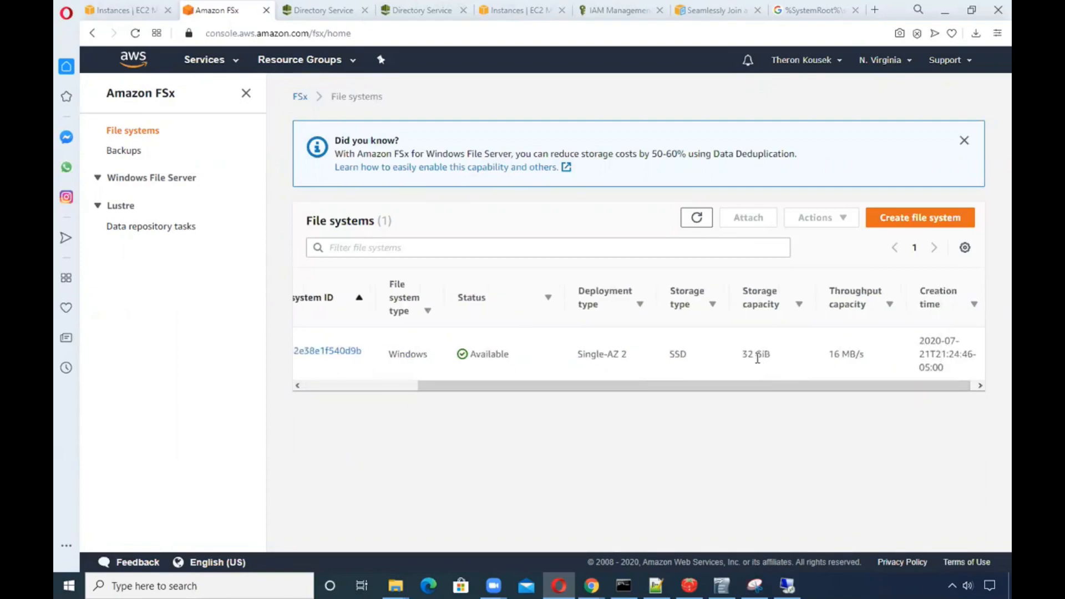
{"action": "double_click", "coordinate": [755, 354]}
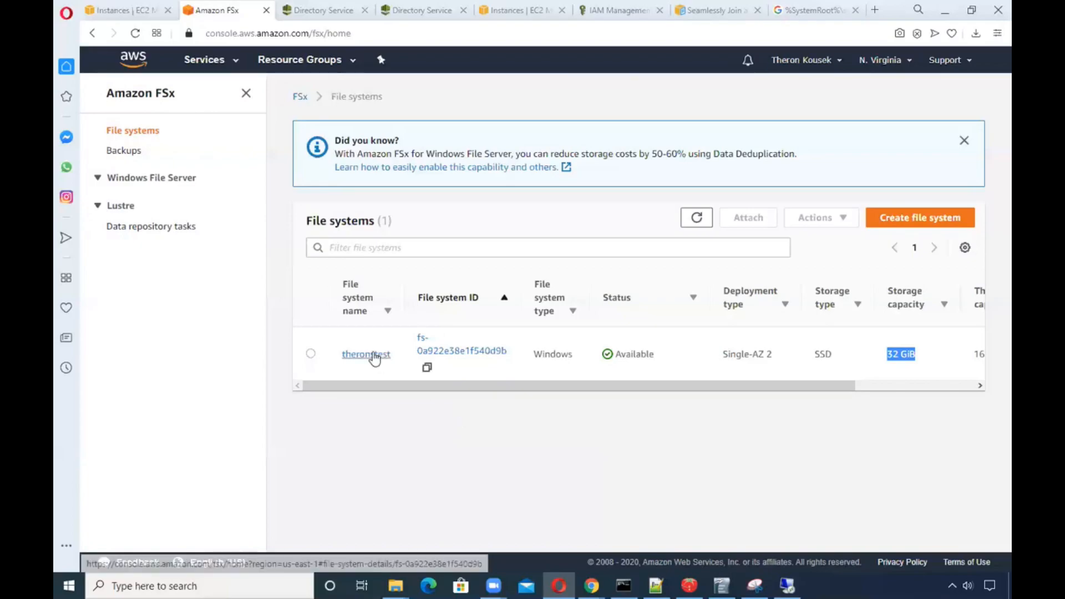
- View theronstest's details, scrolling through its DNS name, IP 172.31.6.241 and subnet
{"action": "left_click", "coordinate": [365, 354]}
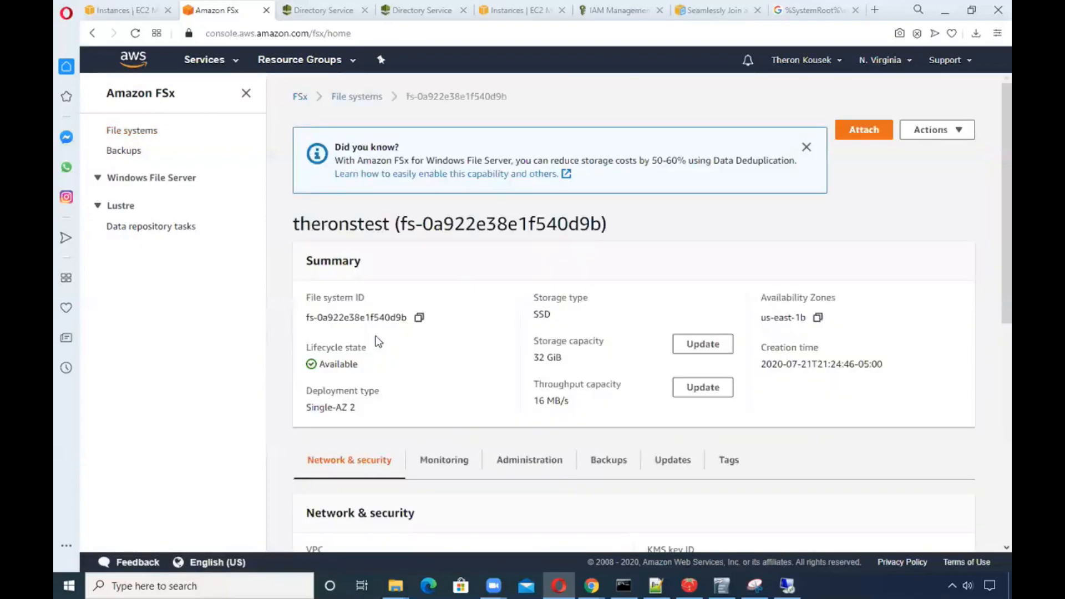
{"action": "scroll", "scroll_direction": "down", "scroll_amount": 3}
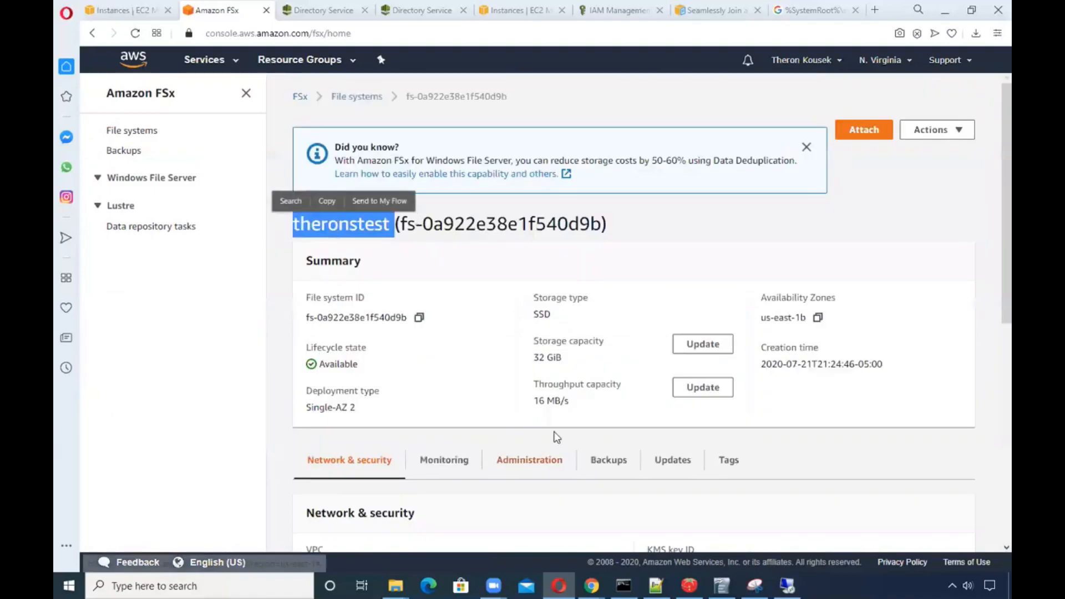
{"action": "scroll", "scroll_direction": "down", "scroll_amount": 3}
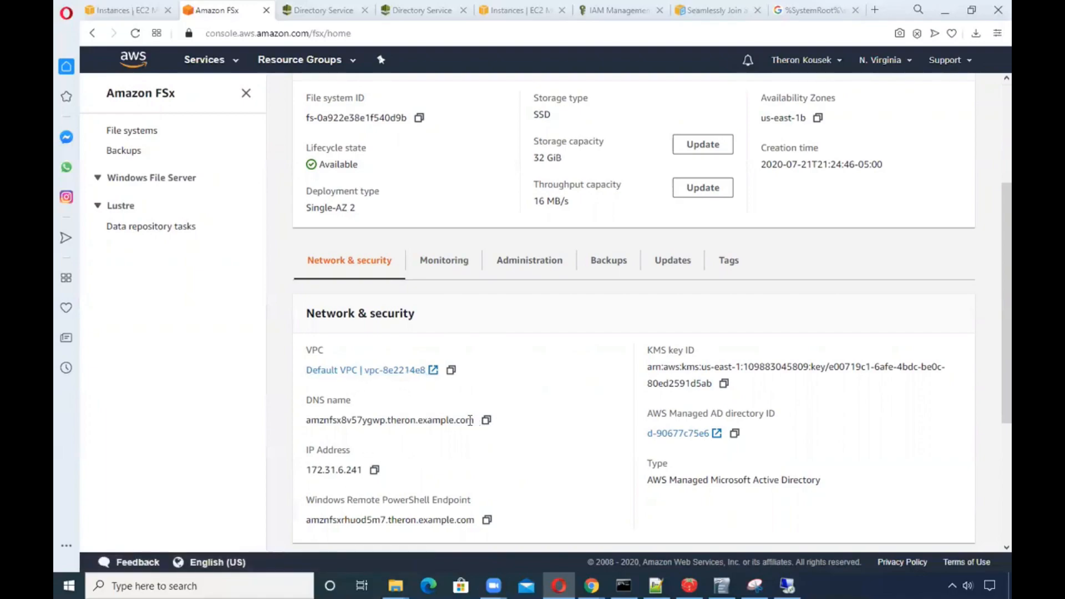
{"action": "scroll", "scroll_direction": "down", "scroll_amount": 3}
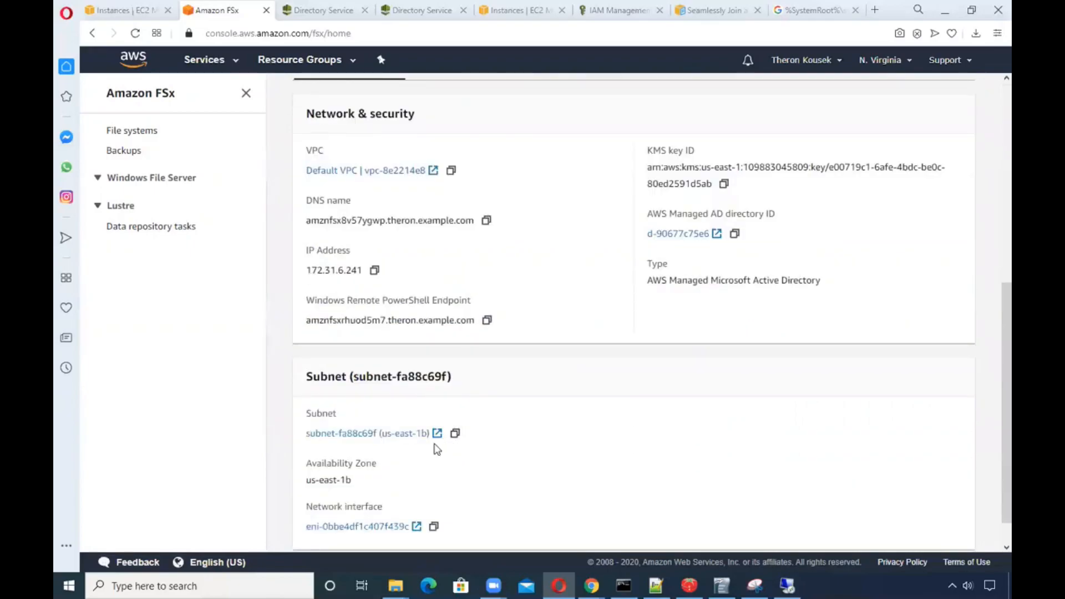
{"action": "scroll", "scroll_direction": "down", "scroll_amount": 3}
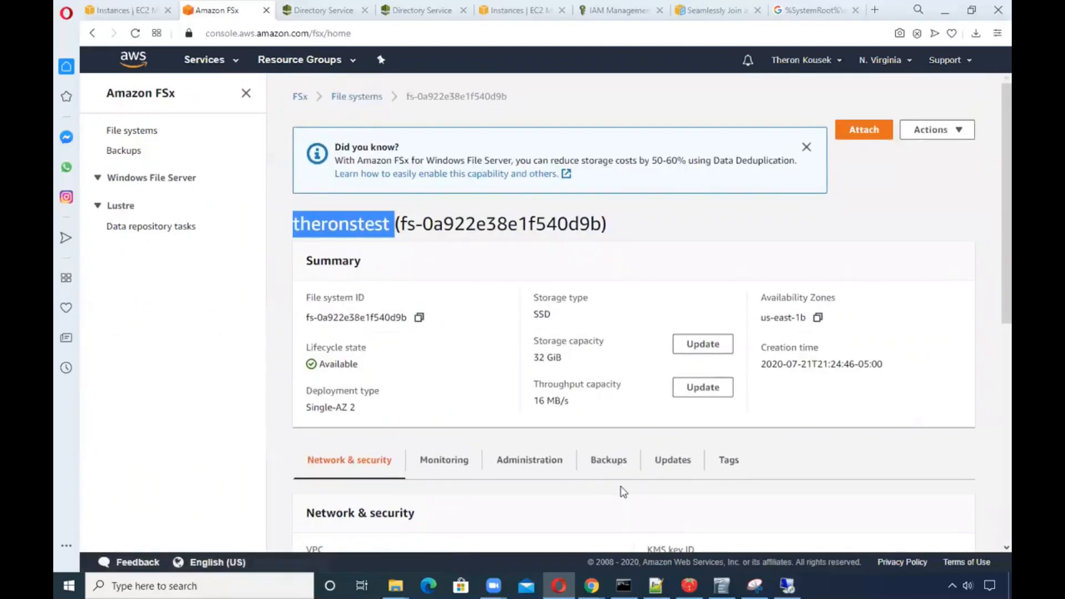
- Review the file system's Monitoring and Backups sections, then return to the EC2 Instances list
{"action": "left_click", "coordinate": [444, 459]}
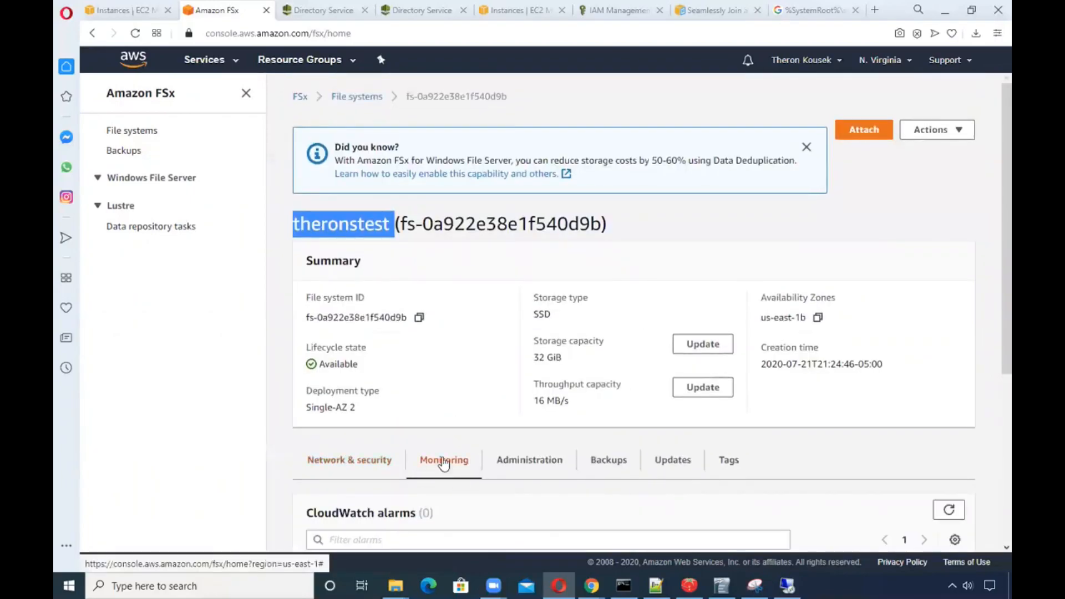
{"action": "scroll", "scroll_direction": "down", "scroll_amount": 3}
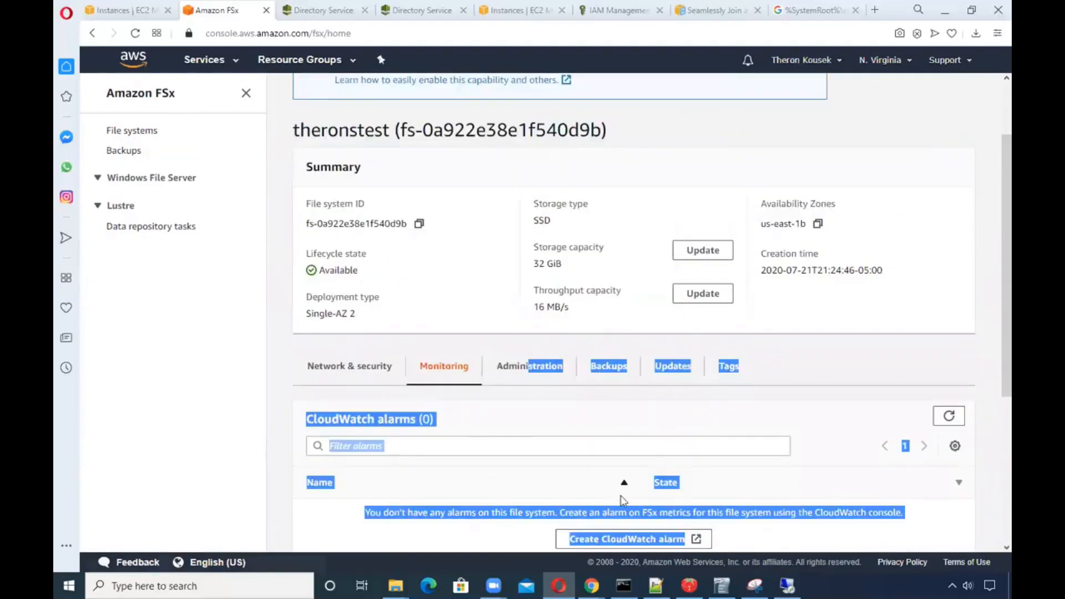
{"action": "left_click", "coordinate": [608, 365]}
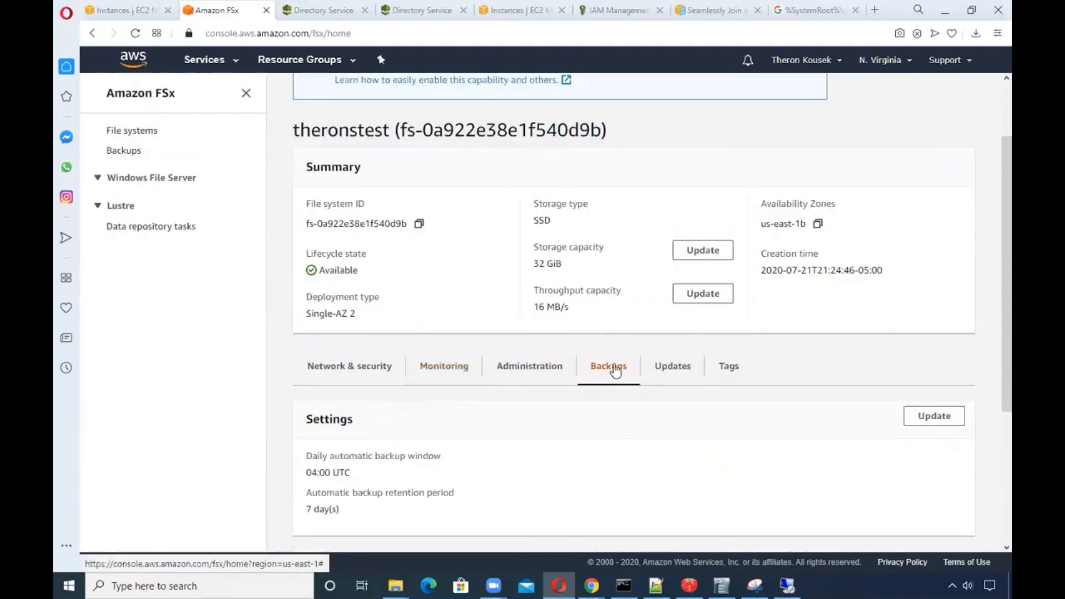
{"action": "scroll", "scroll_direction": "down", "scroll_amount": 3}
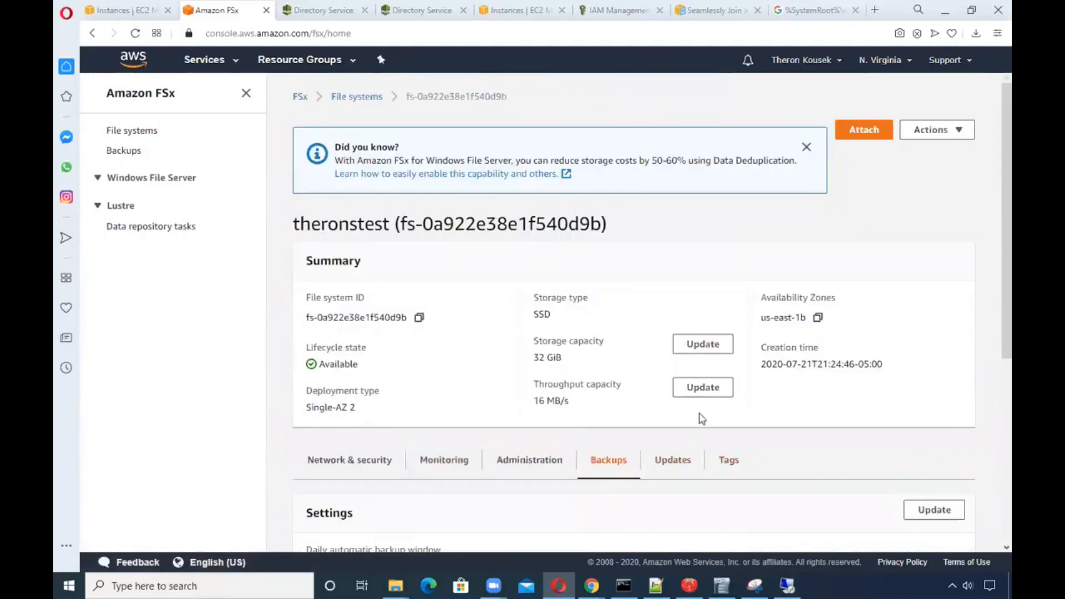
{"action": "mouse_move", "coordinate": [964, 352]}
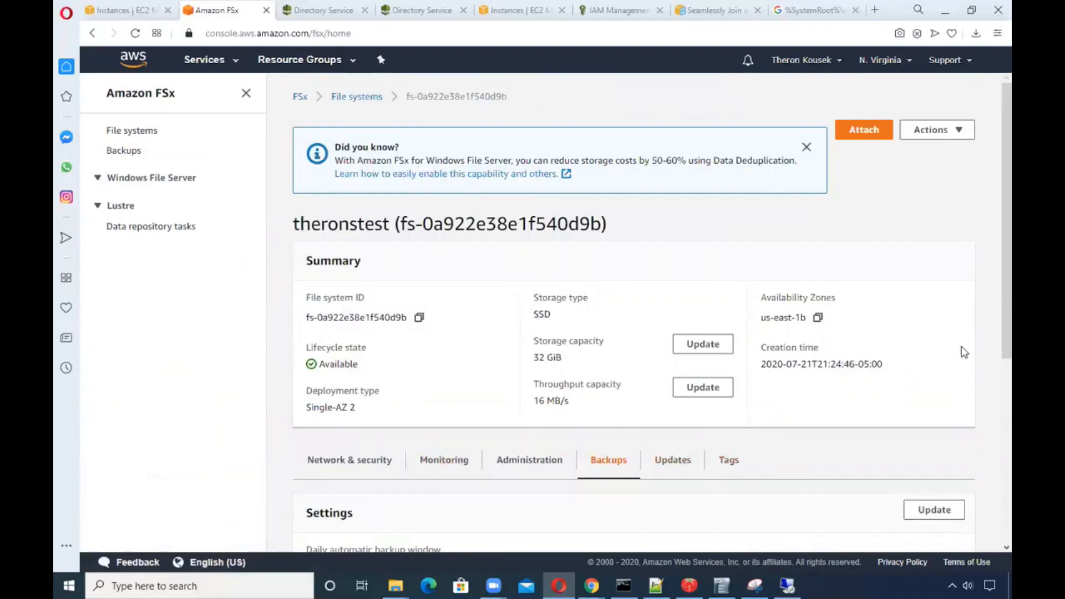
{"action": "mouse_move", "coordinate": [929, 219]}
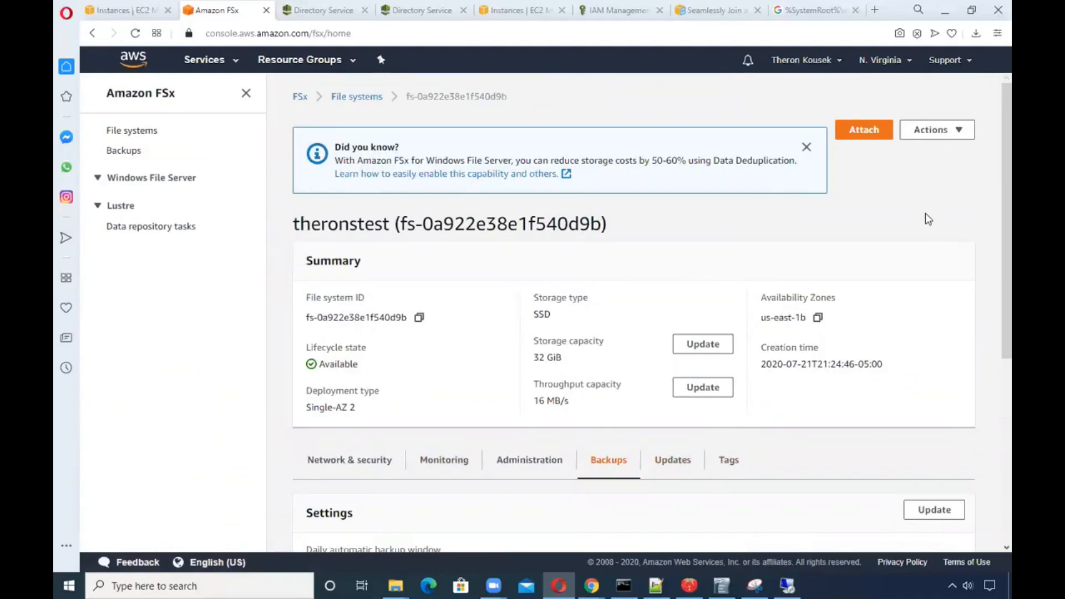
{"action": "mouse_move", "coordinate": [637, 366]}
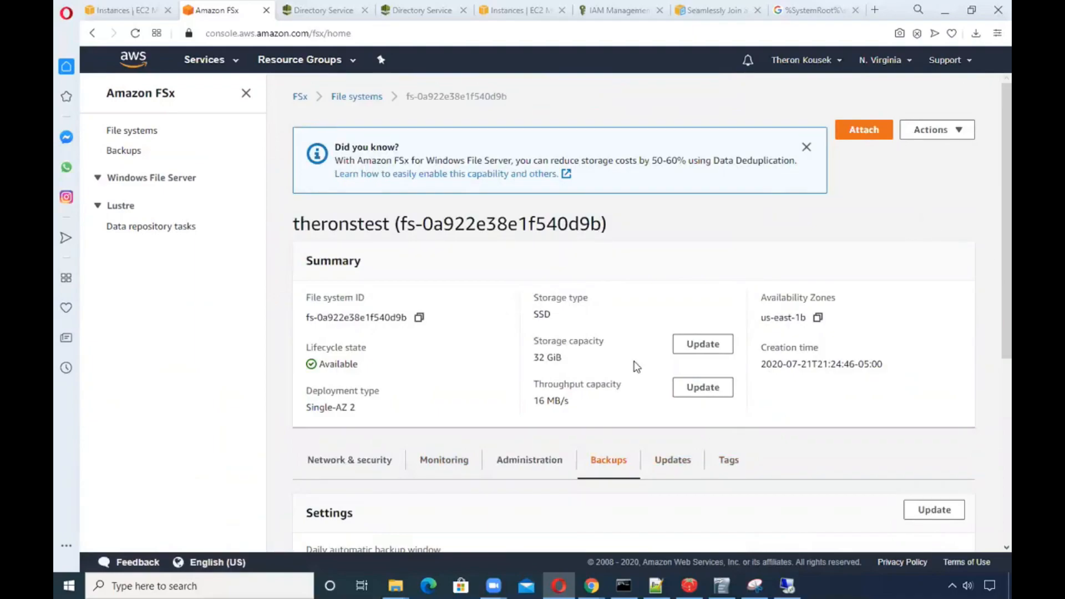
{"action": "mouse_move", "coordinate": [562, 419]}
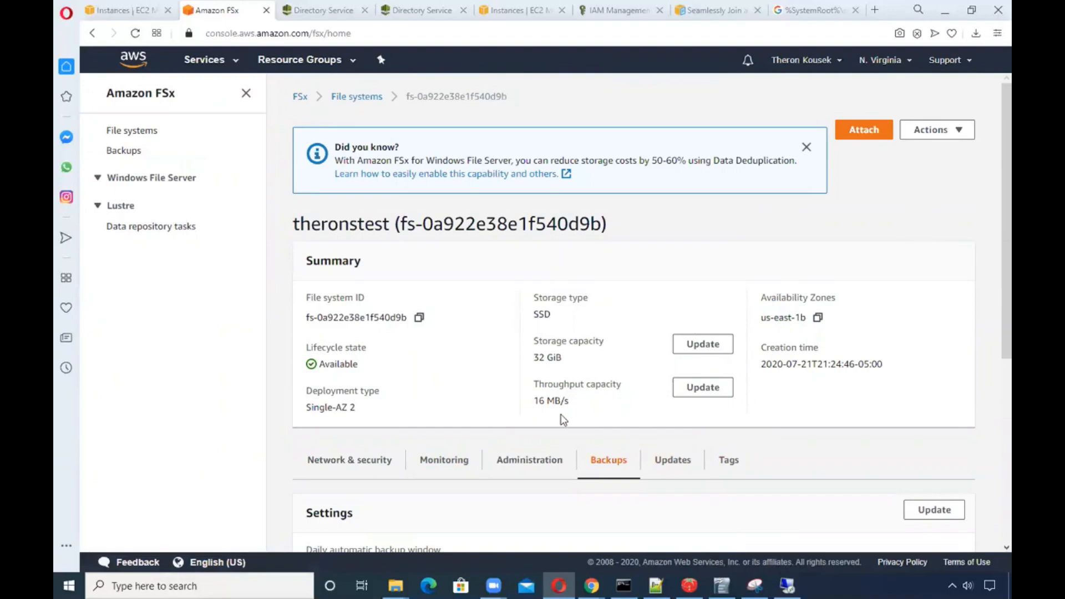
{"action": "mouse_move", "coordinate": [400, 172]}
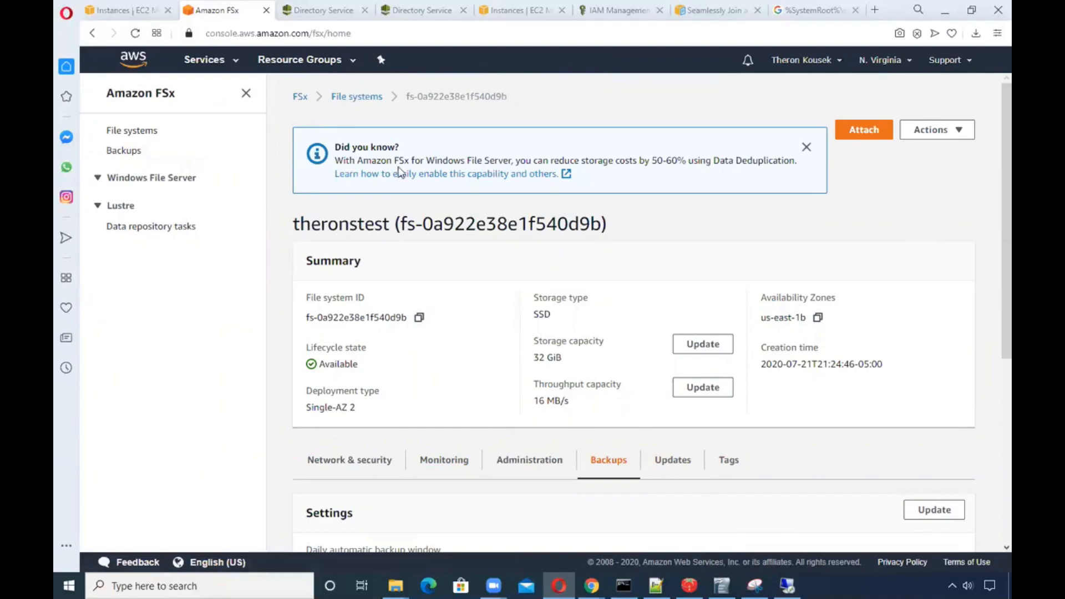
{"action": "left_click", "coordinate": [127, 10]}
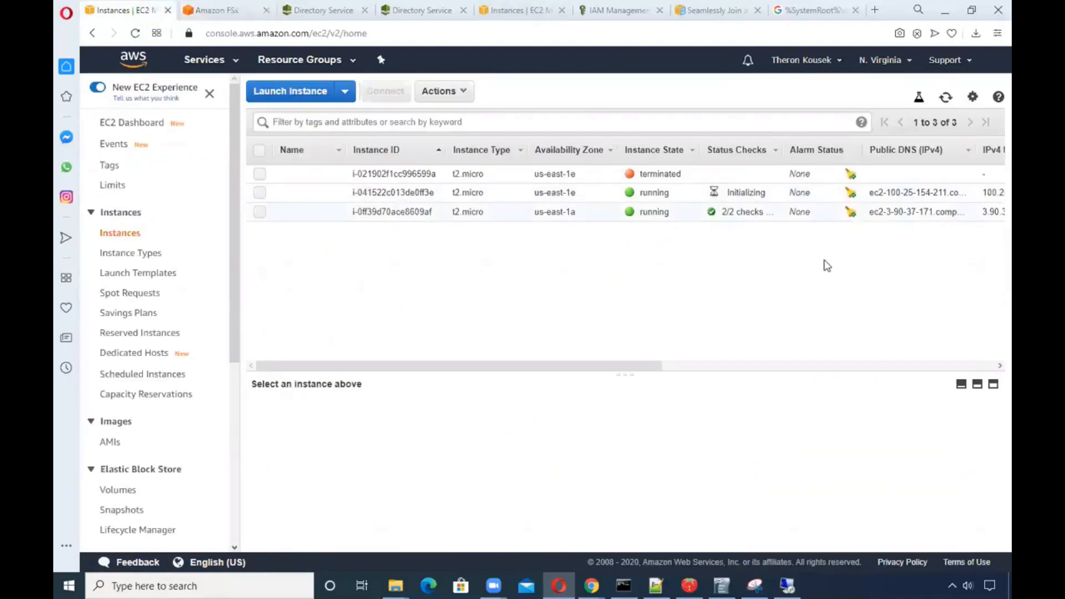
{"action": "left_click", "coordinate": [945, 97]}
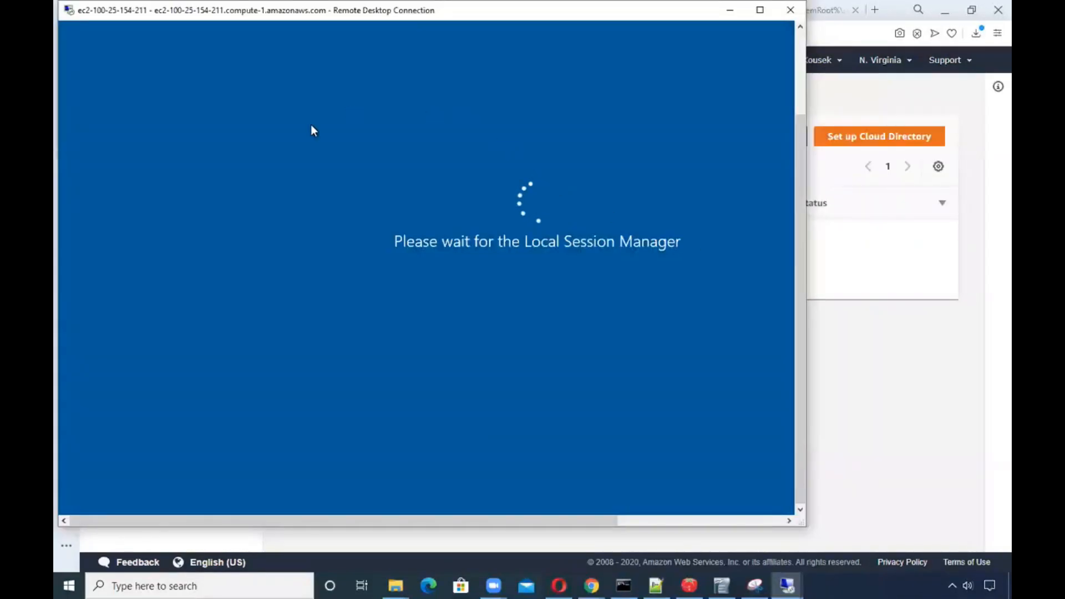
{"action": "mouse_move", "coordinate": [479, 182]}
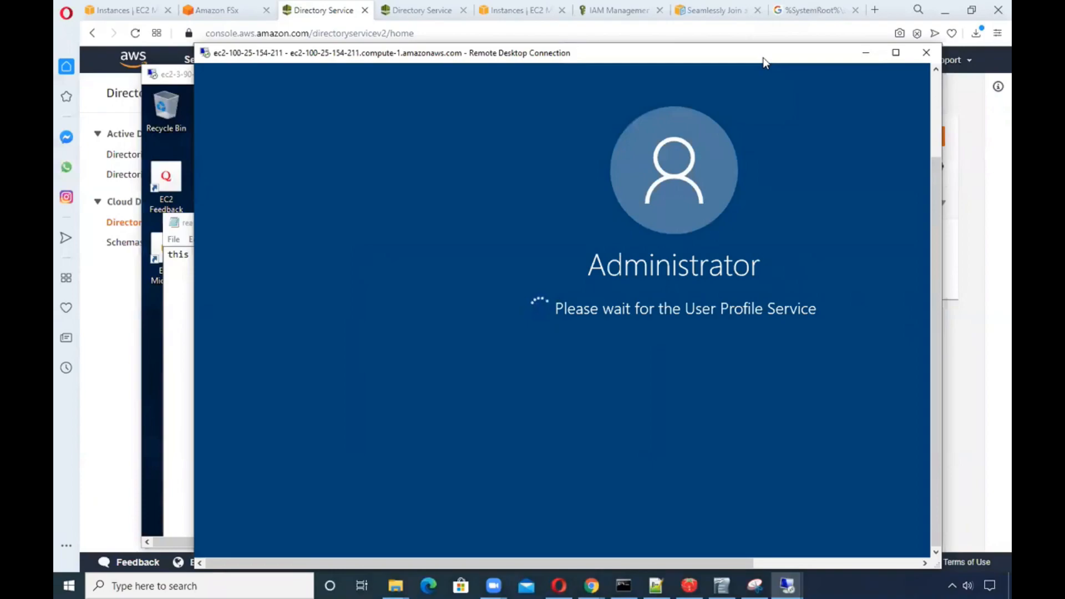
{"action": "mouse_move", "coordinate": [615, 325]}
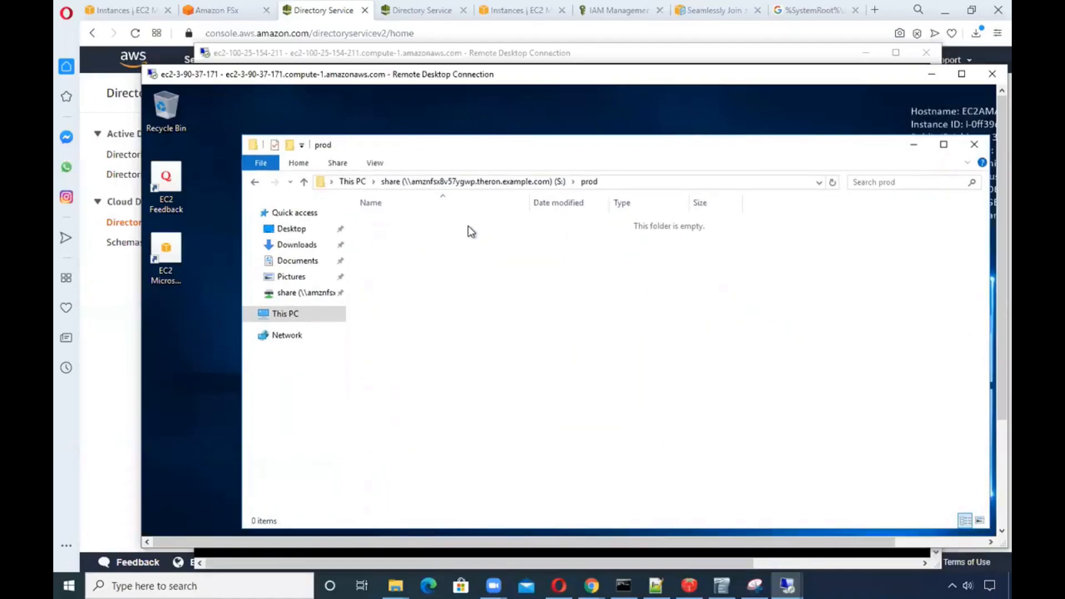
- Create a new text document named prodconfig inside the prod folder
{"action": "right_click", "coordinate": [471, 231]}
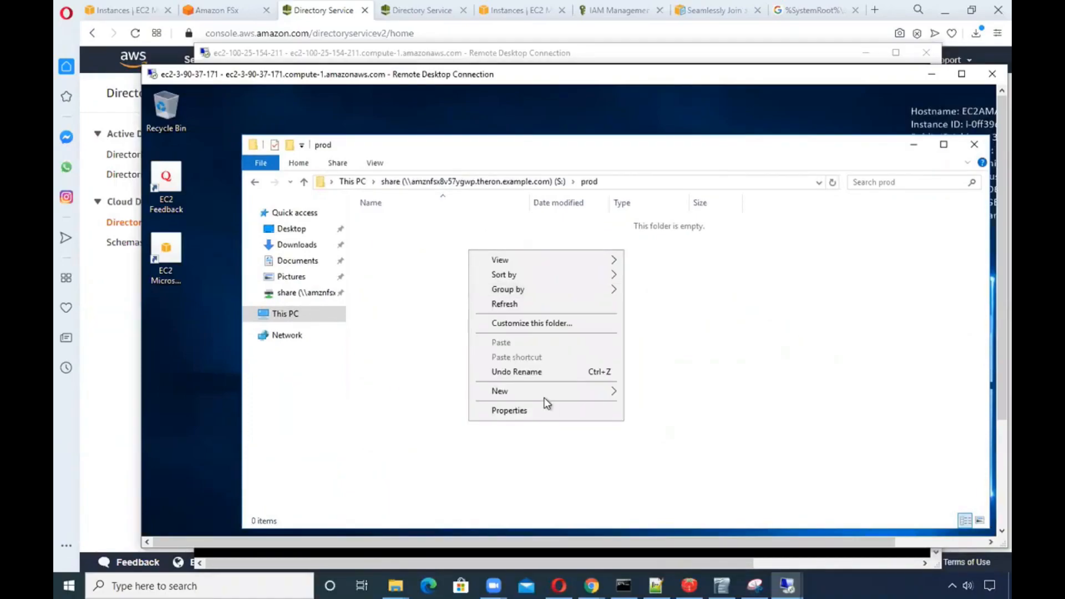
{"action": "left_click", "coordinate": [500, 390]}
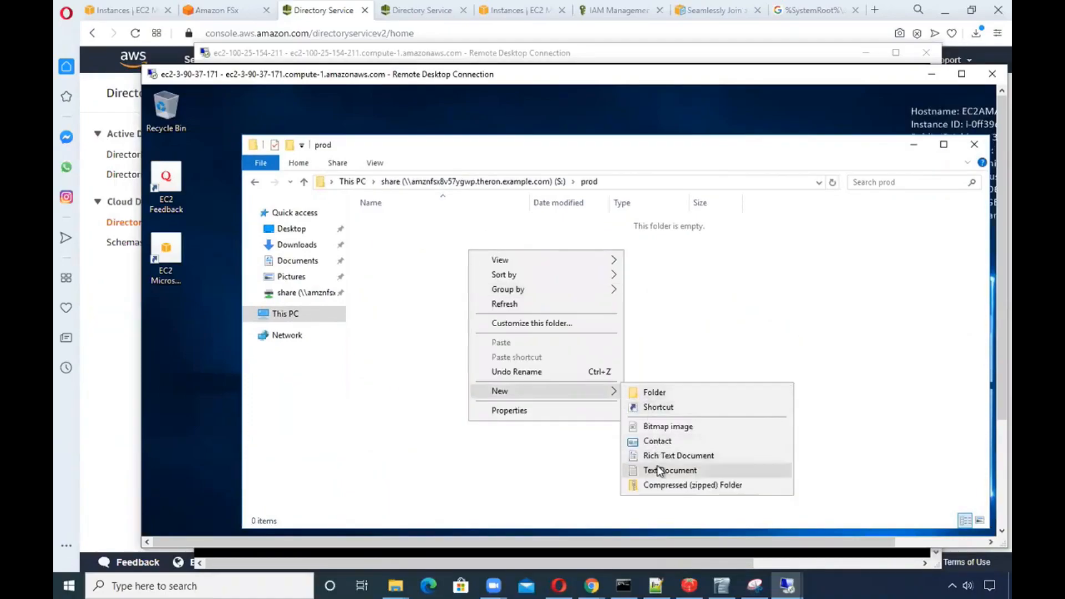
{"action": "left_click", "coordinate": [670, 471]}
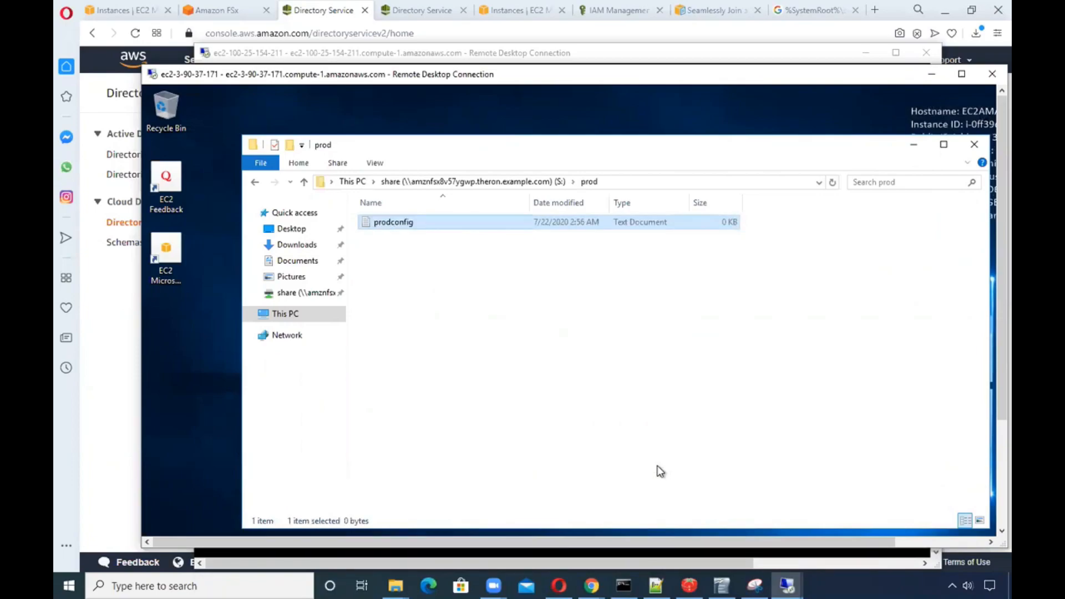
{"action": "double_click", "coordinate": [393, 222]}
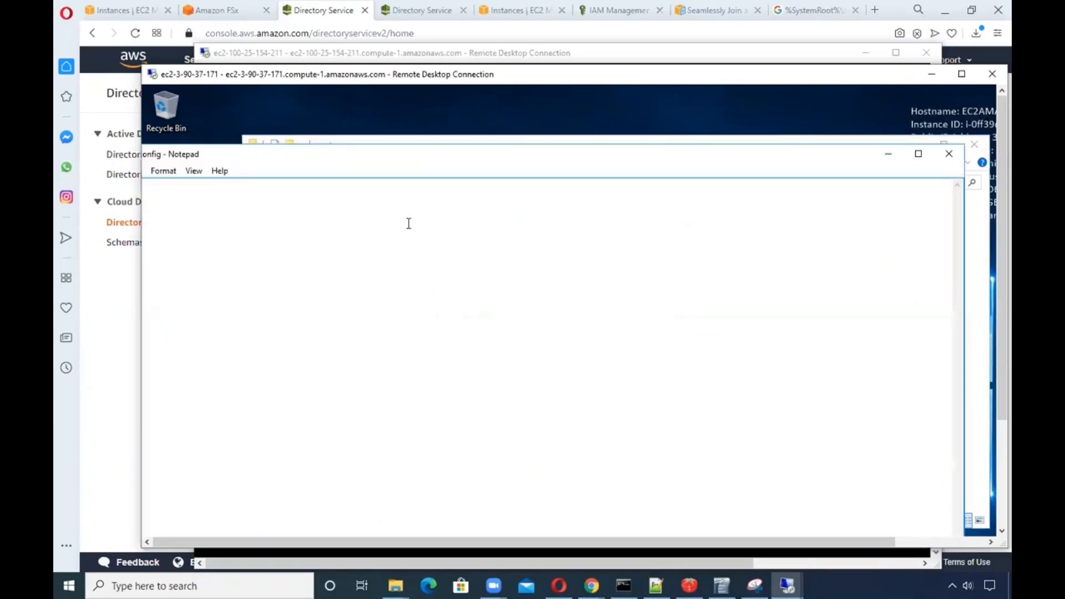
- Write the line "this is a test" into prodconfig in Notepad and save it
{"action": "type", "text": "a"}
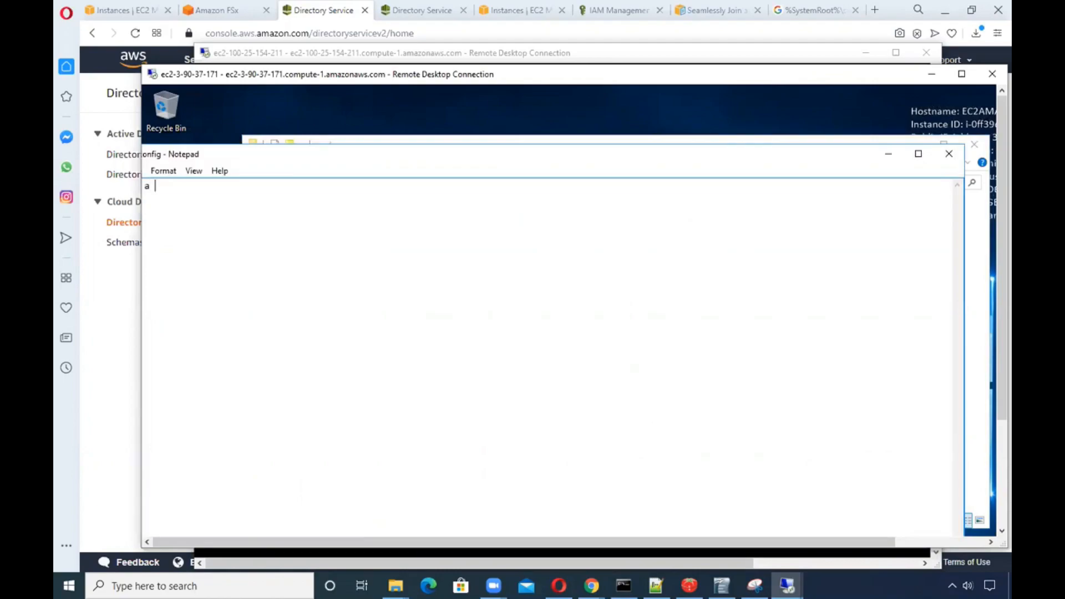
{"action": "type", "text": "test"}
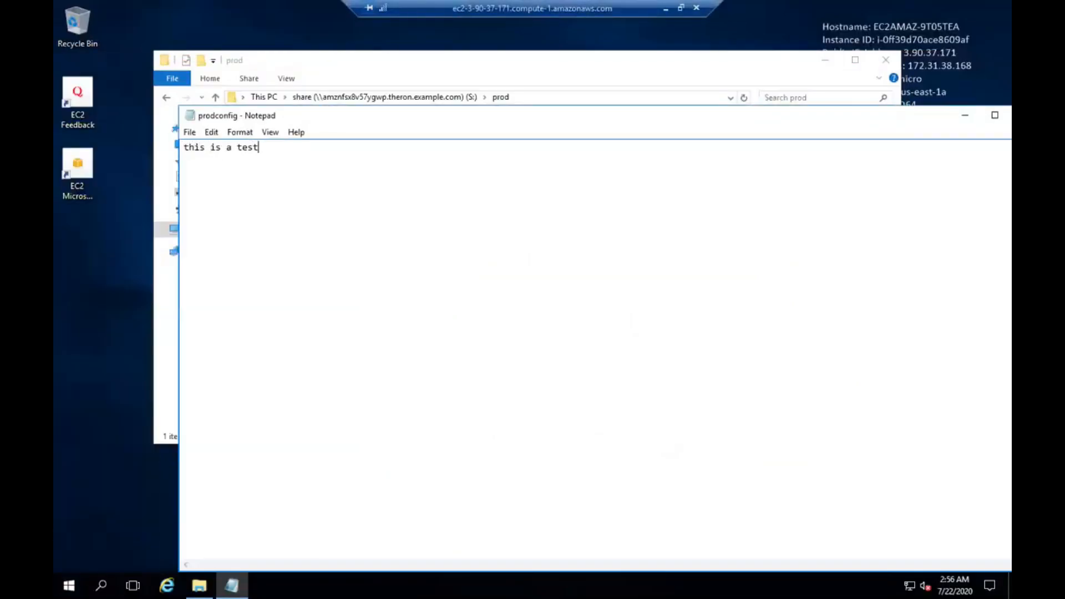
{"action": "type", "text": "prod cofnig"}
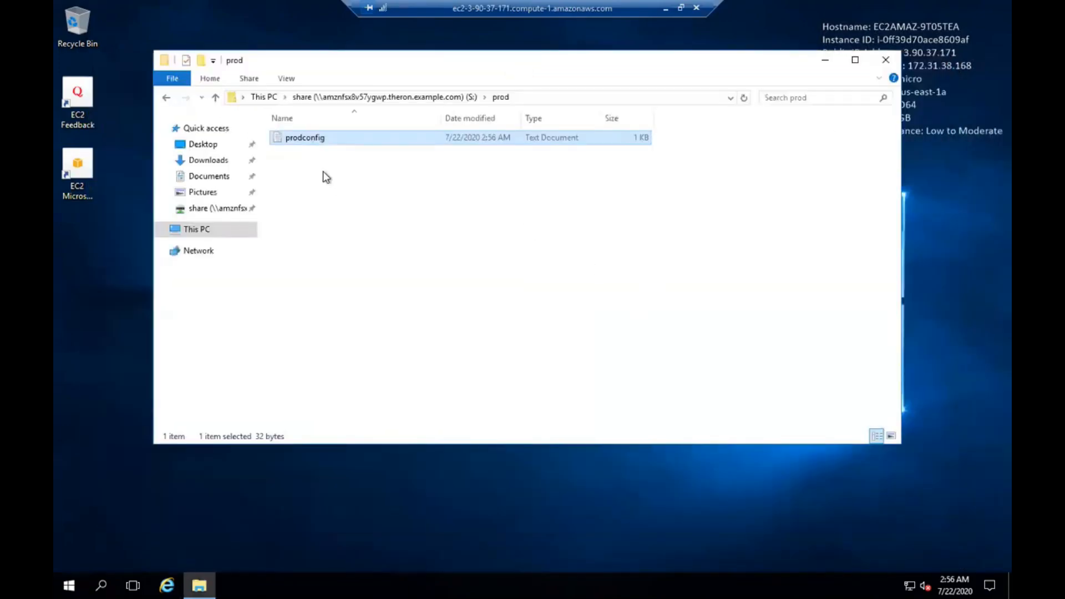
- Create a new folder named dev on the mapped share
{"action": "right_click", "coordinate": [304, 137]}
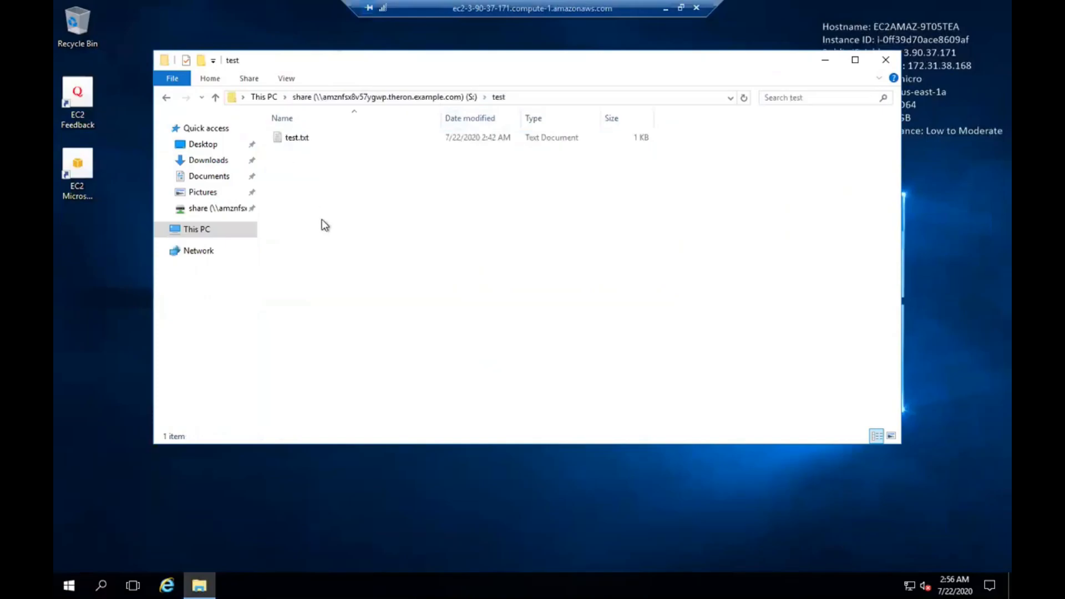
{"action": "left_click", "coordinate": [215, 97]}
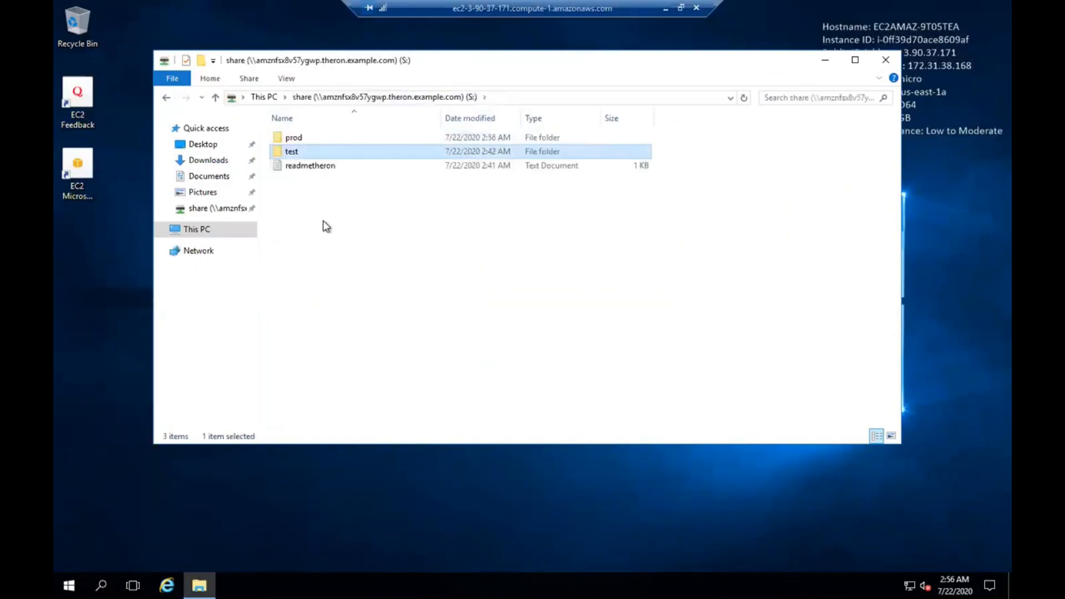
{"action": "right_click", "coordinate": [325, 225]}
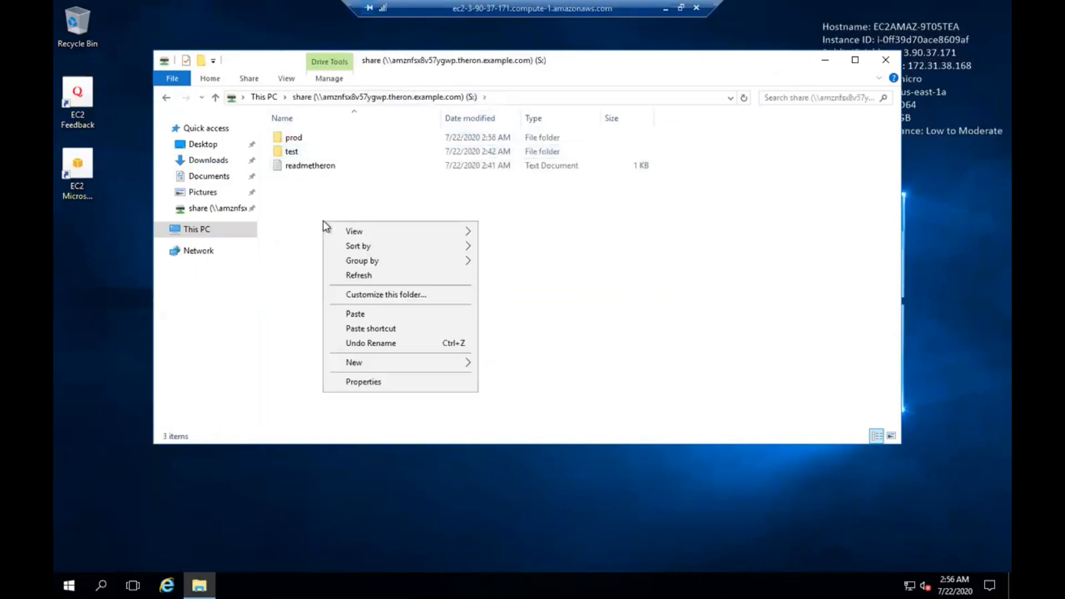
{"action": "left_click", "coordinate": [354, 362]}
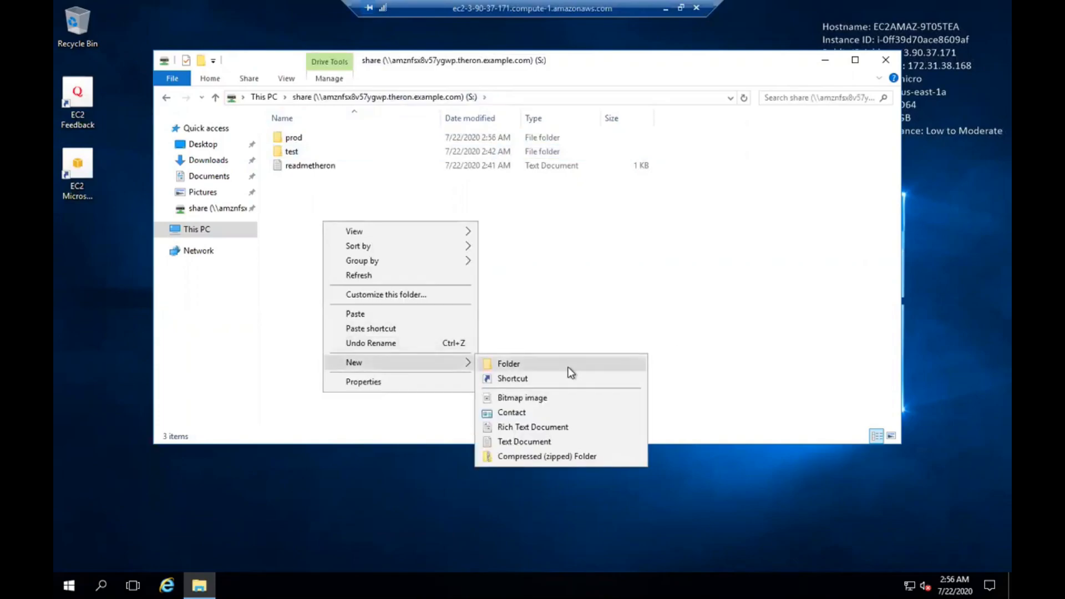
{"action": "left_click", "coordinate": [509, 364]}
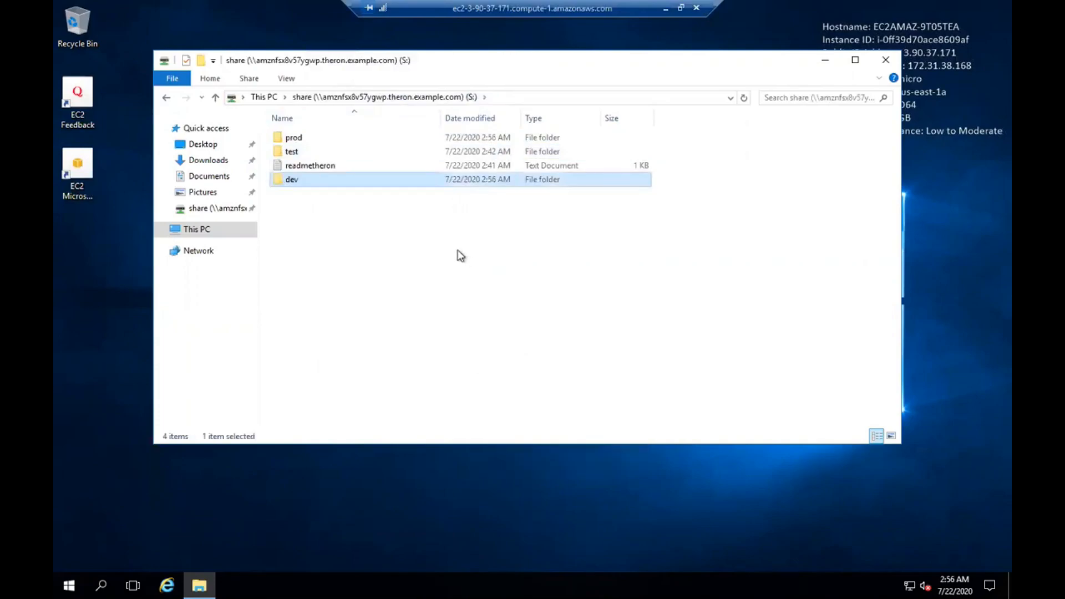
- Create a devconfig text document inside the dev folder
{"action": "right_click", "coordinate": [292, 179]}
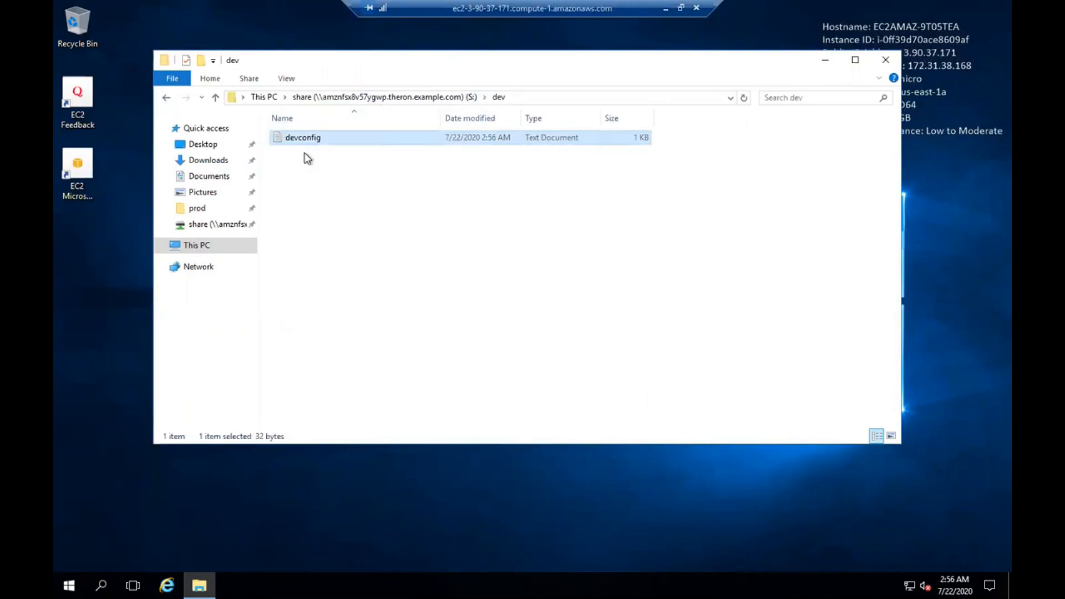
{"action": "double_click", "coordinate": [303, 137]}
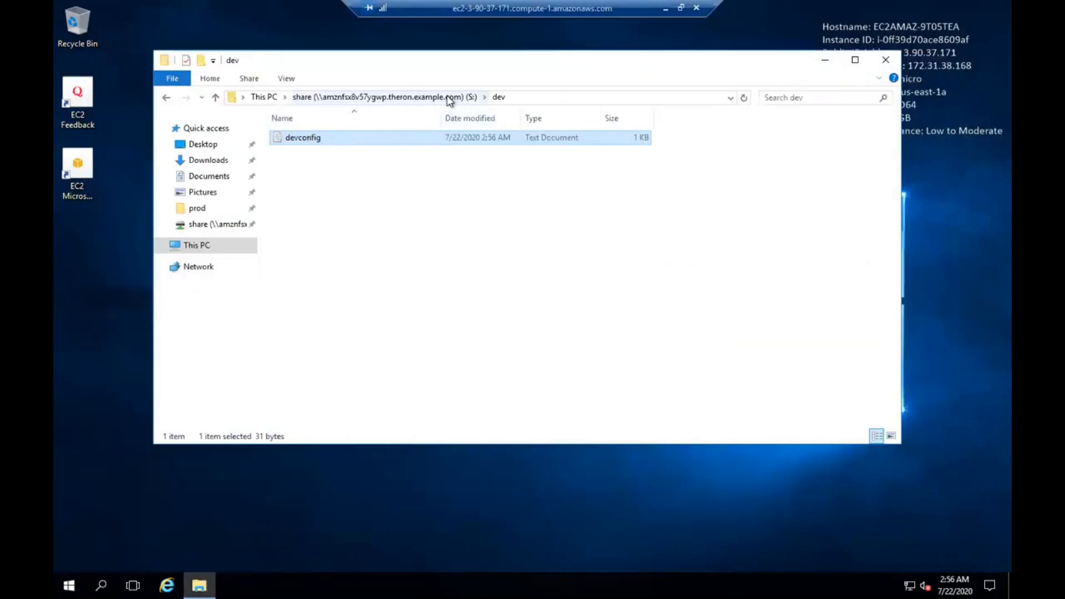
{"action": "left_click", "coordinate": [197, 207]}
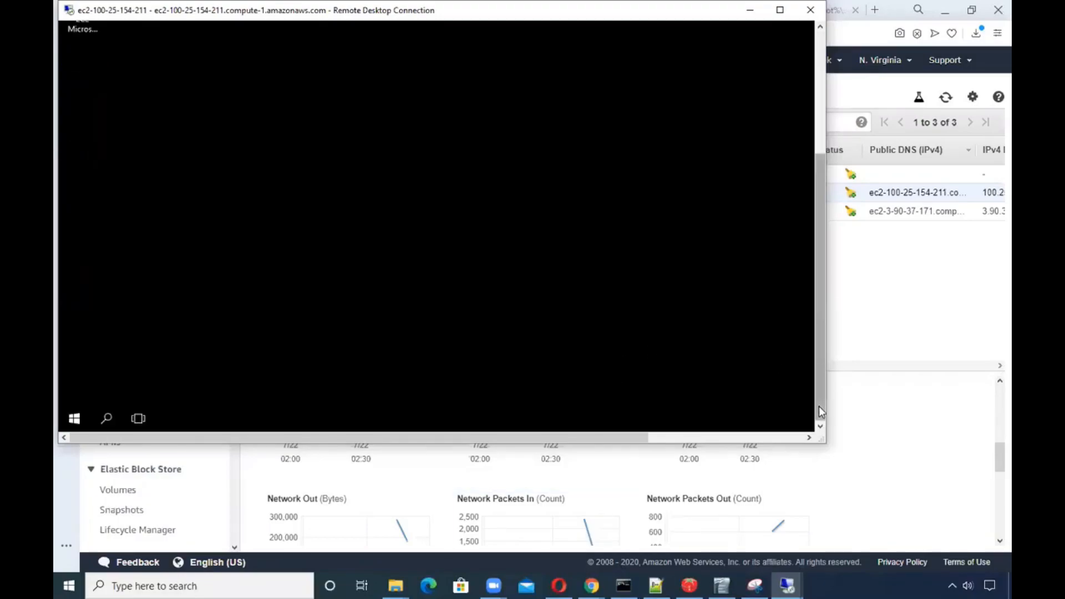
{"action": "mouse_move", "coordinate": [173, 394]}
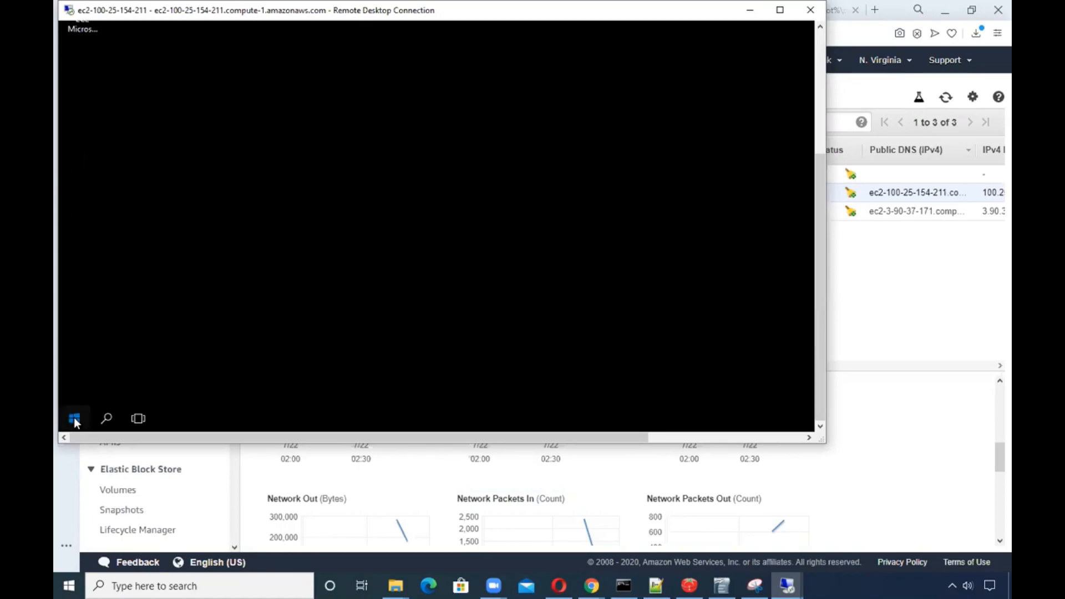
{"action": "mouse_move", "coordinate": [106, 419]}
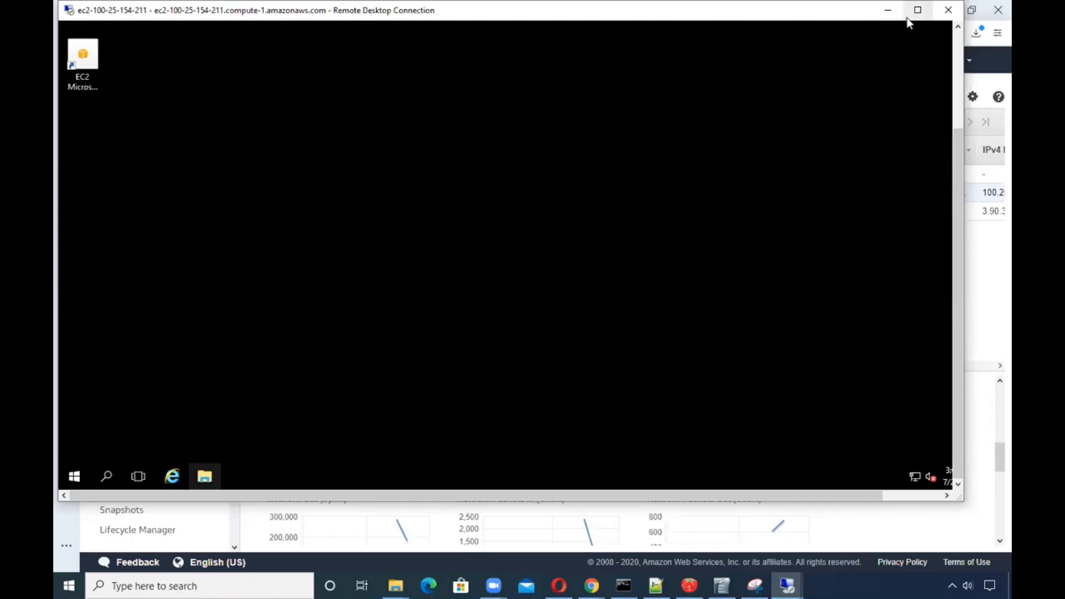
{"action": "mouse_move", "coordinate": [193, 477]}
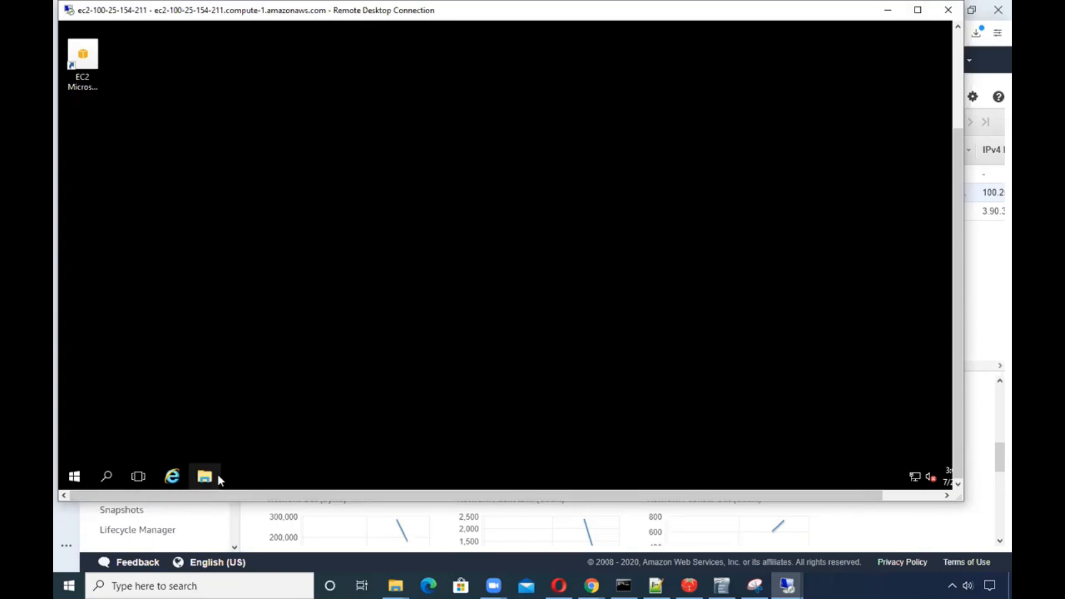
{"action": "mouse_move", "coordinate": [516, 27]}
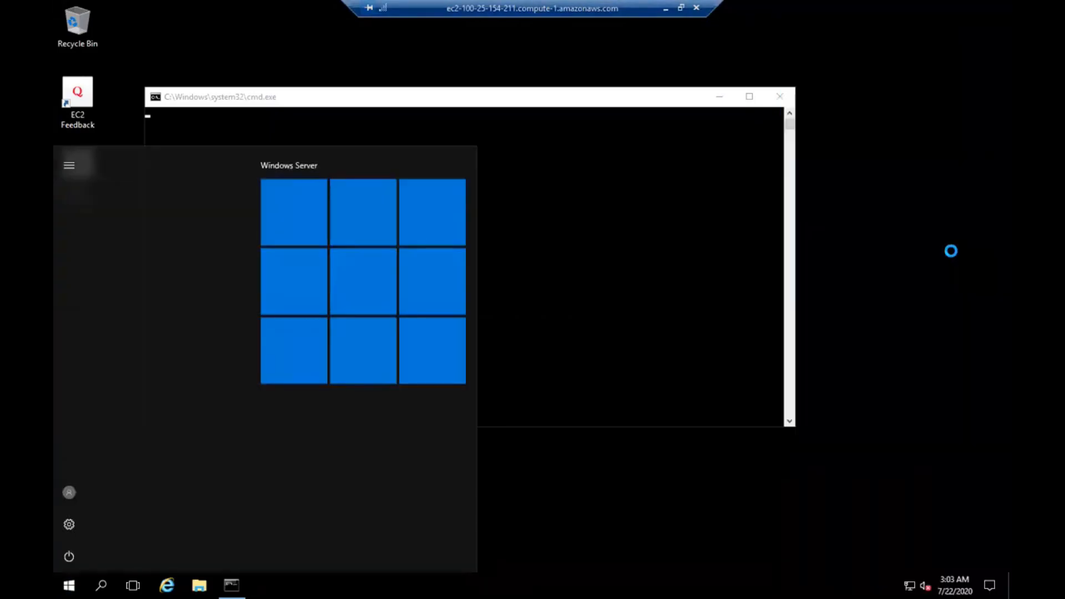
{"action": "mouse_move", "coordinate": [954, 257]}
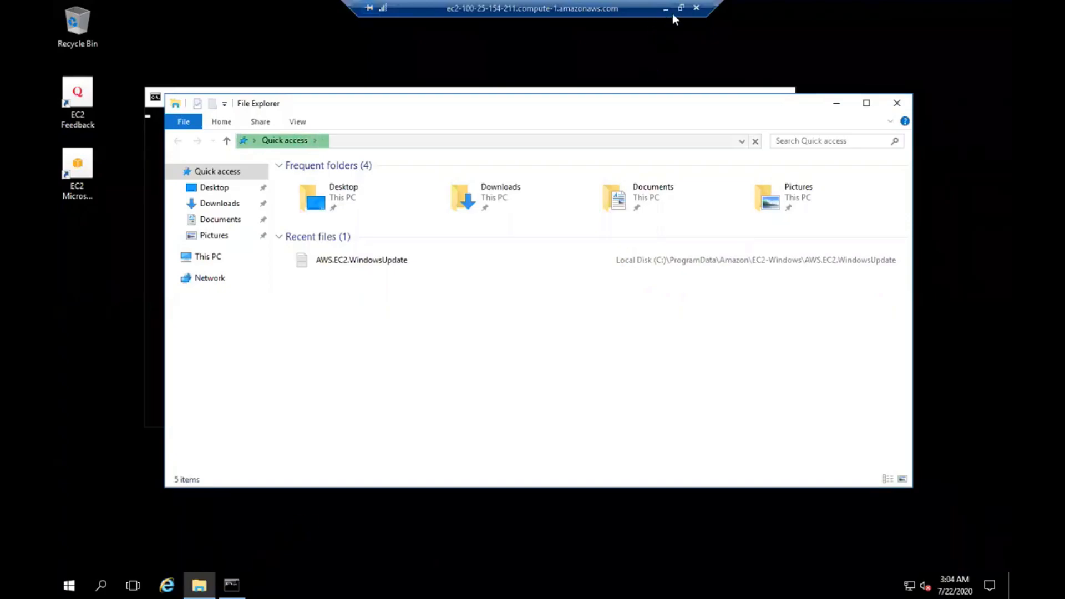
- Take the second instance's remote session out of full screen
{"action": "left_click", "coordinate": [680, 8]}
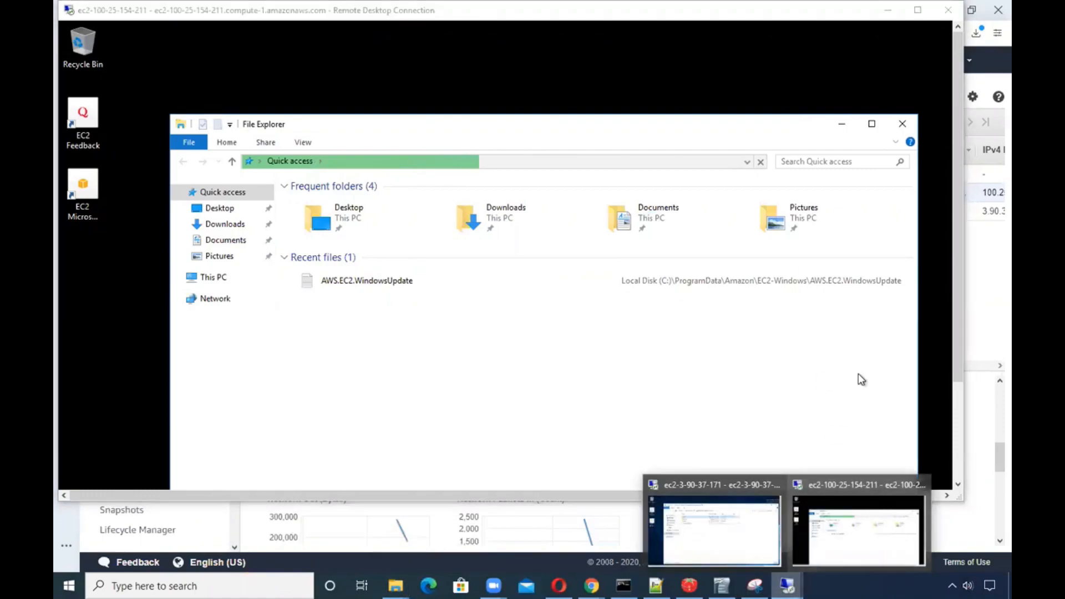
{"action": "mouse_move", "coordinate": [855, 543]}
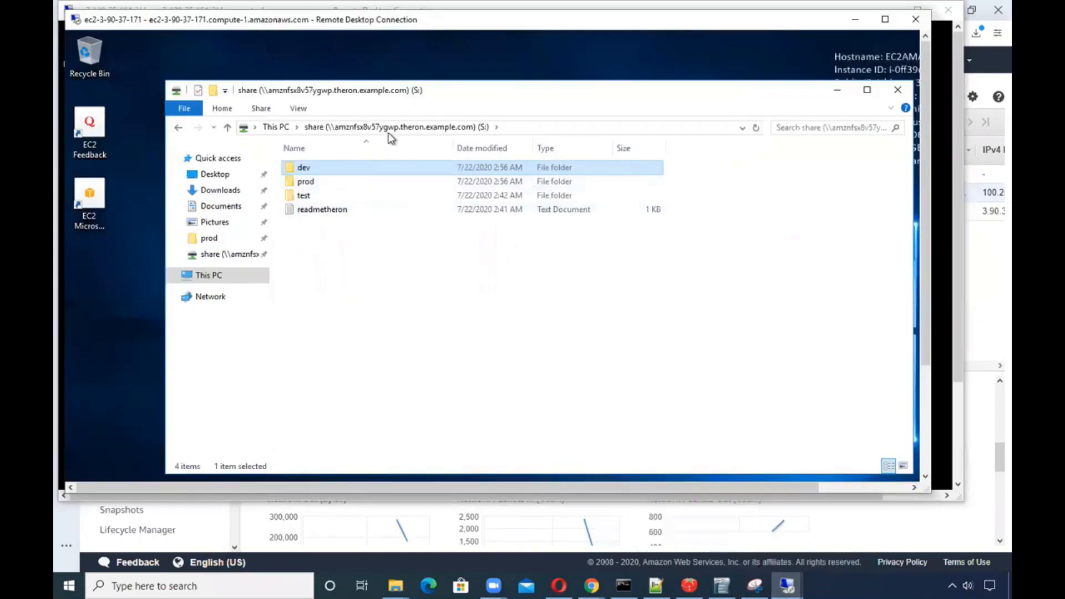
{"action": "mouse_move", "coordinate": [580, 73]}
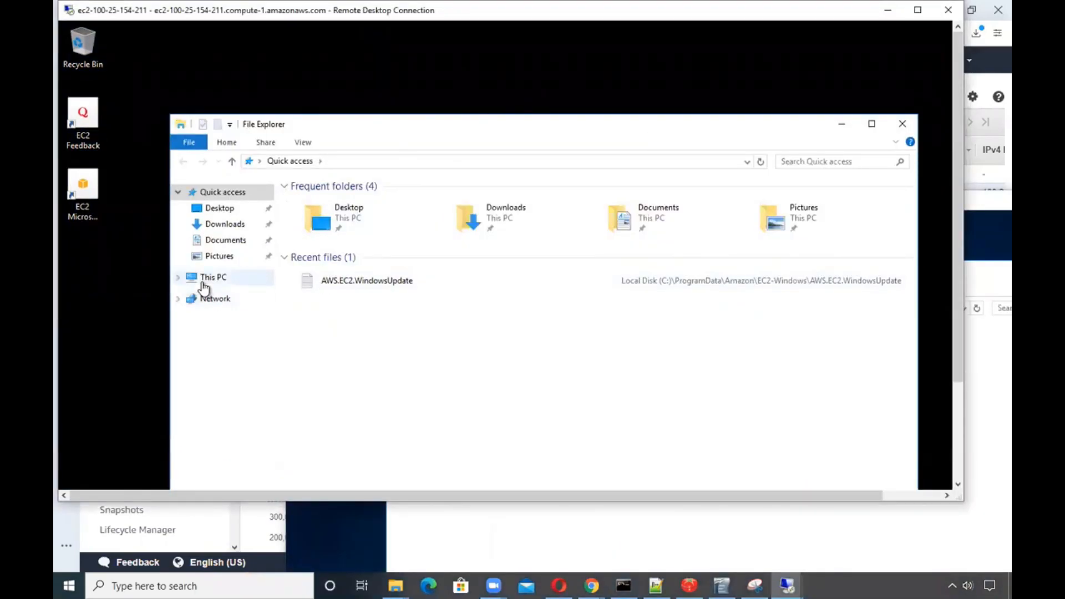
- Show This PC on the second instance, listing only Local Disk (C:)
{"action": "left_click", "coordinate": [213, 276]}
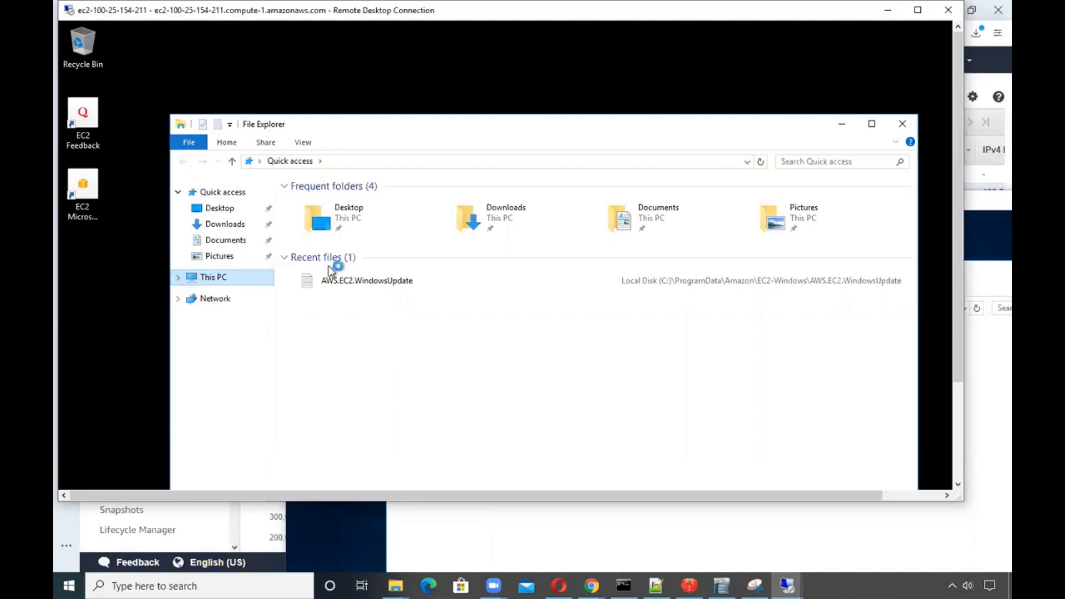
{"action": "left_click", "coordinate": [213, 276]}
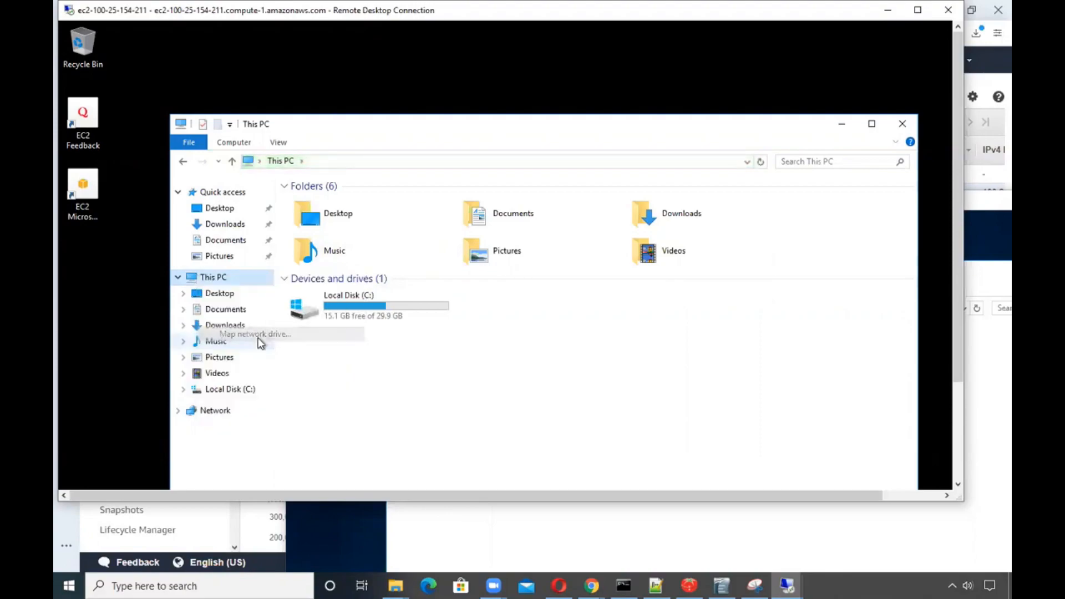
- Start mapping a network drive on the second instance with drive letter O:
{"action": "left_click", "coordinate": [255, 334]}
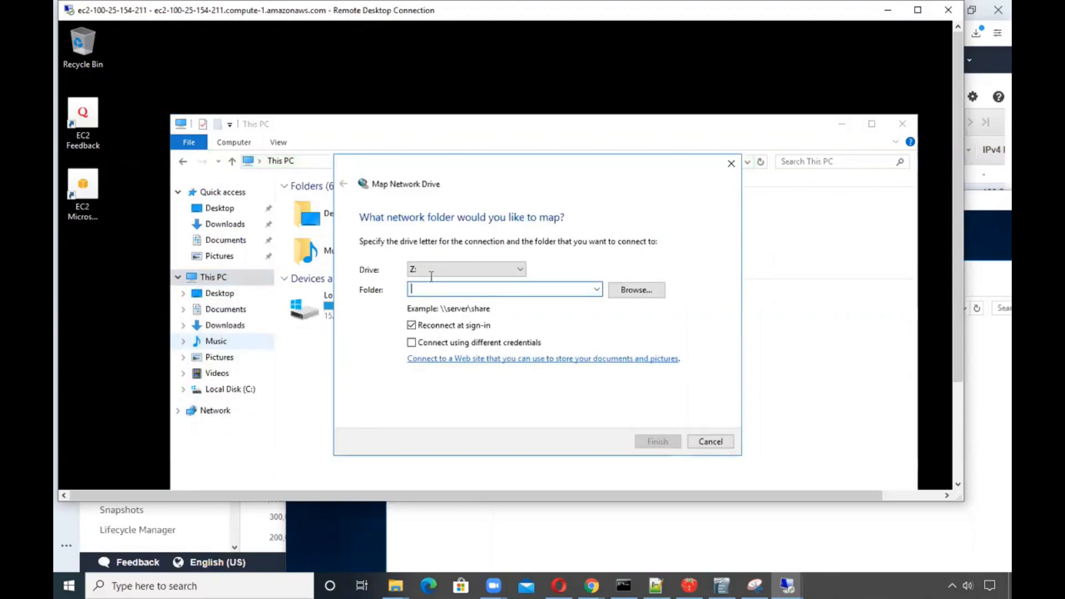
{"action": "left_click", "coordinate": [520, 268]}
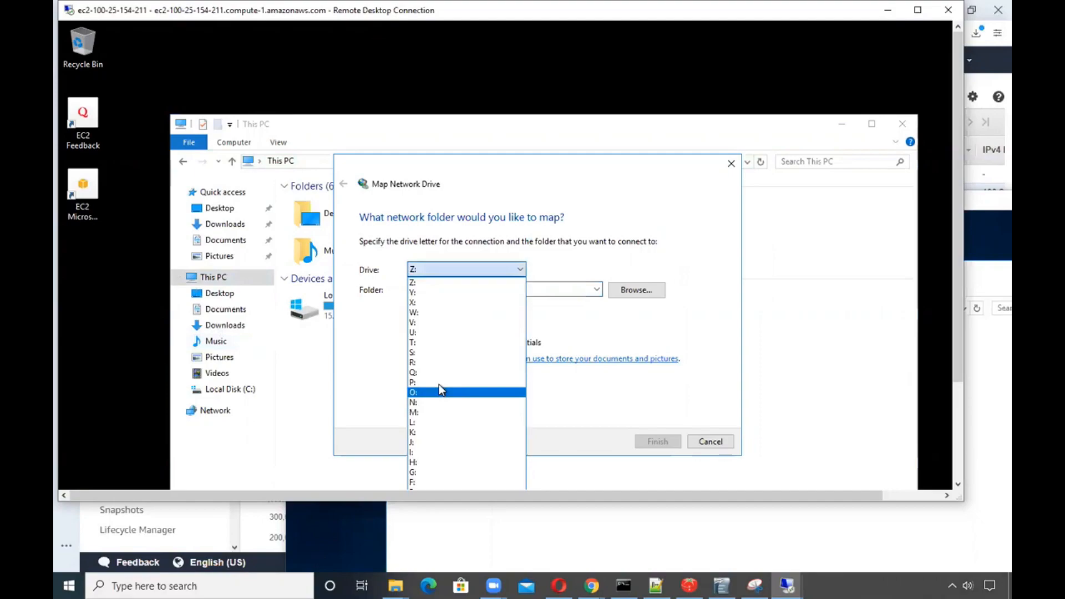
{"action": "left_click", "coordinate": [413, 392]}
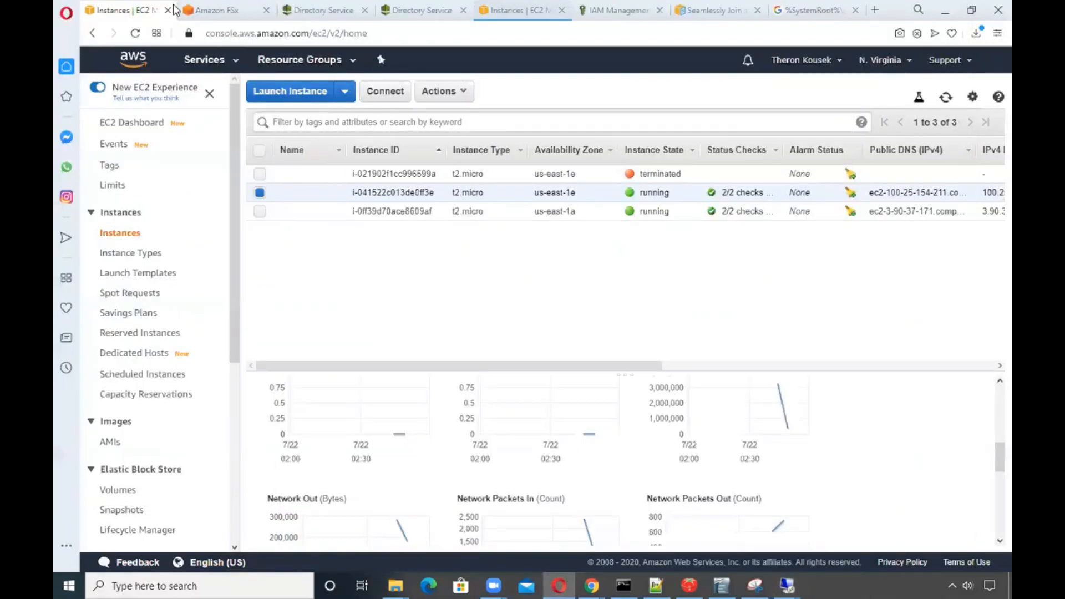
- Switch to the Amazon FSx details page for theronstest
{"action": "left_click", "coordinate": [216, 10]}
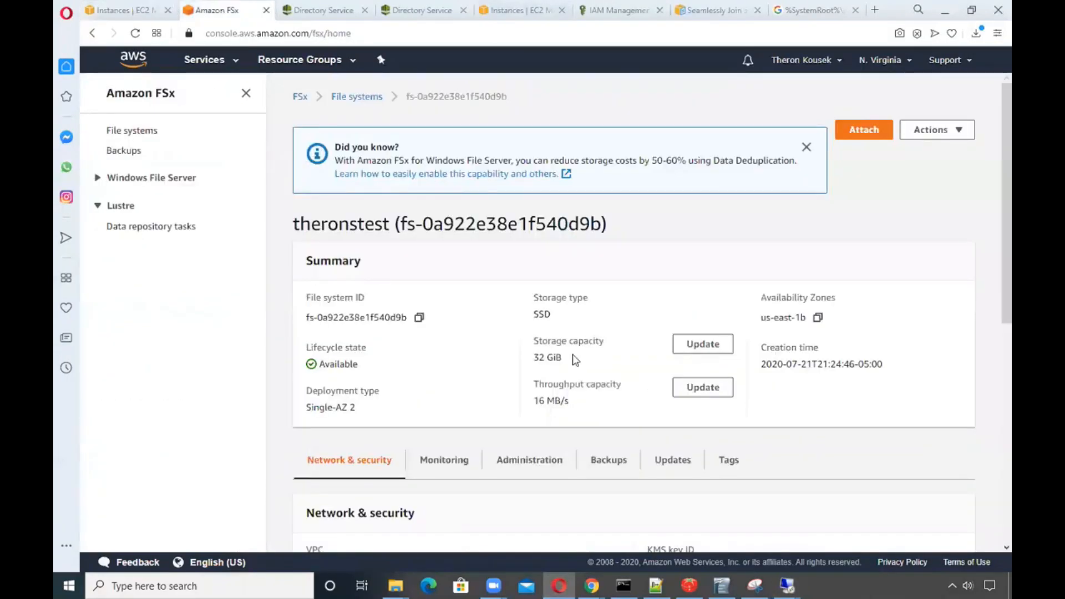
{"action": "mouse_move", "coordinate": [233, 200]}
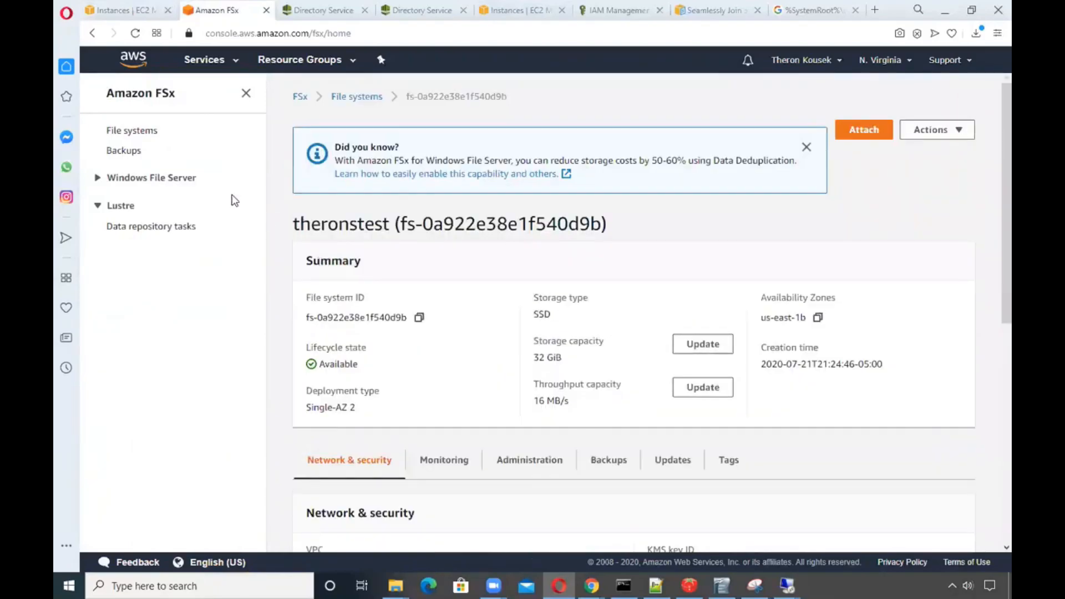
{"action": "mouse_move", "coordinate": [403, 159]}
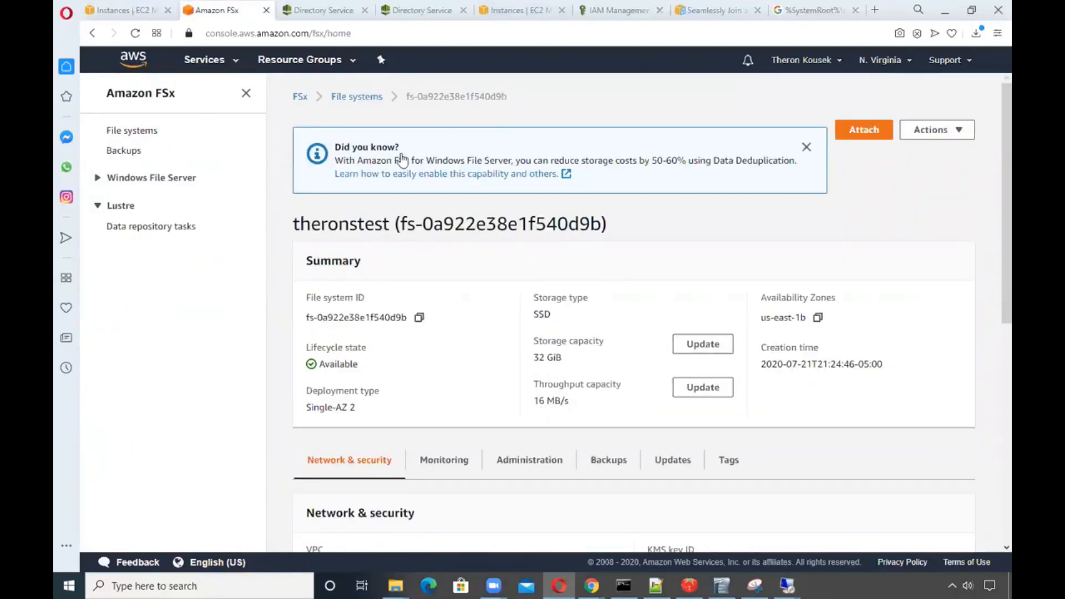
{"action": "mouse_move", "coordinate": [400, 251]}
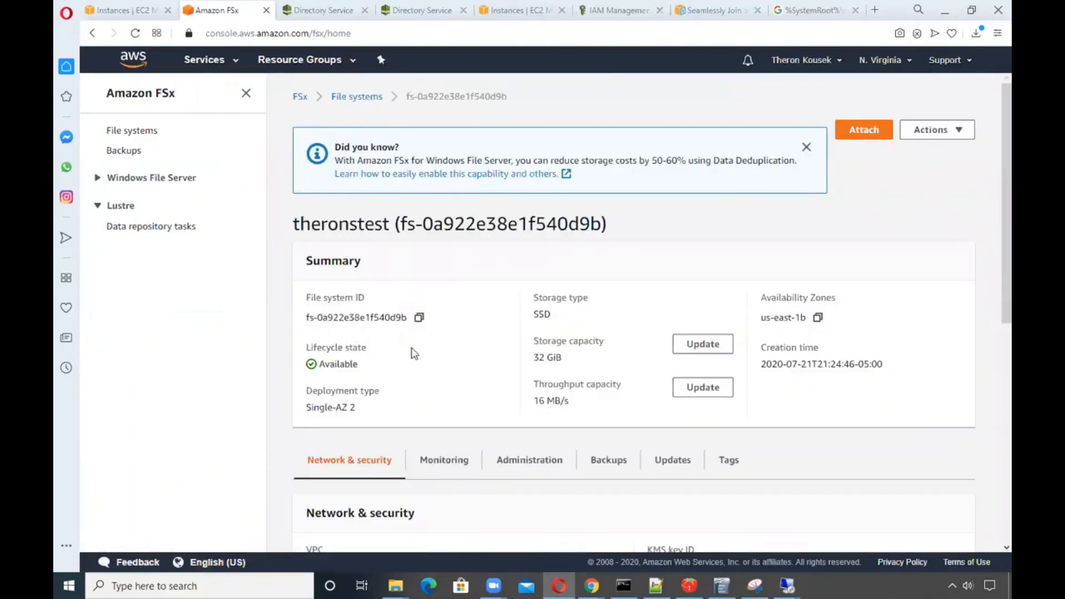
- Enter the share path \\amznfsx8v57ygwp.theron.example.com\share from the file system's DNS name
{"action": "scroll", "scroll_direction": "down", "scroll_amount": 3}
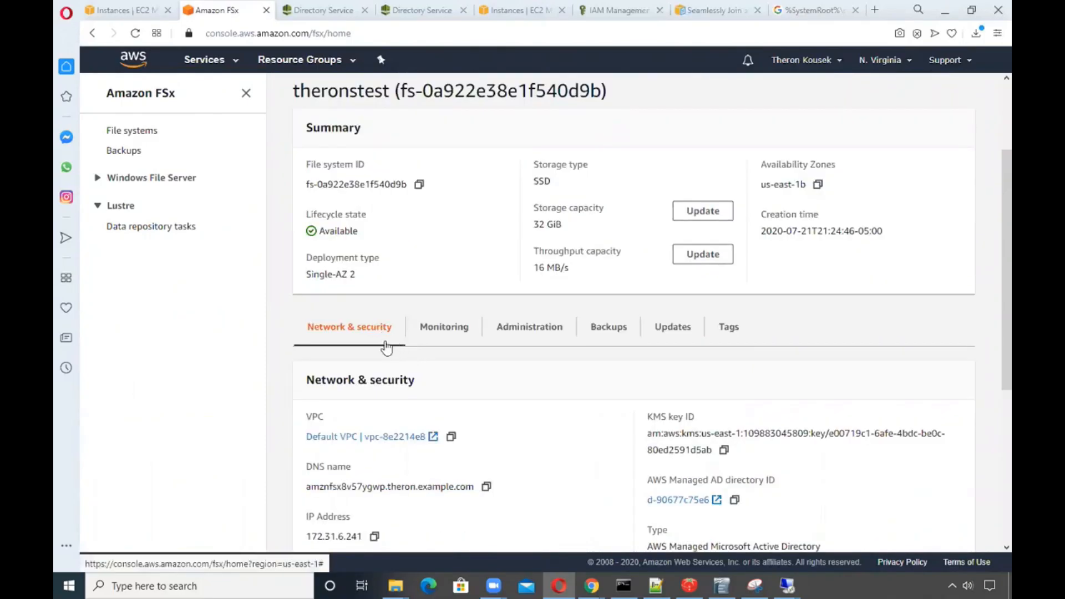
{"action": "left_click", "coordinate": [486, 486]}
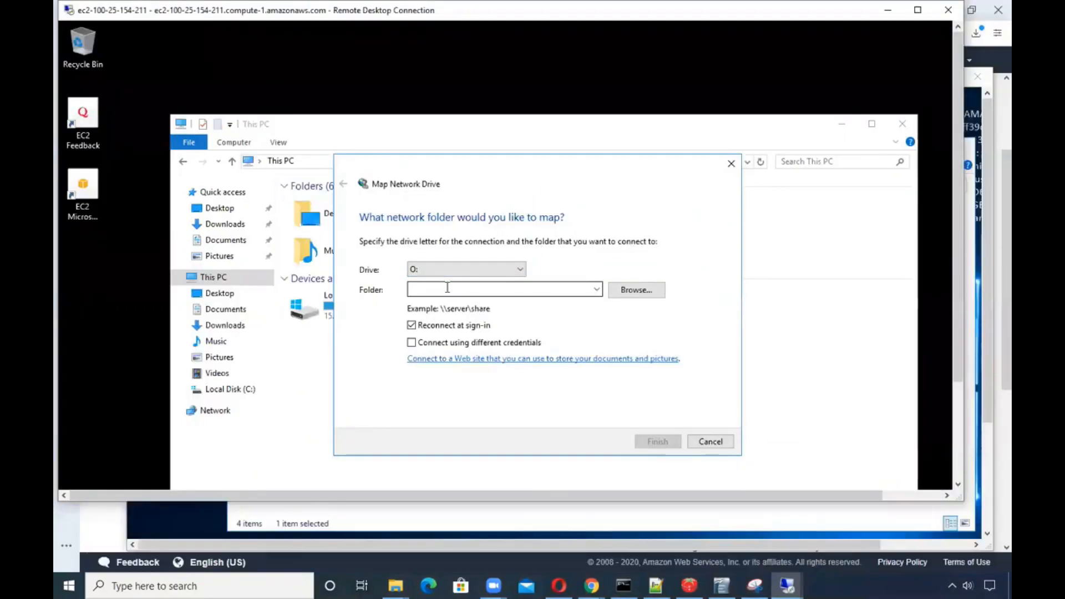
{"action": "type", "text": "\\\\"}
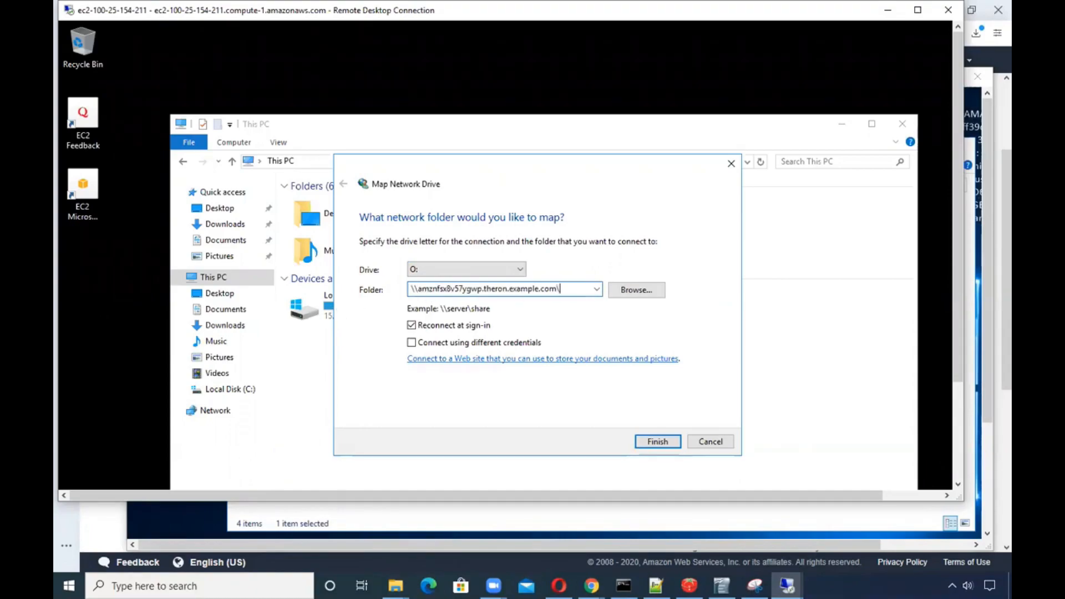
{"action": "type", "text": "share"}
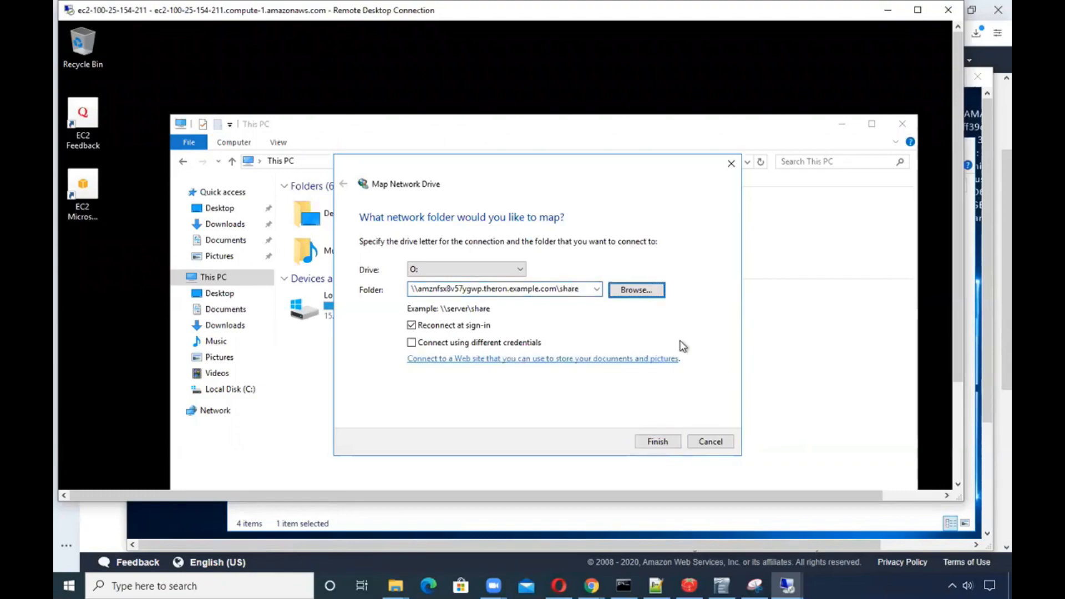
- Attempt to connect drive O:, dismiss the network error and cancel the pending connection
{"action": "left_click", "coordinate": [656, 441]}
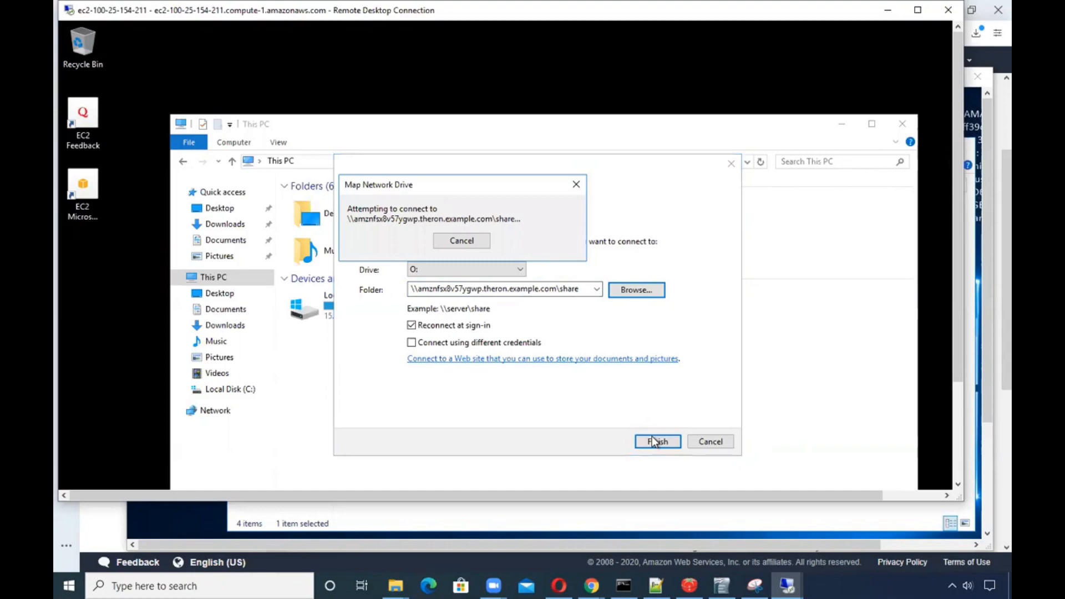
{"action": "mouse_move", "coordinate": [461, 228]}
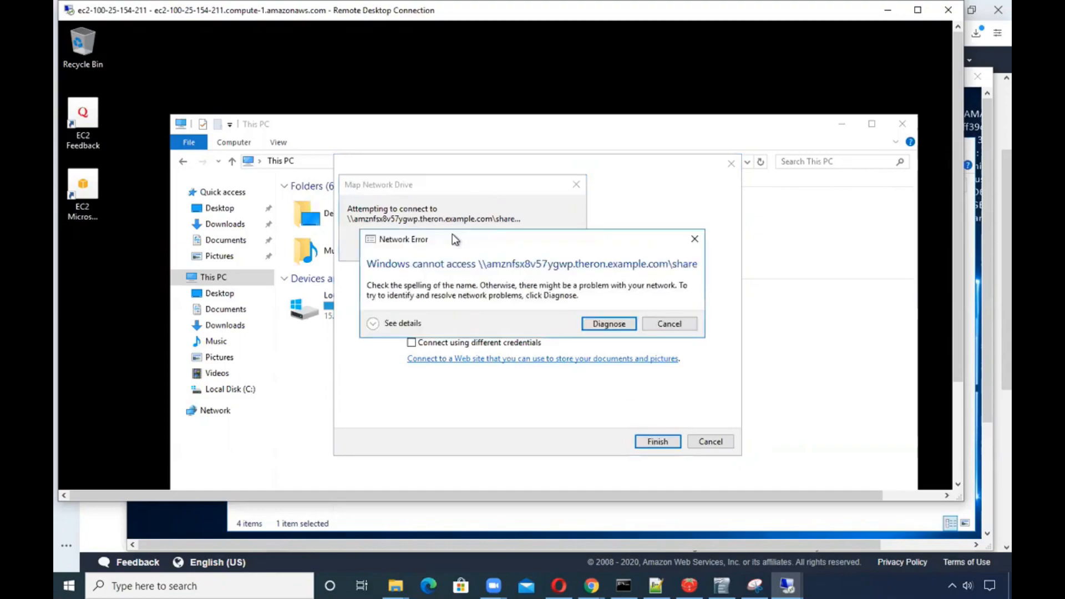
{"action": "left_click", "coordinate": [669, 323]}
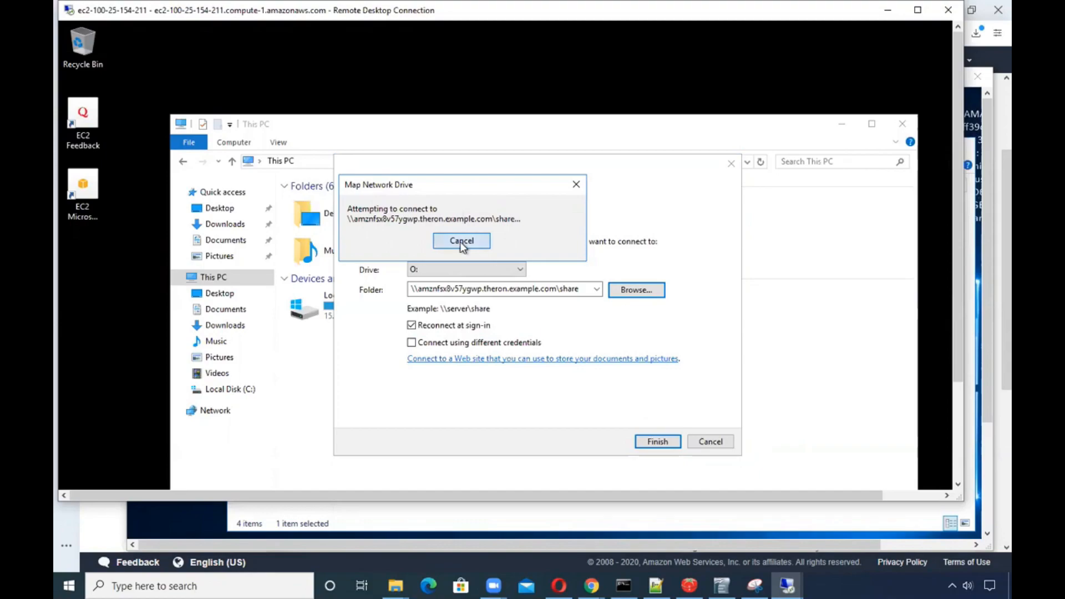
{"action": "left_click", "coordinate": [462, 241]}
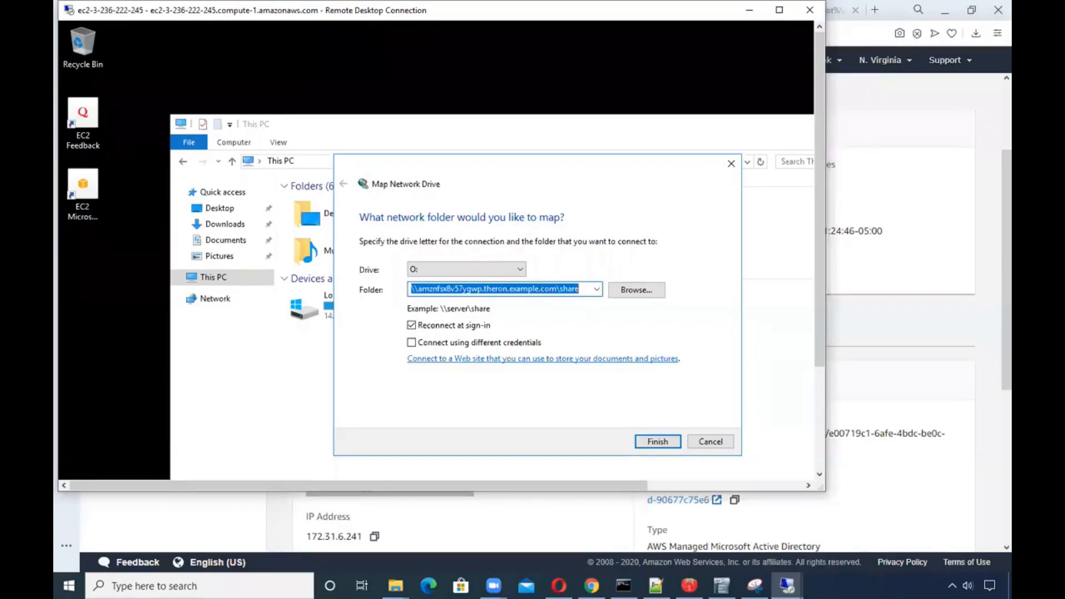
{"action": "mouse_move", "coordinate": [436, 264]}
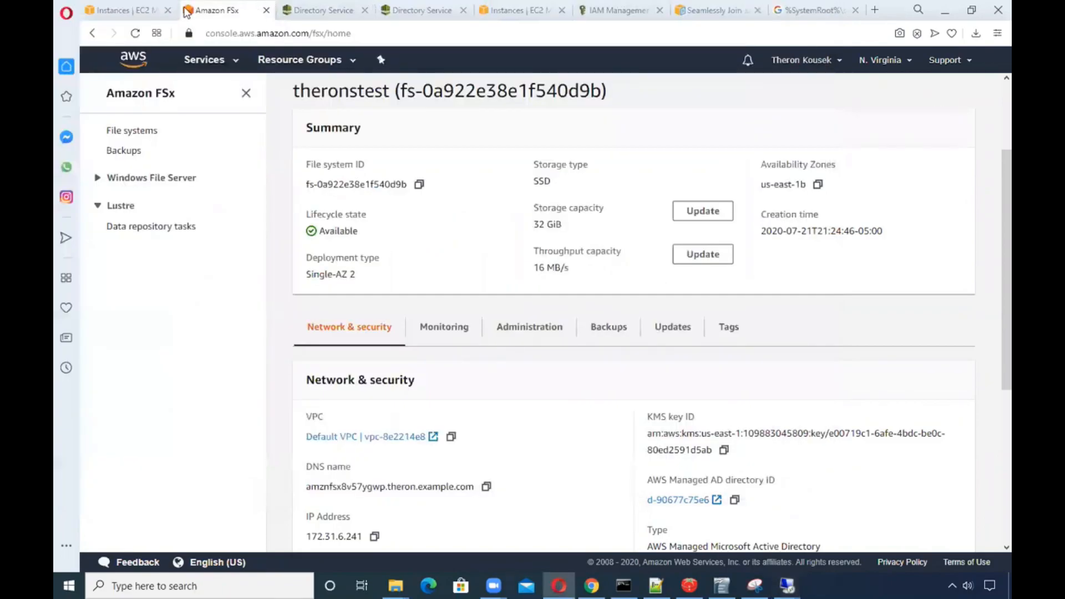
- Choose drive letter Q: for the FSx share path after checking the EC2 instances list
{"action": "left_click", "coordinate": [126, 10]}
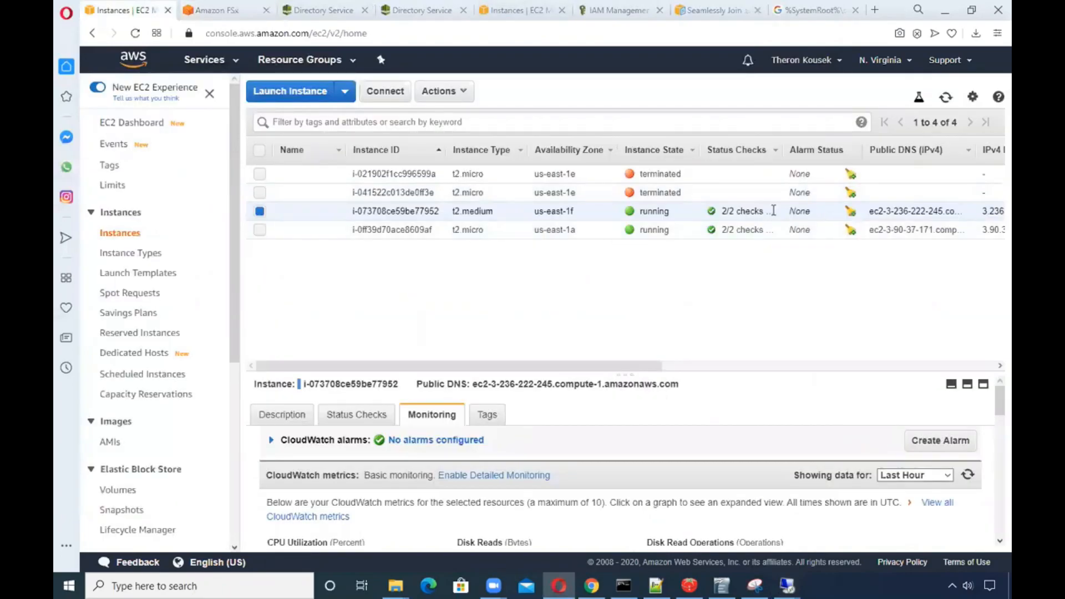
{"action": "mouse_move", "coordinate": [461, 207]}
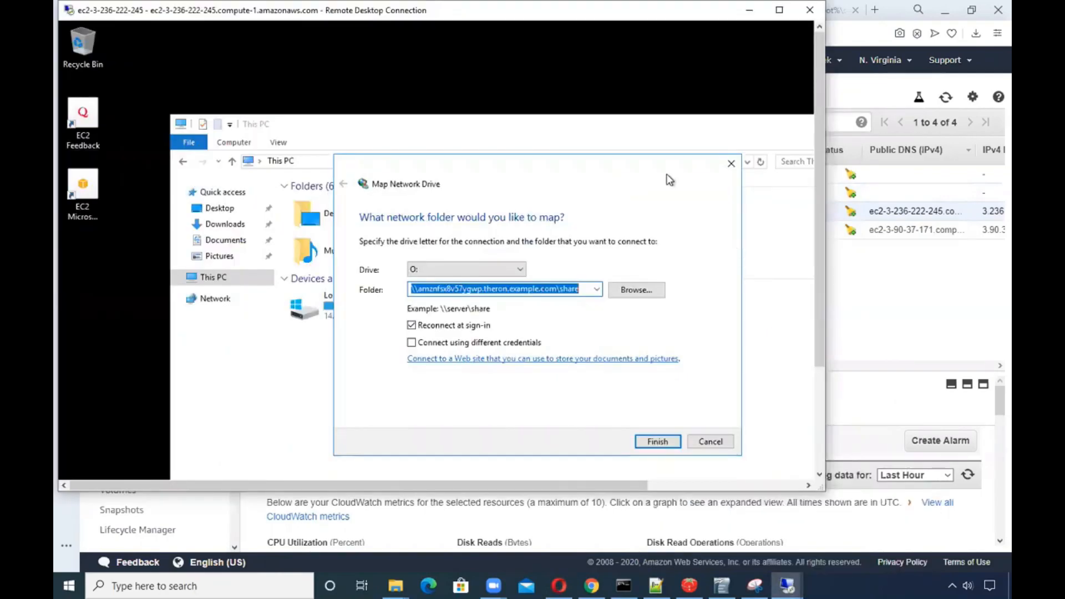
{"action": "mouse_move", "coordinate": [419, 90]}
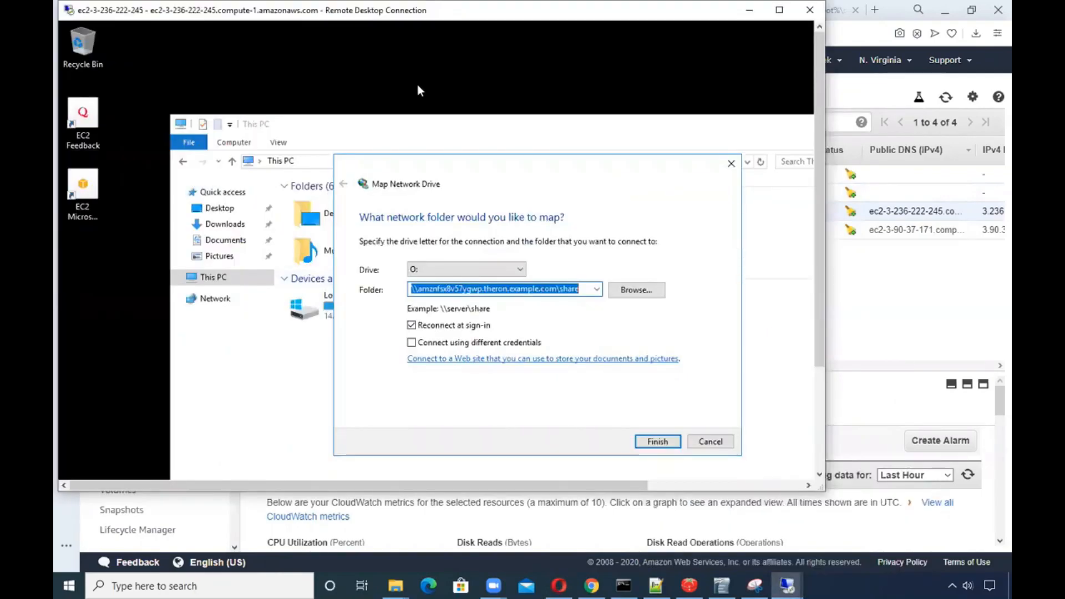
{"action": "mouse_move", "coordinate": [446, 269]}
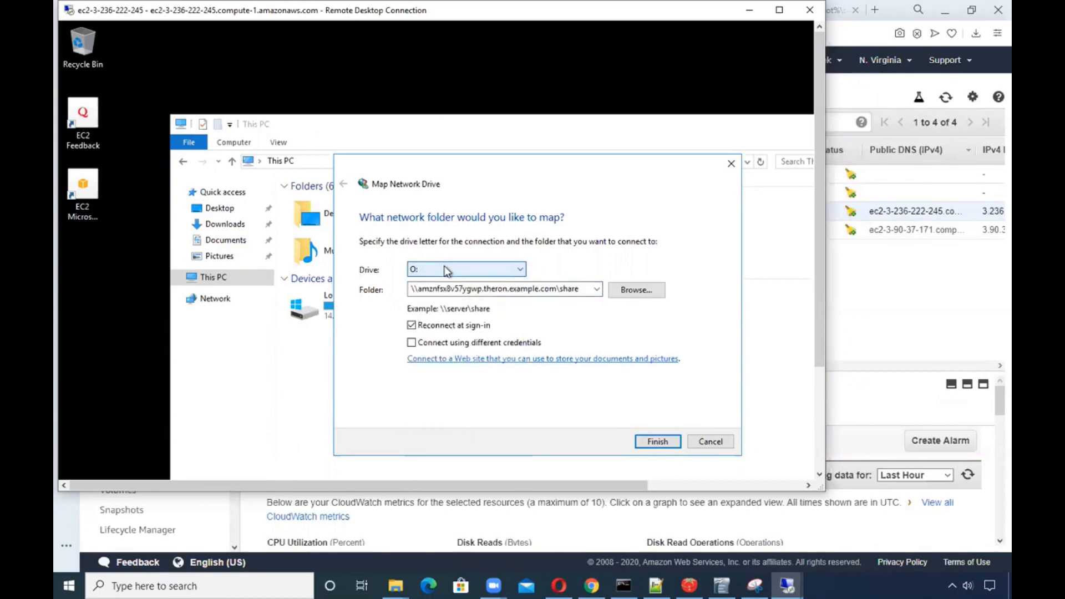
{"action": "left_click", "coordinate": [520, 268]}
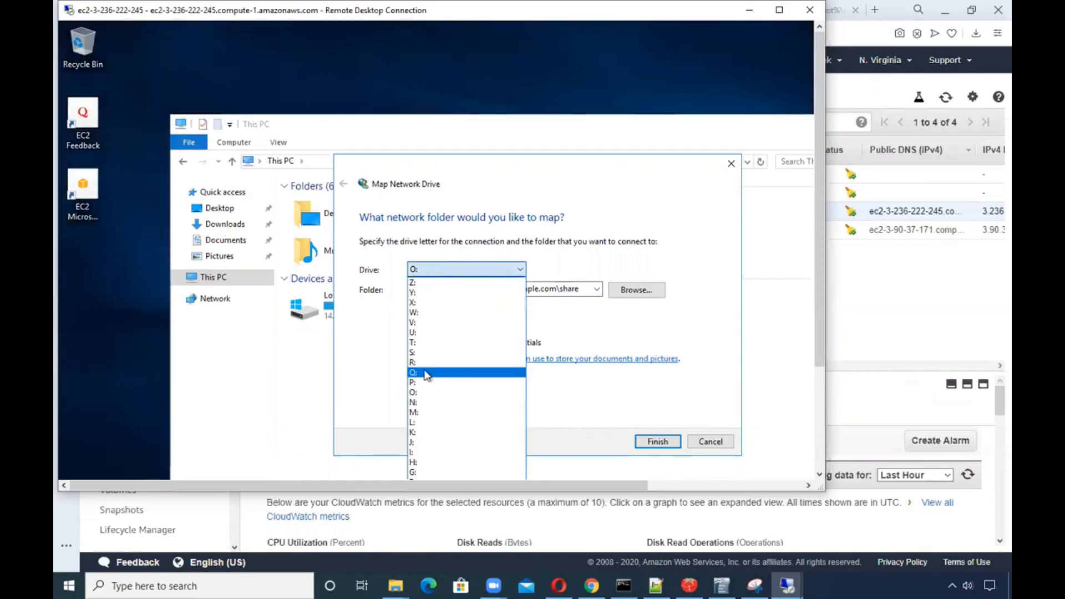
{"action": "left_click", "coordinate": [412, 373]}
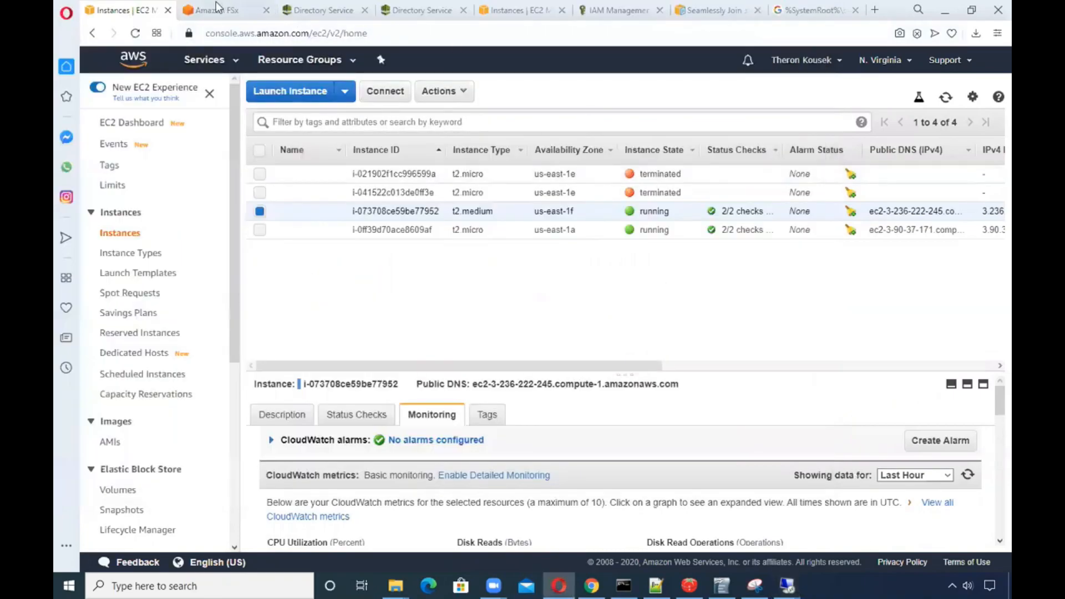
{"action": "left_click", "coordinate": [218, 10]}
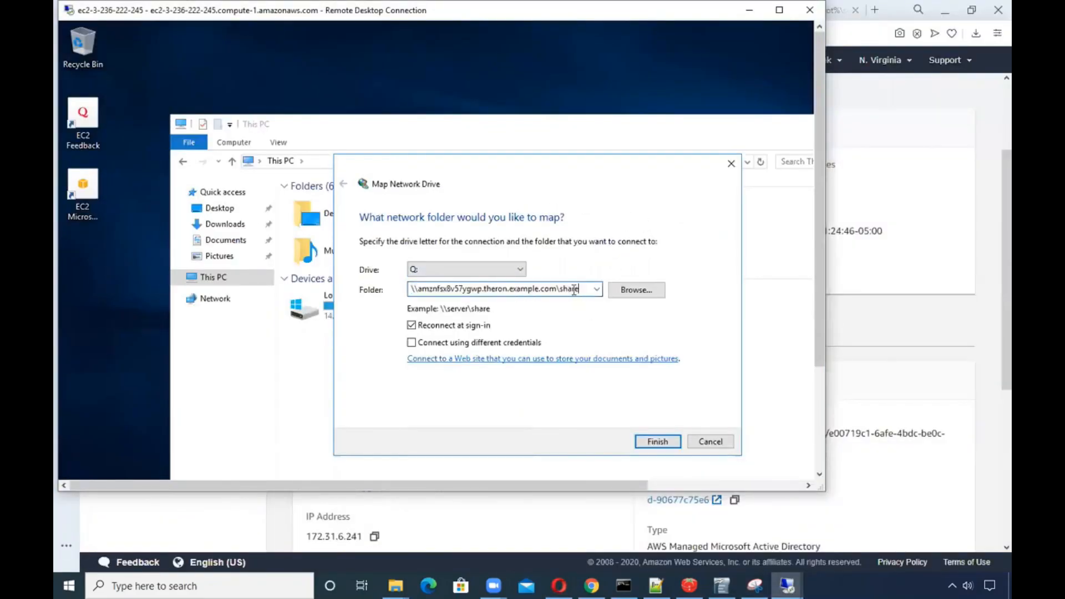
- Finish mapping drive Q: by submitting the domain admin user name and password
{"action": "left_click", "coordinate": [655, 442]}
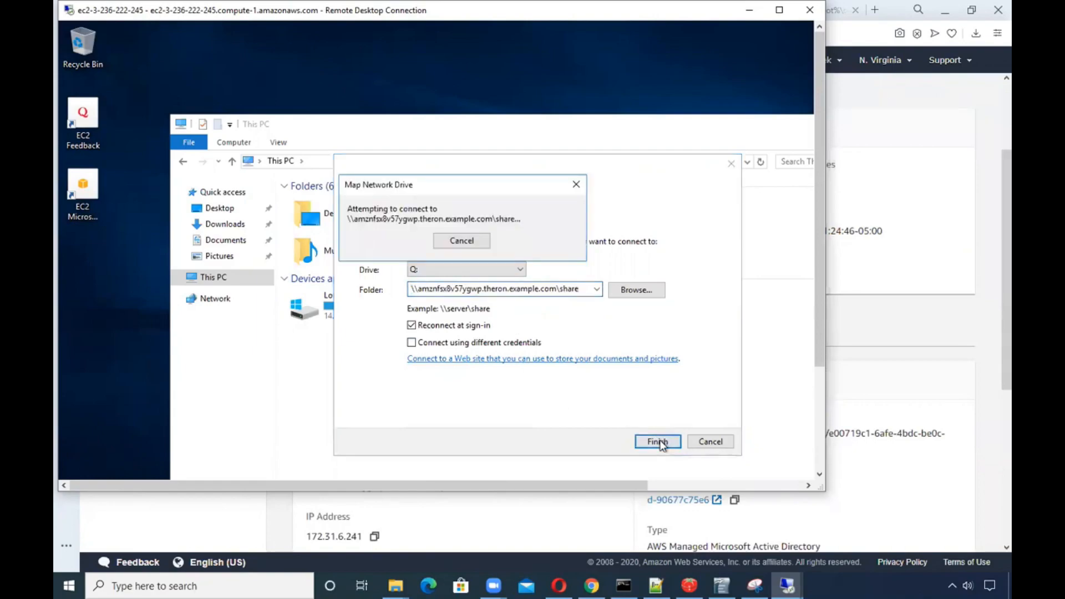
{"action": "left_click", "coordinate": [657, 442]}
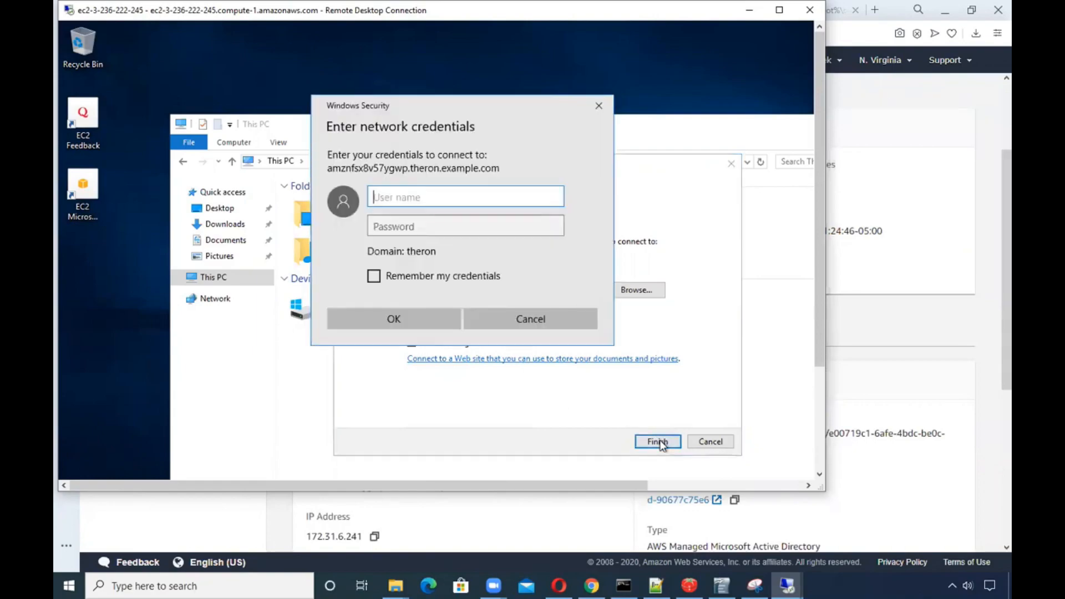
{"action": "type", "text": "admin"}
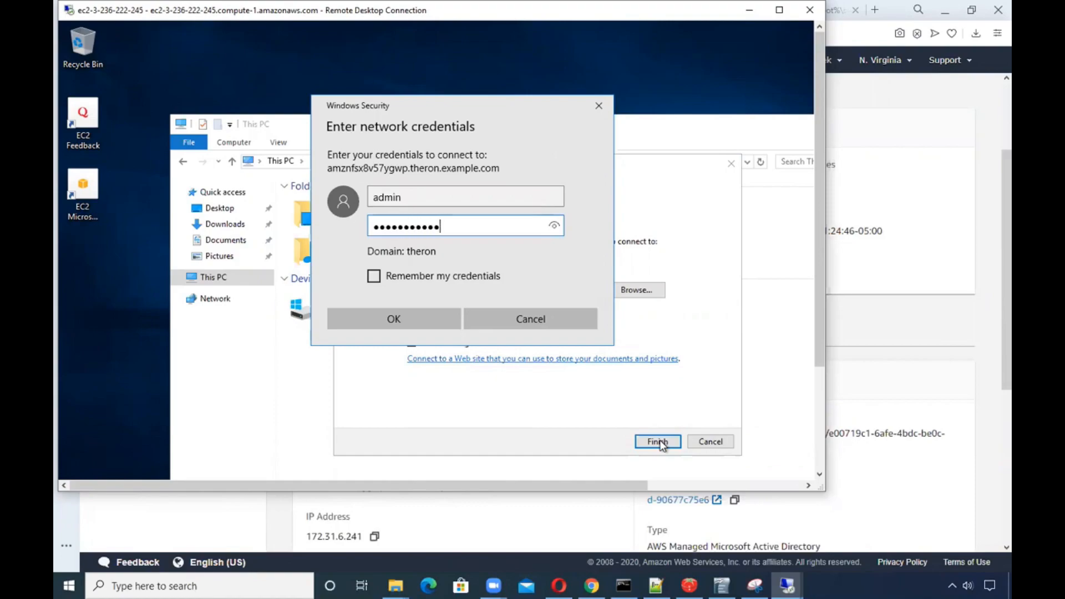
{"action": "type", "text": "•"}
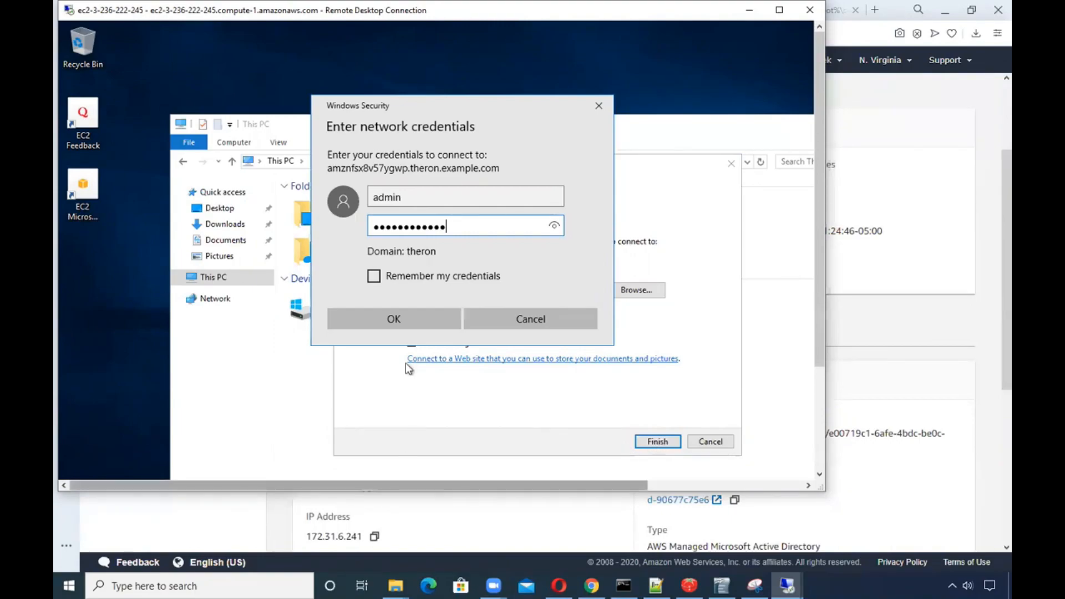
{"action": "left_click", "coordinate": [393, 319]}
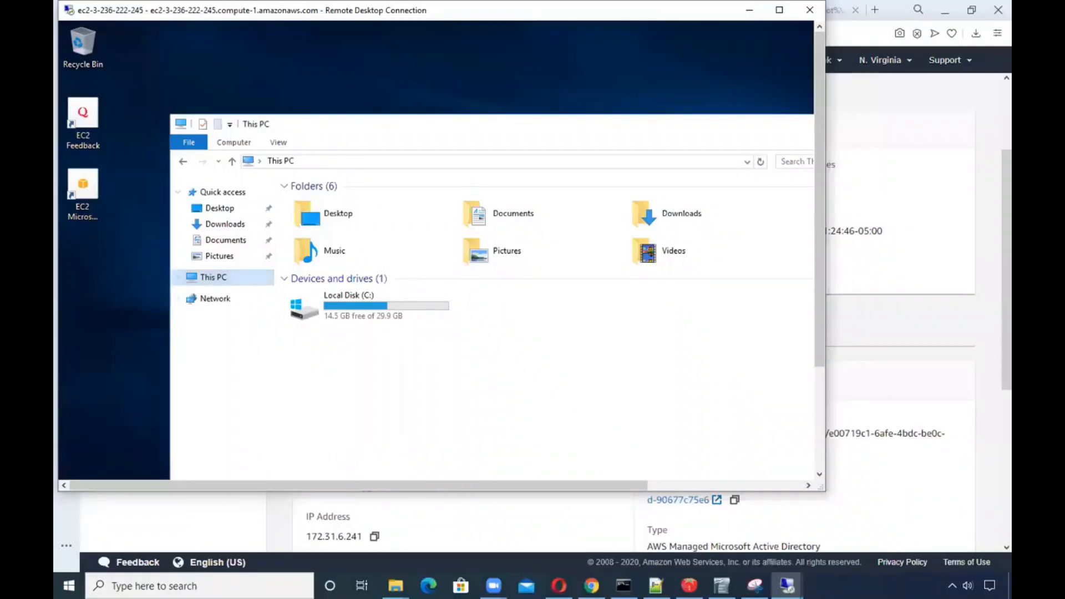
- Browse the mapped Q: share on the second server and read readmetheron in Notepad
{"action": "left_click", "coordinate": [506, 251]}
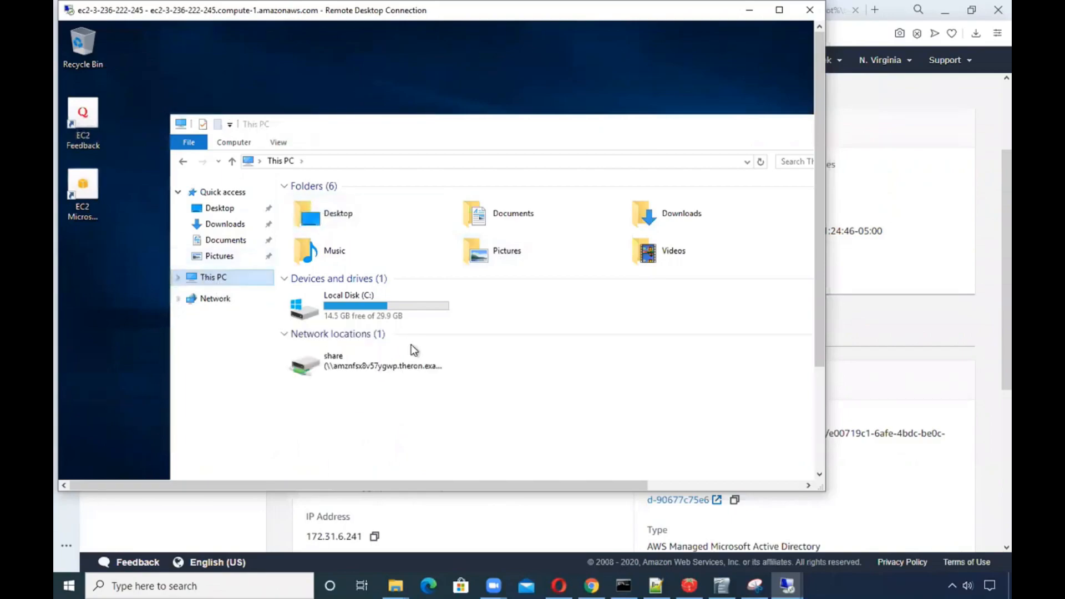
{"action": "double_click", "coordinate": [333, 360]}
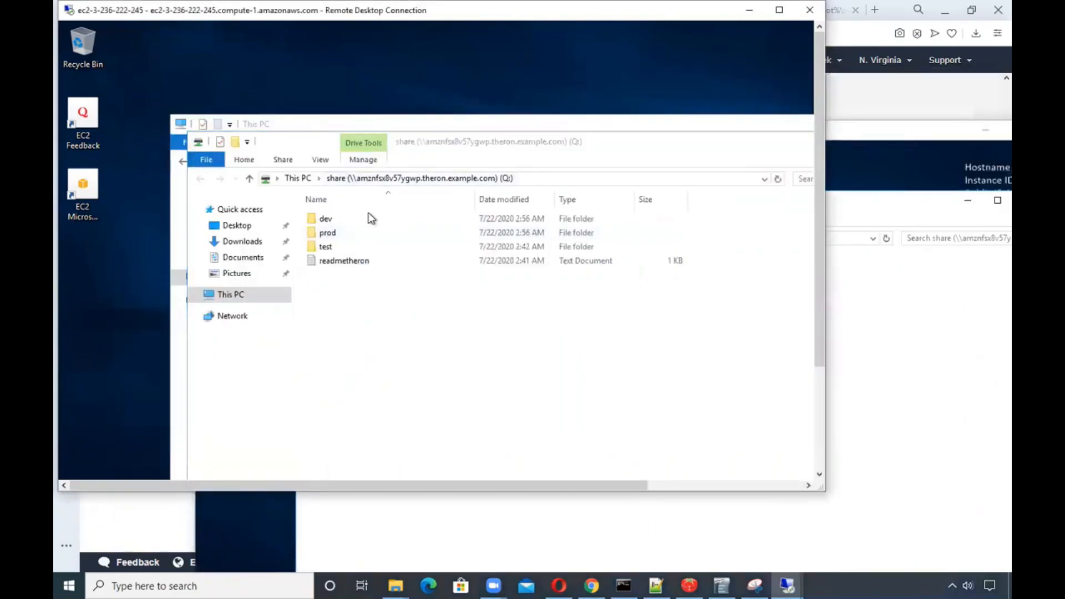
{"action": "left_click", "coordinate": [344, 261]}
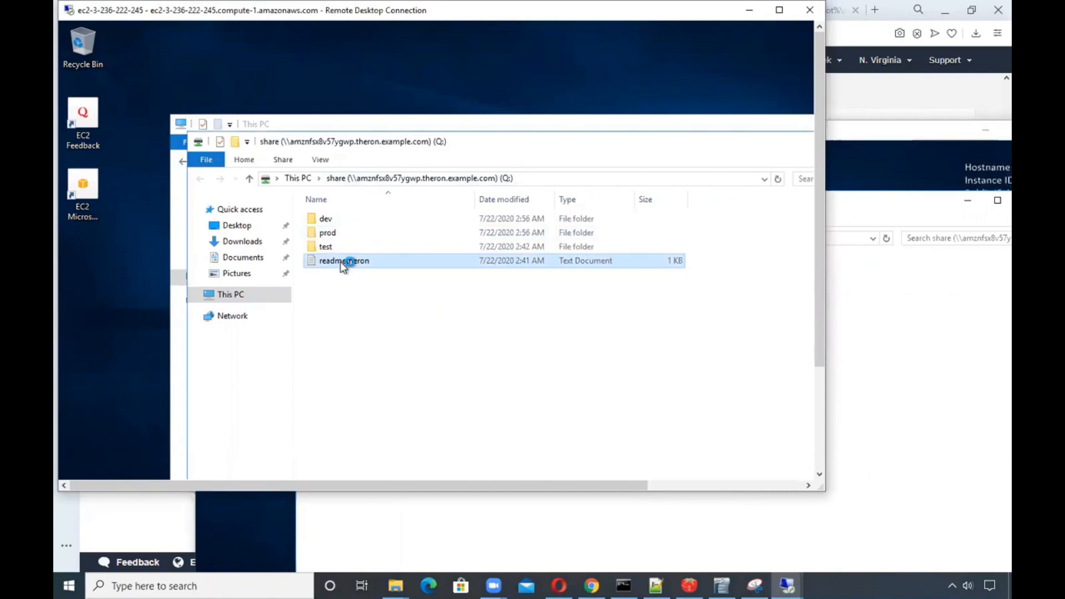
{"action": "mouse_move", "coordinate": [846, 159]}
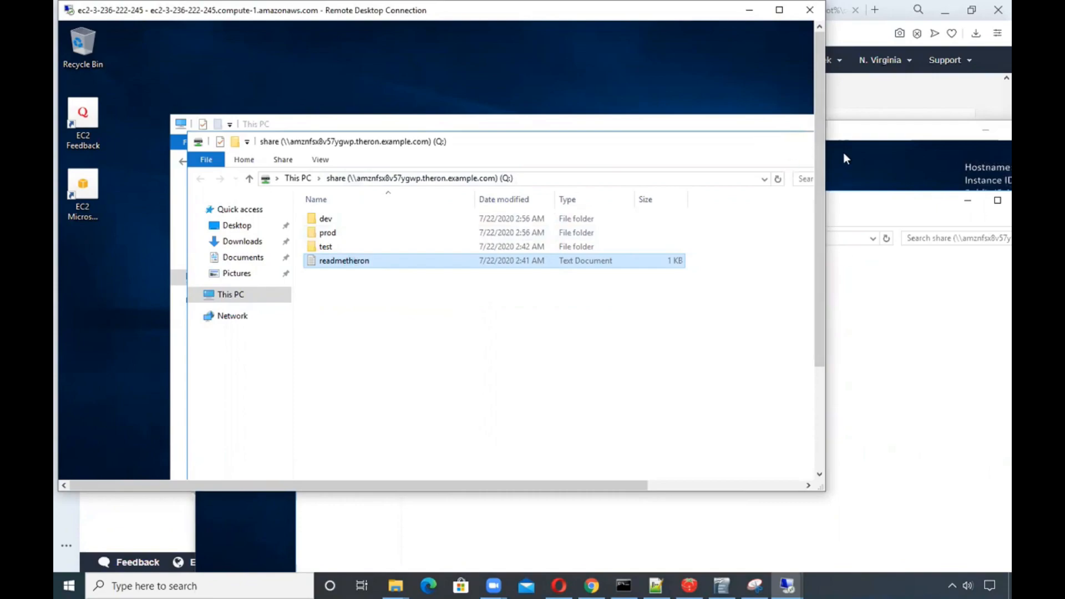
{"action": "double_click", "coordinate": [344, 261]}
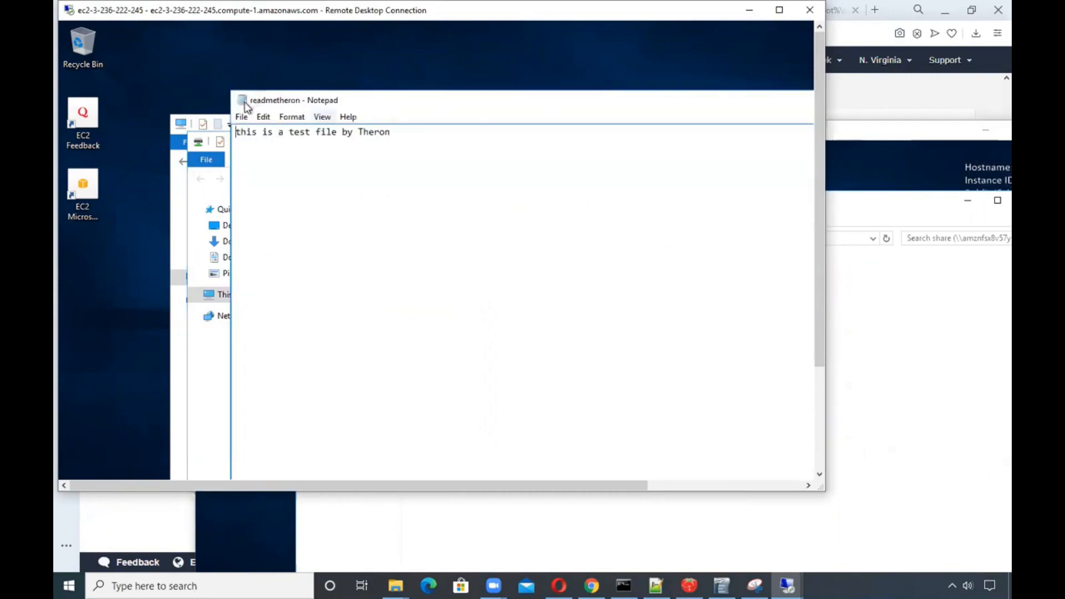
{"action": "mouse_move", "coordinate": [280, 103]}
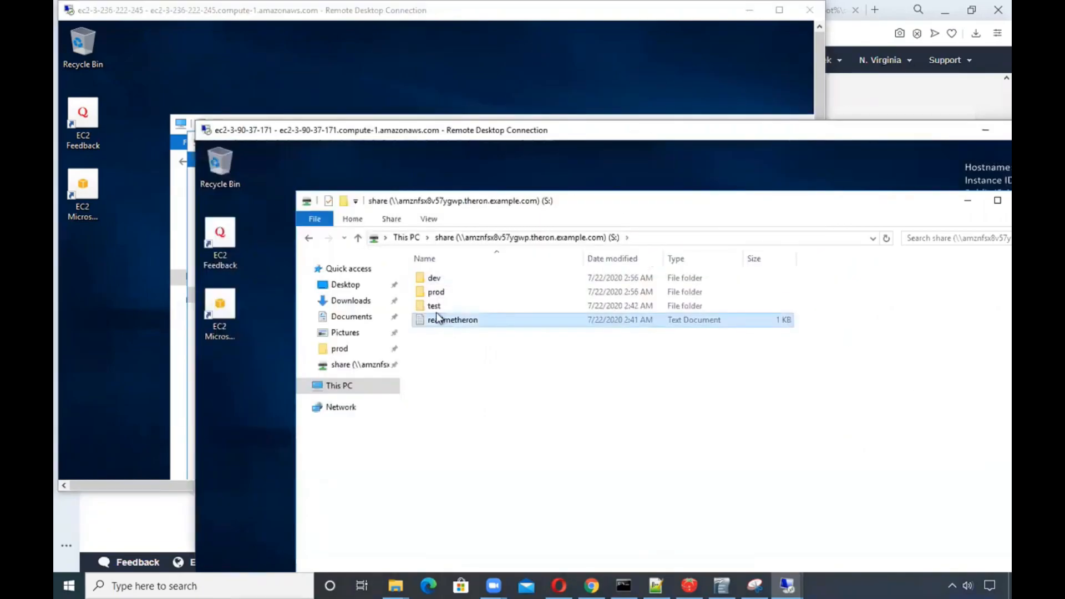
- Compare with the other server's share and confirm test.txt inside the test folder
{"action": "double_click", "coordinate": [434, 305]}
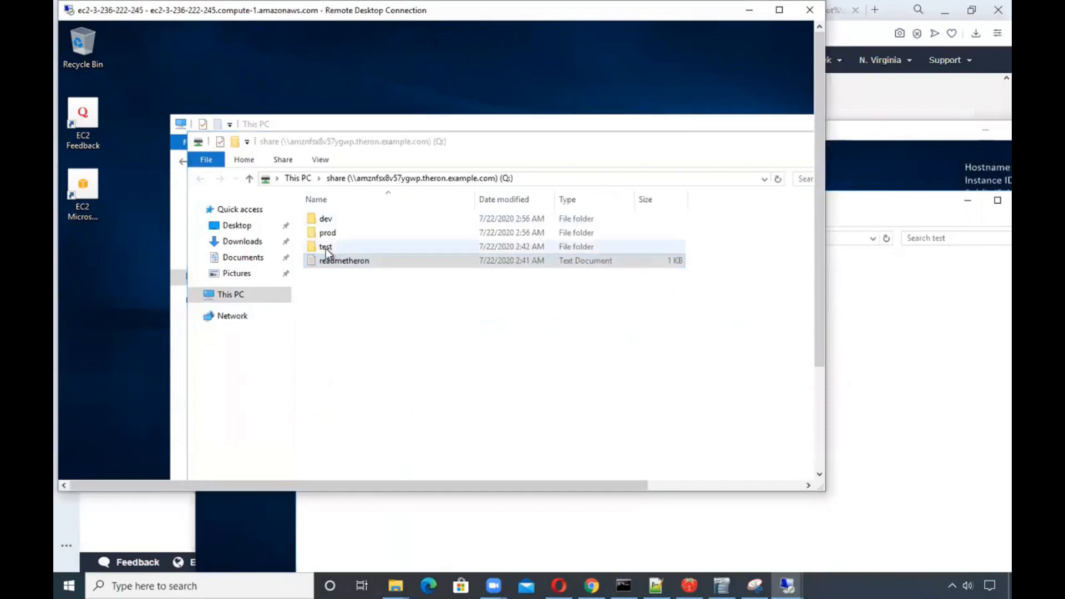
{"action": "double_click", "coordinate": [325, 246]}
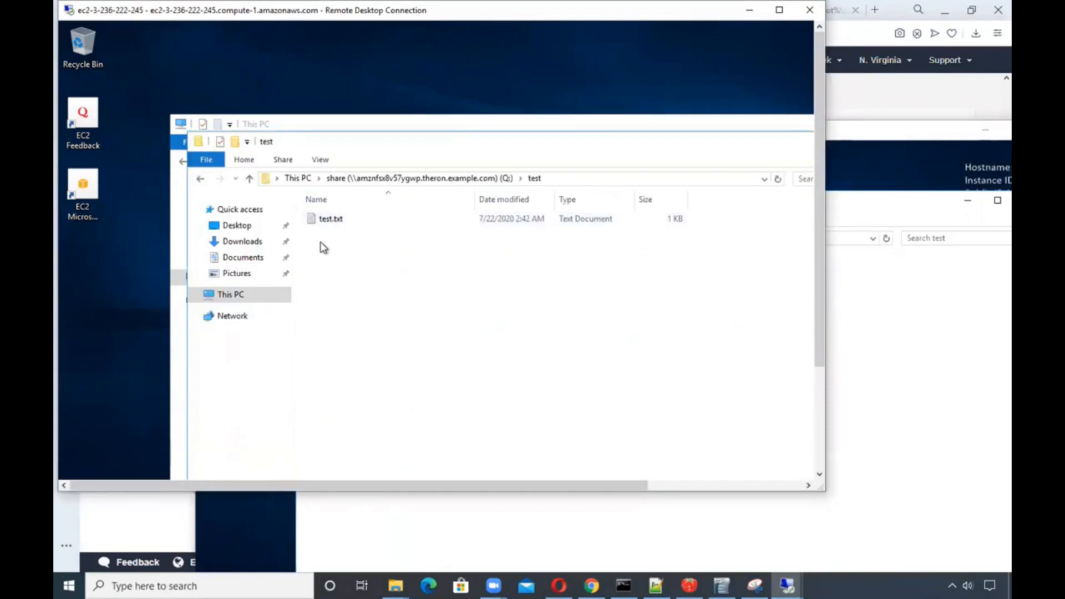
{"action": "left_click", "coordinate": [331, 219]}
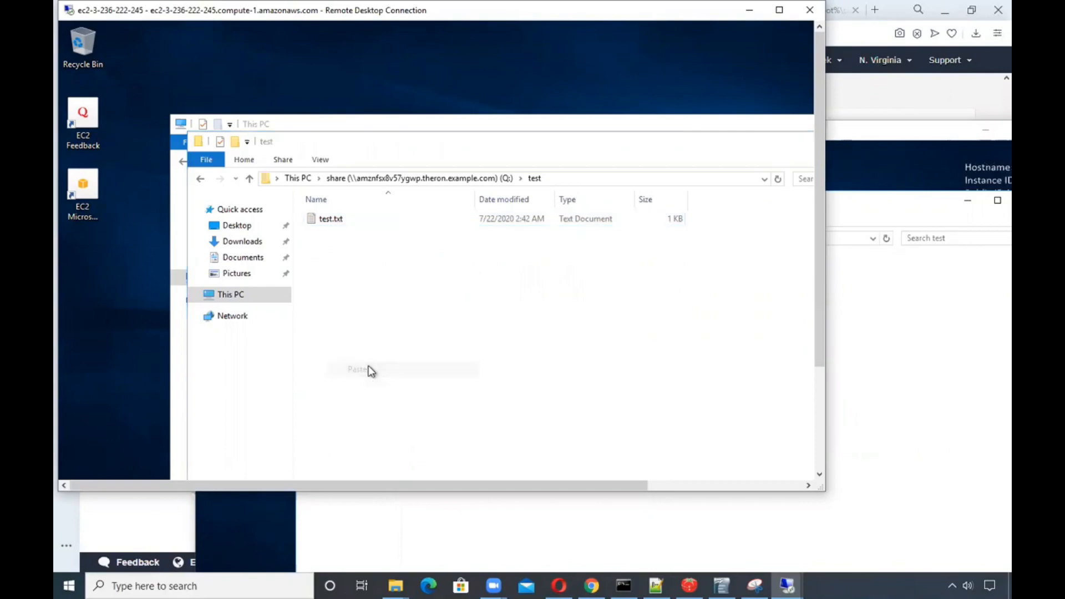
{"action": "left_click", "coordinate": [358, 368]}
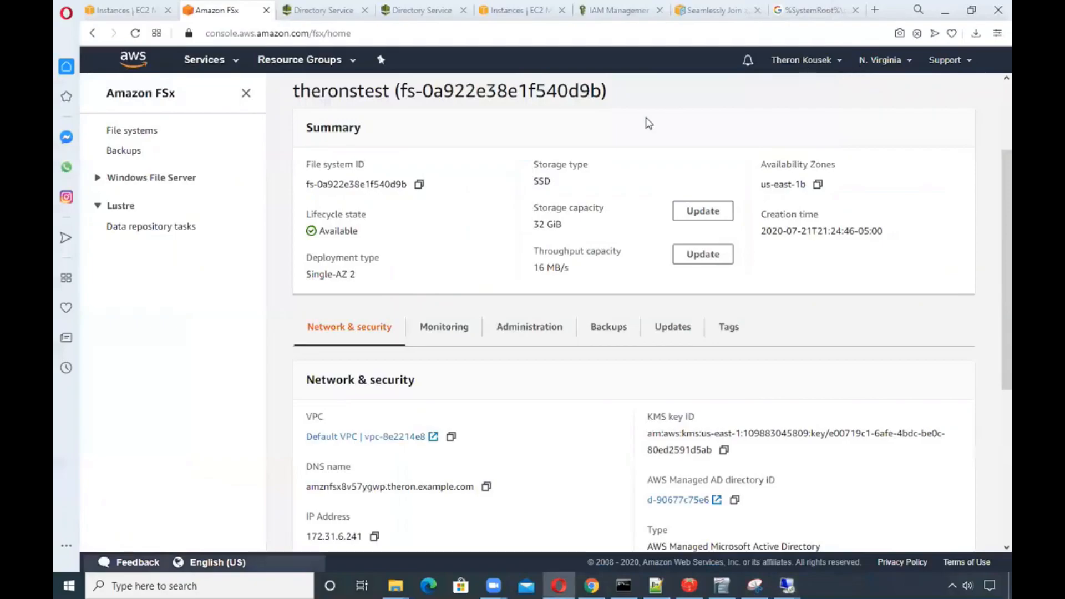
{"action": "left_click", "coordinate": [125, 10]}
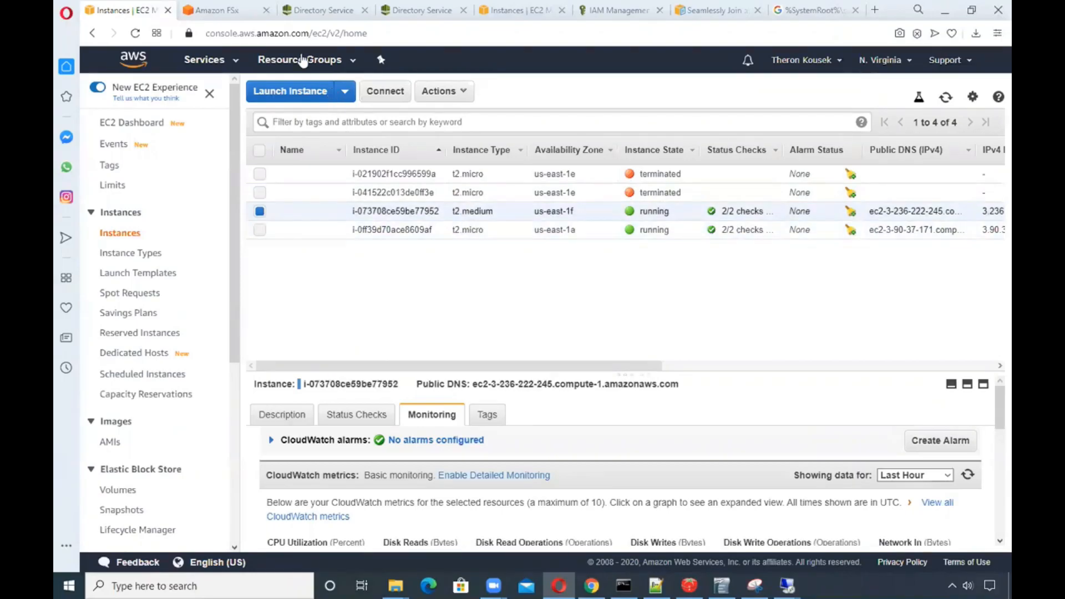
{"action": "left_click", "coordinate": [215, 10]}
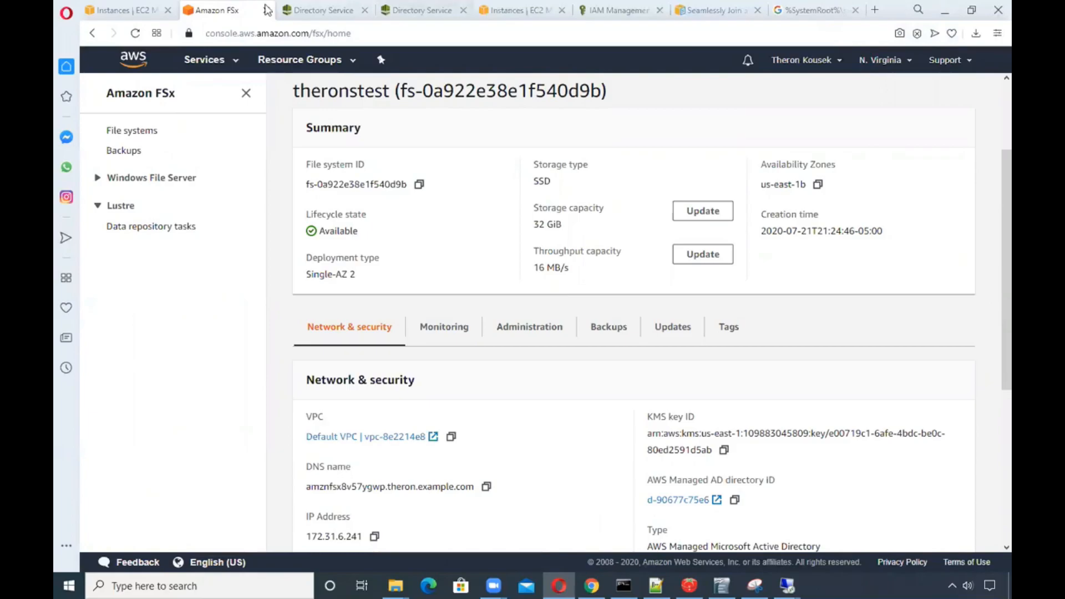
{"action": "left_click", "coordinate": [326, 10]}
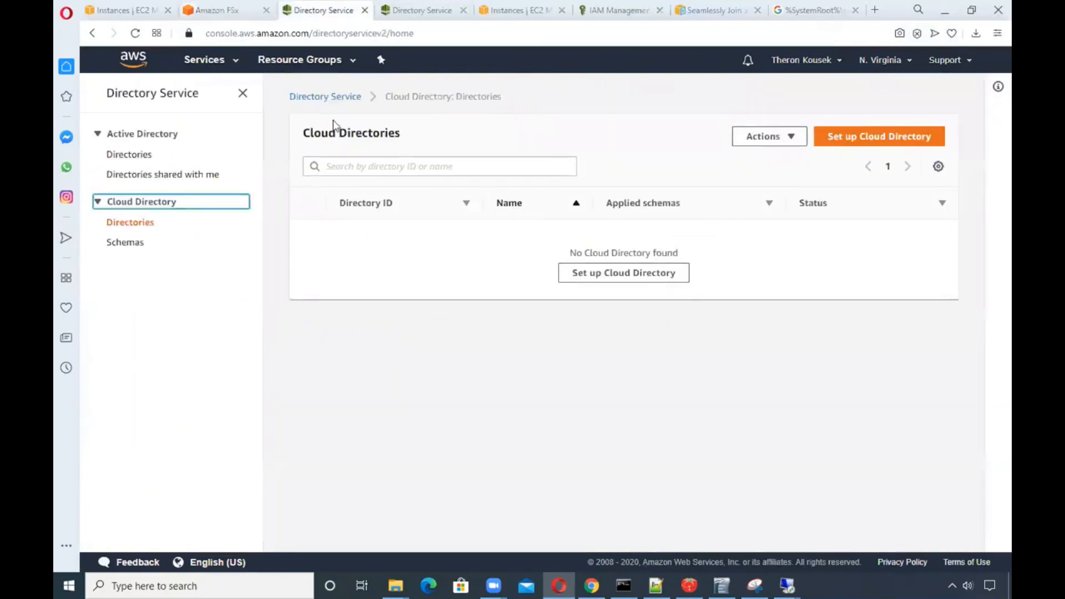
{"action": "left_click", "coordinate": [218, 10]}
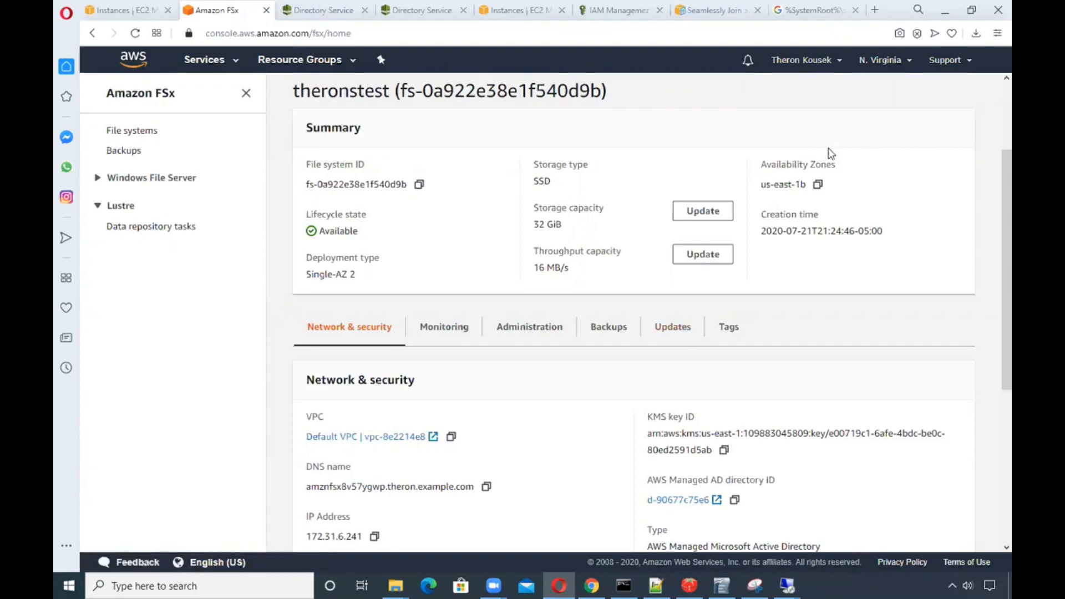
{"action": "mouse_move", "coordinate": [692, 84]}
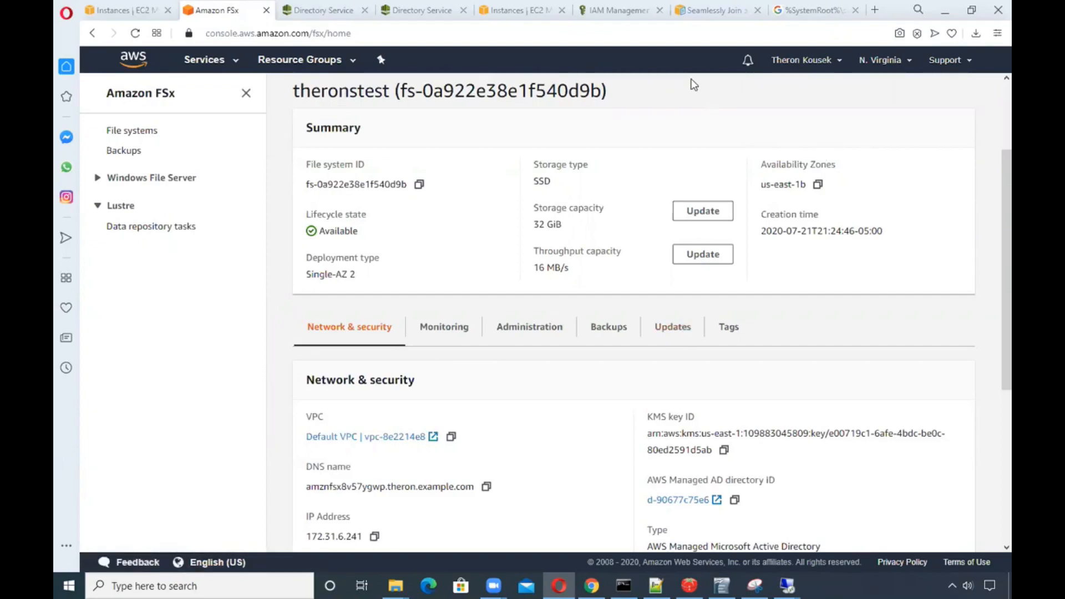